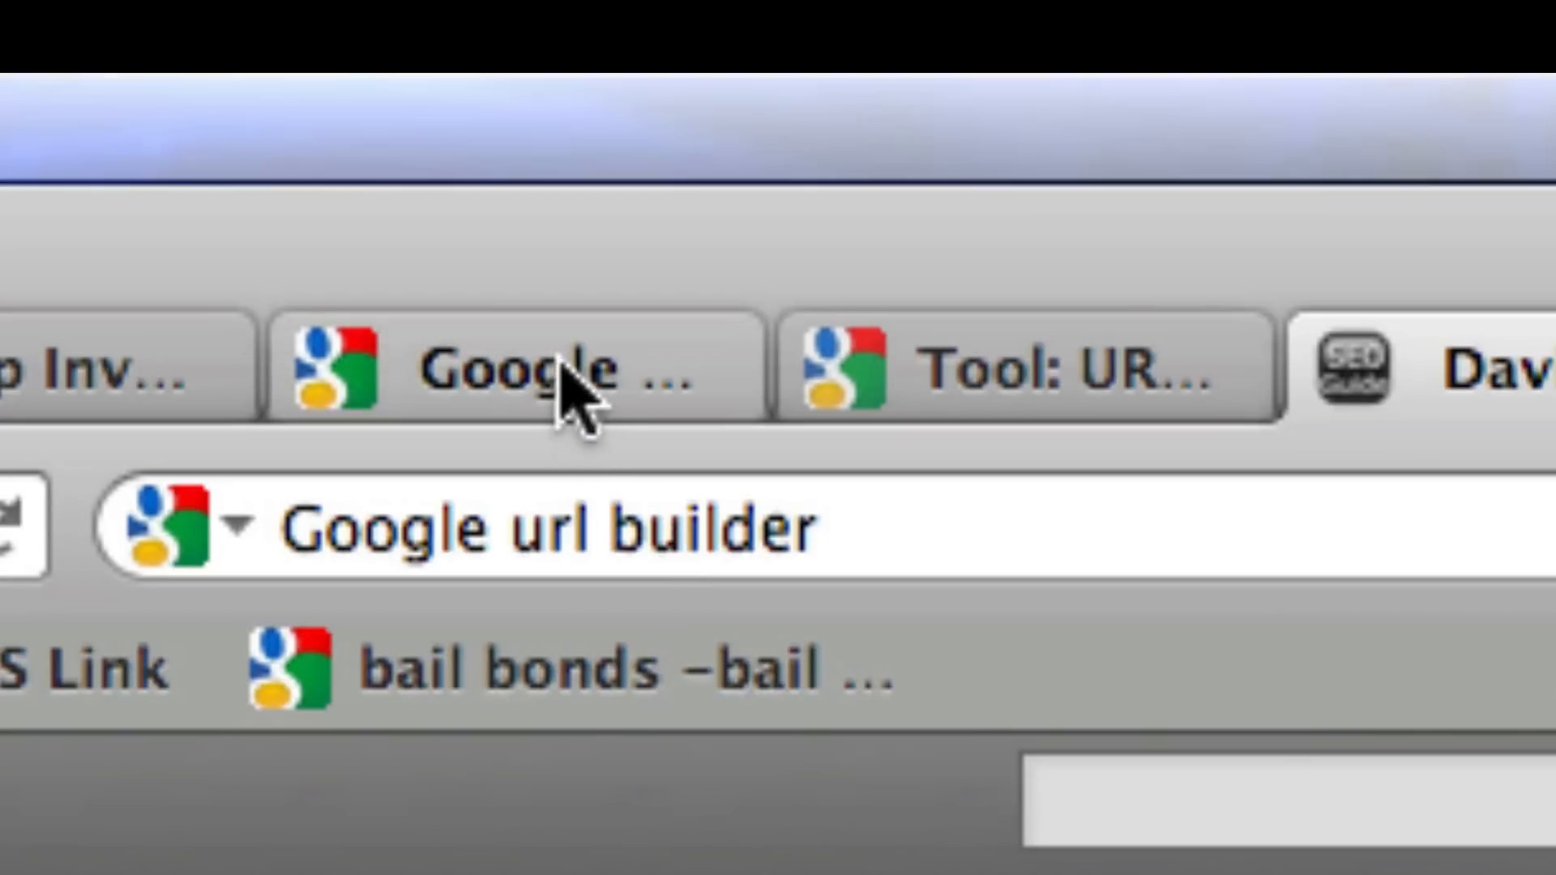
# Step: Switch Firefox to the Google Analytics tab for optimizationtutor.com
pyautogui.click(1032, 368)
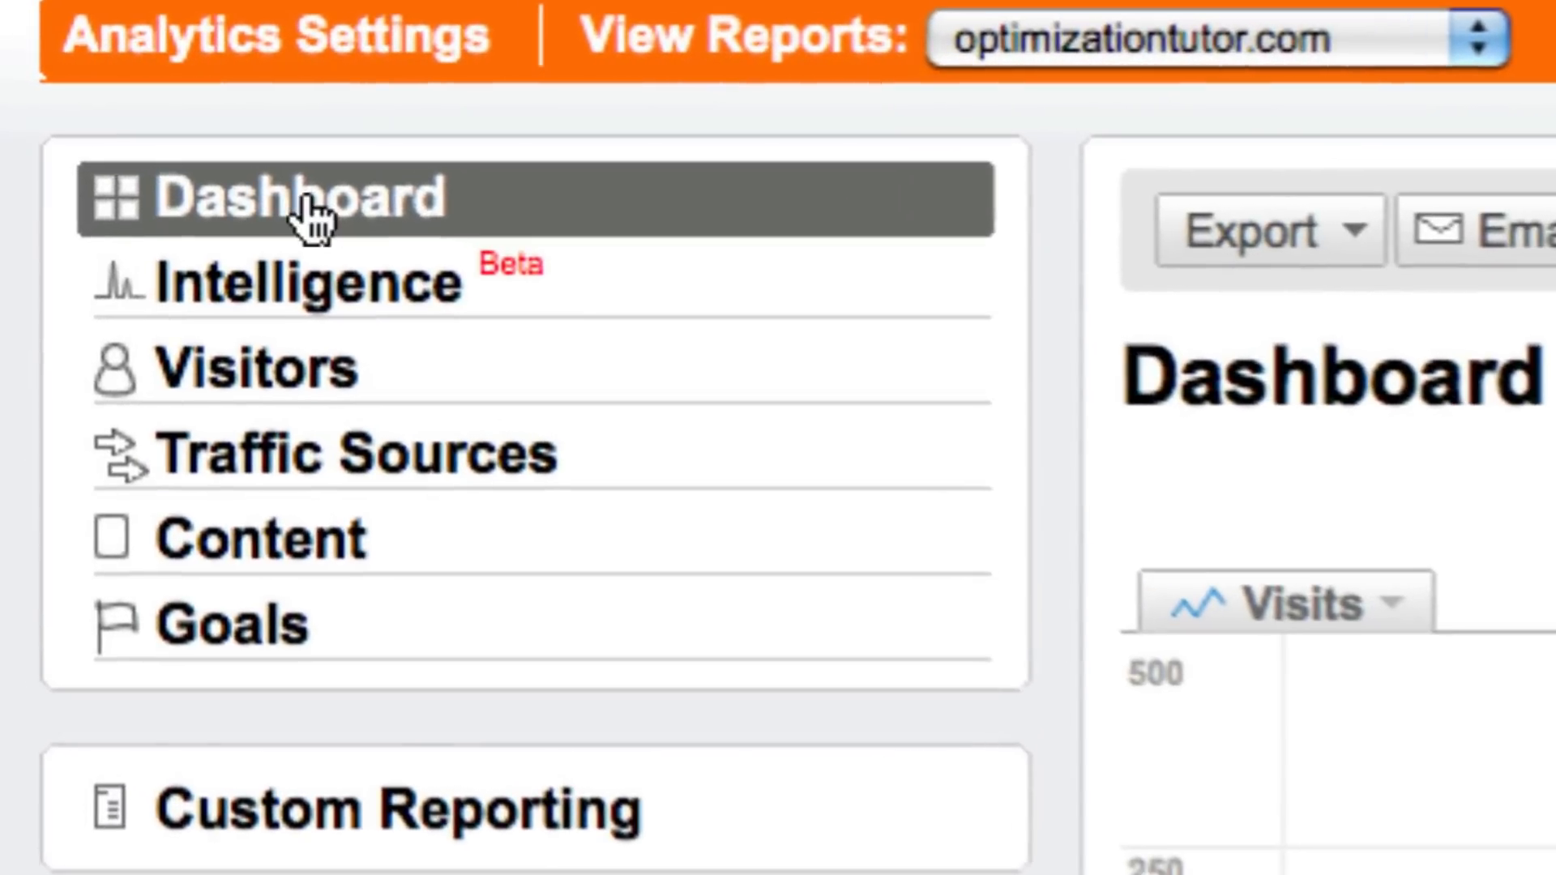
pyautogui.moveTo(313, 472)
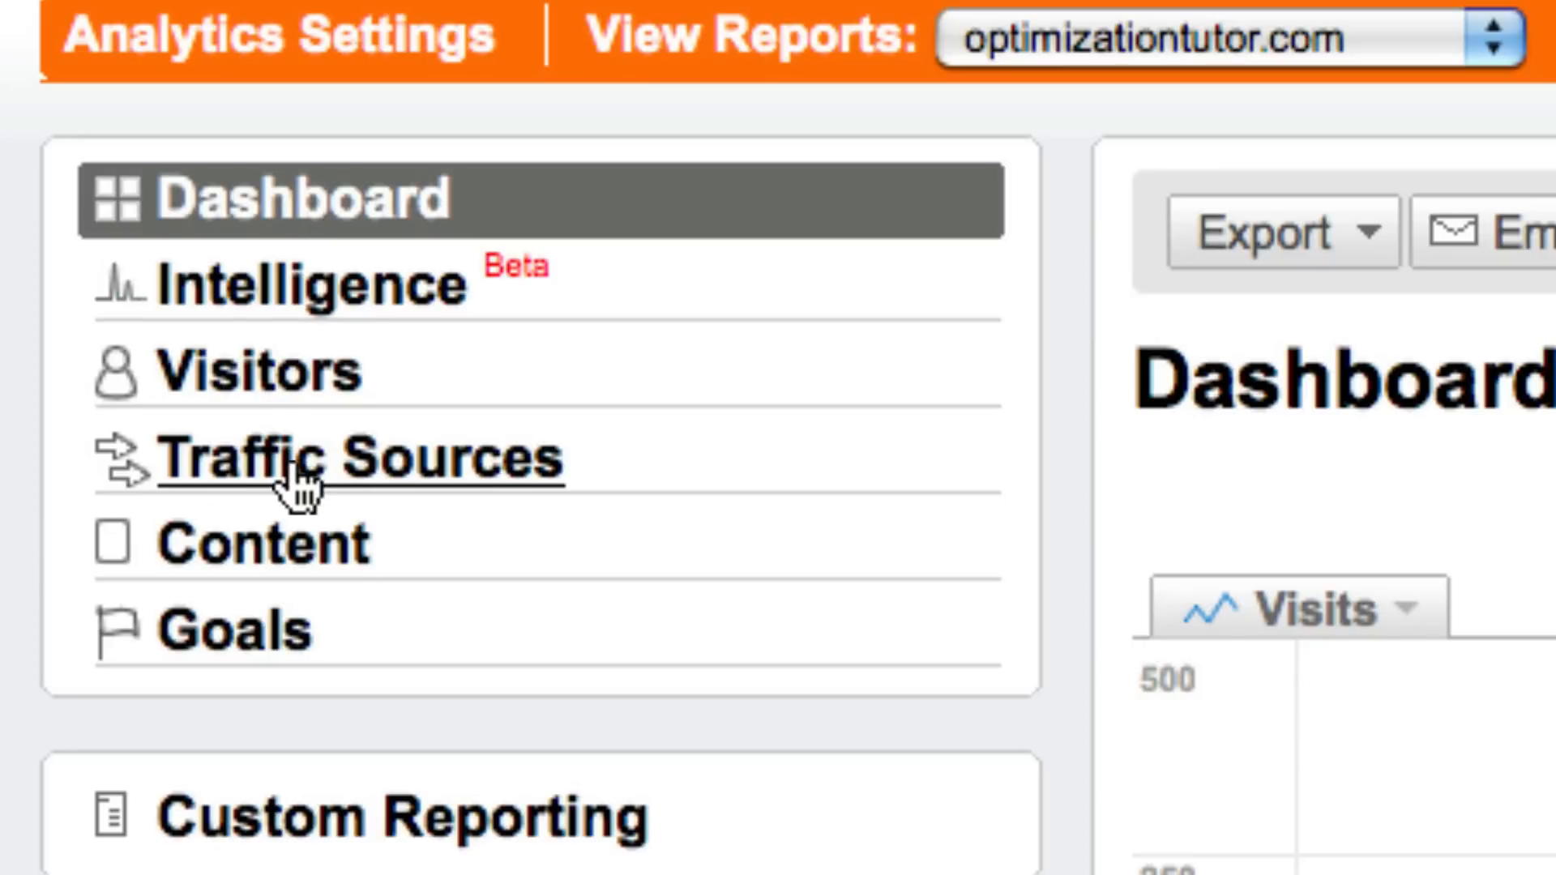
# Step: Show (direct) traffic by Landing Page: 3,659 visits across 26 landing pages
pyautogui.click(359, 460)
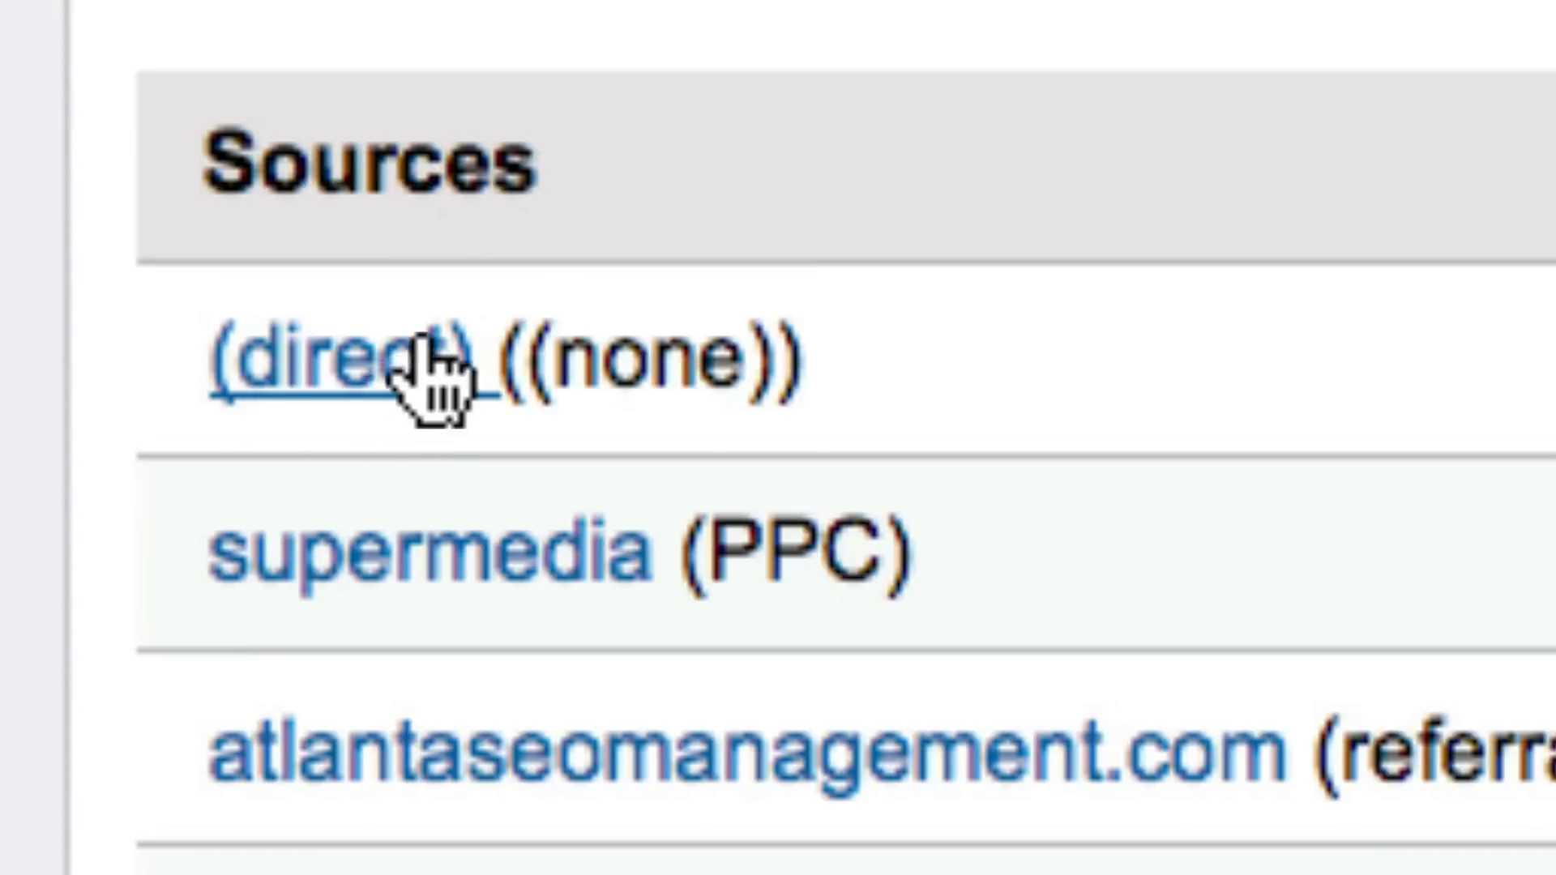
pyautogui.click(337, 358)
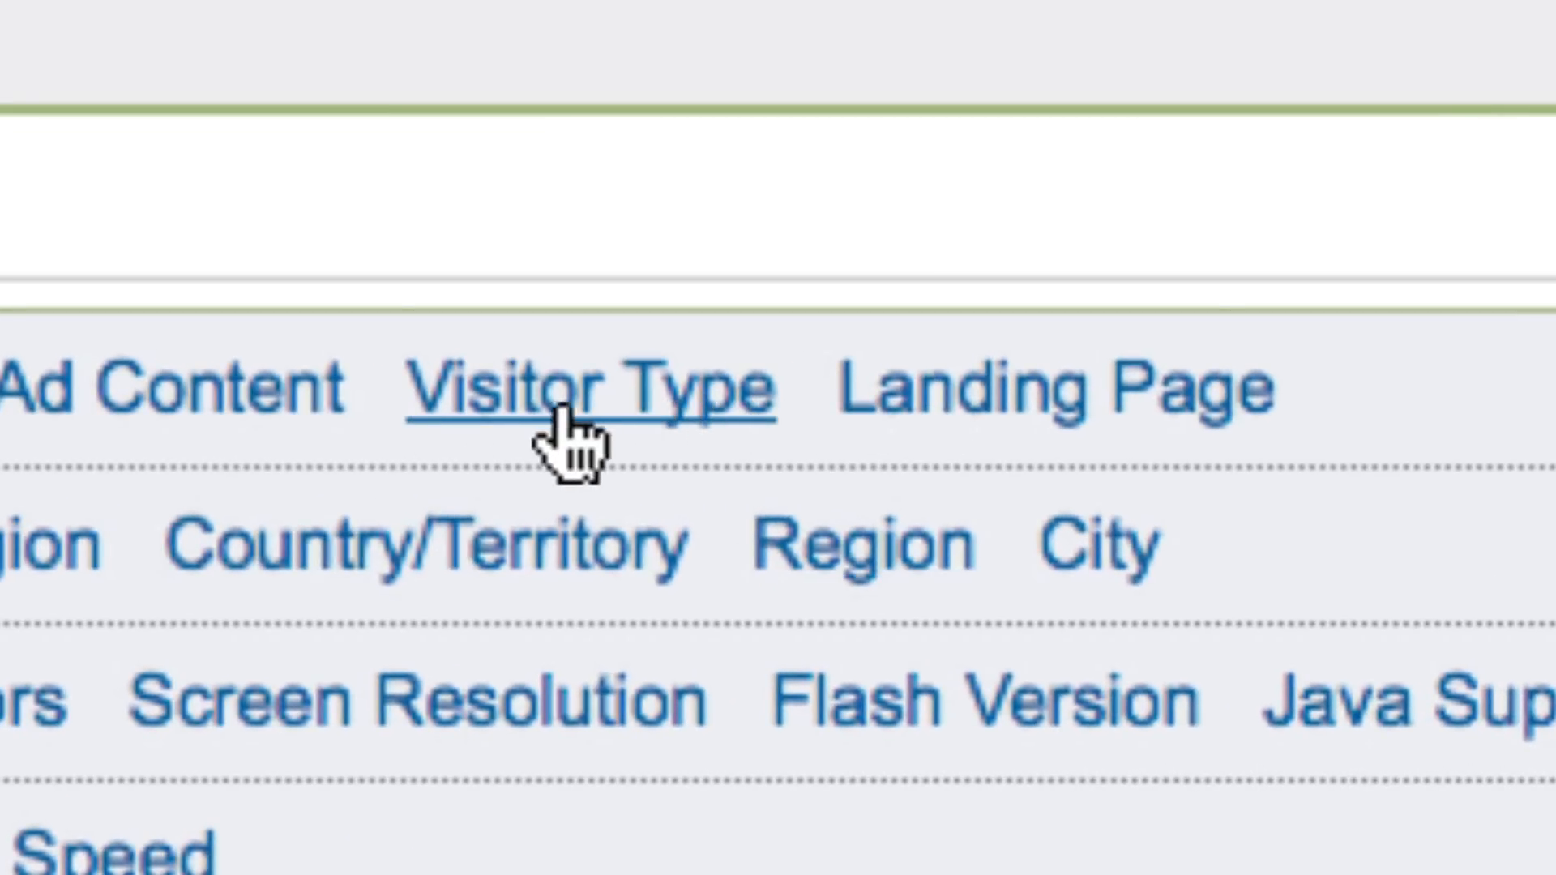
pyautogui.moveTo(1122, 412)
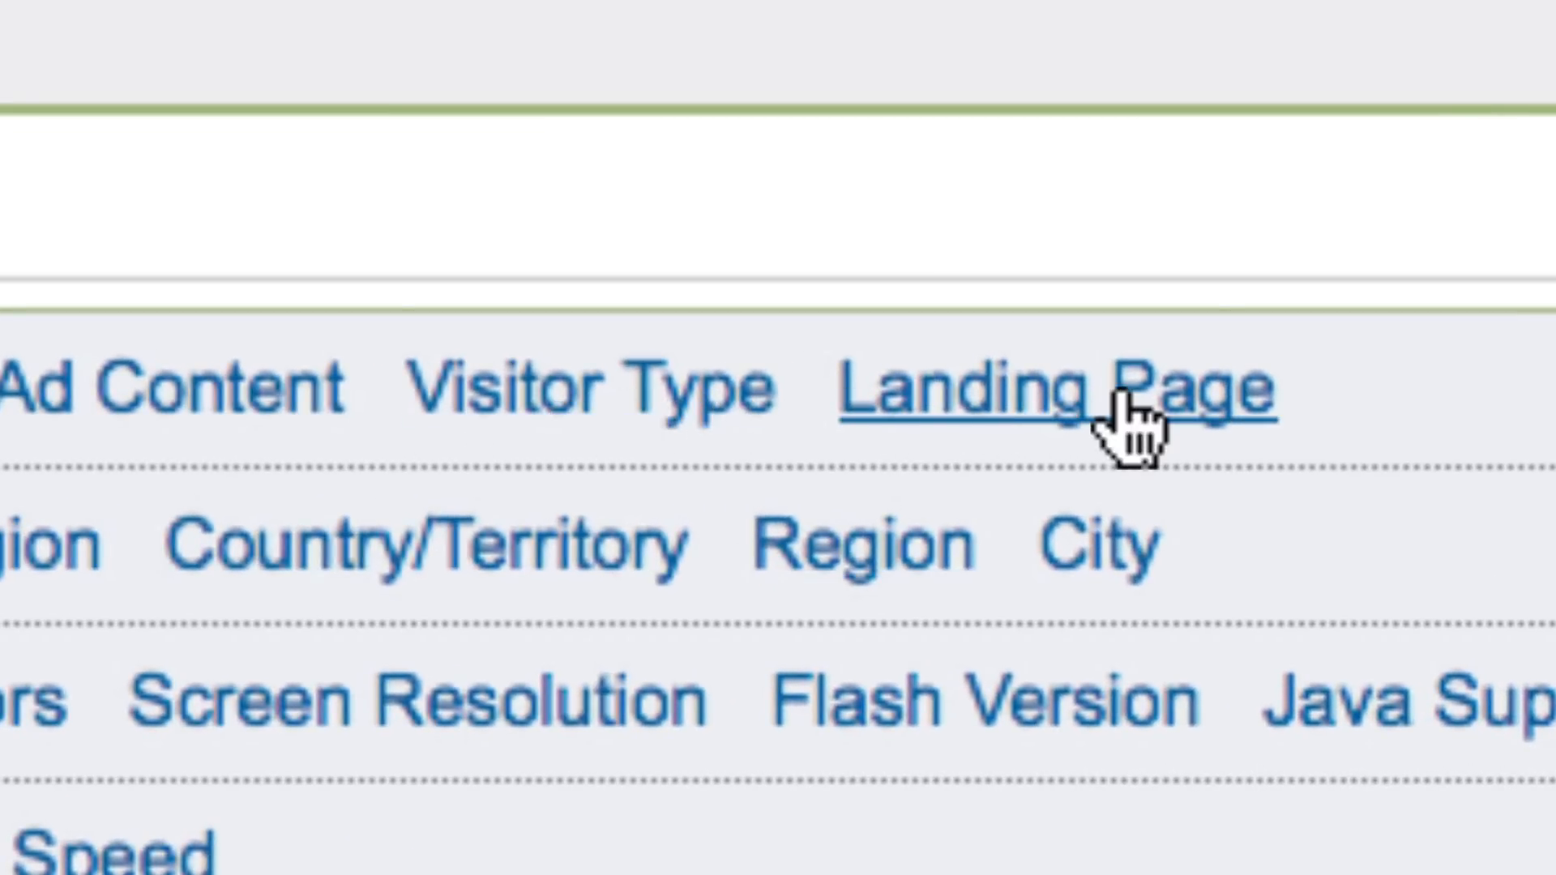
pyautogui.click(1042, 388)
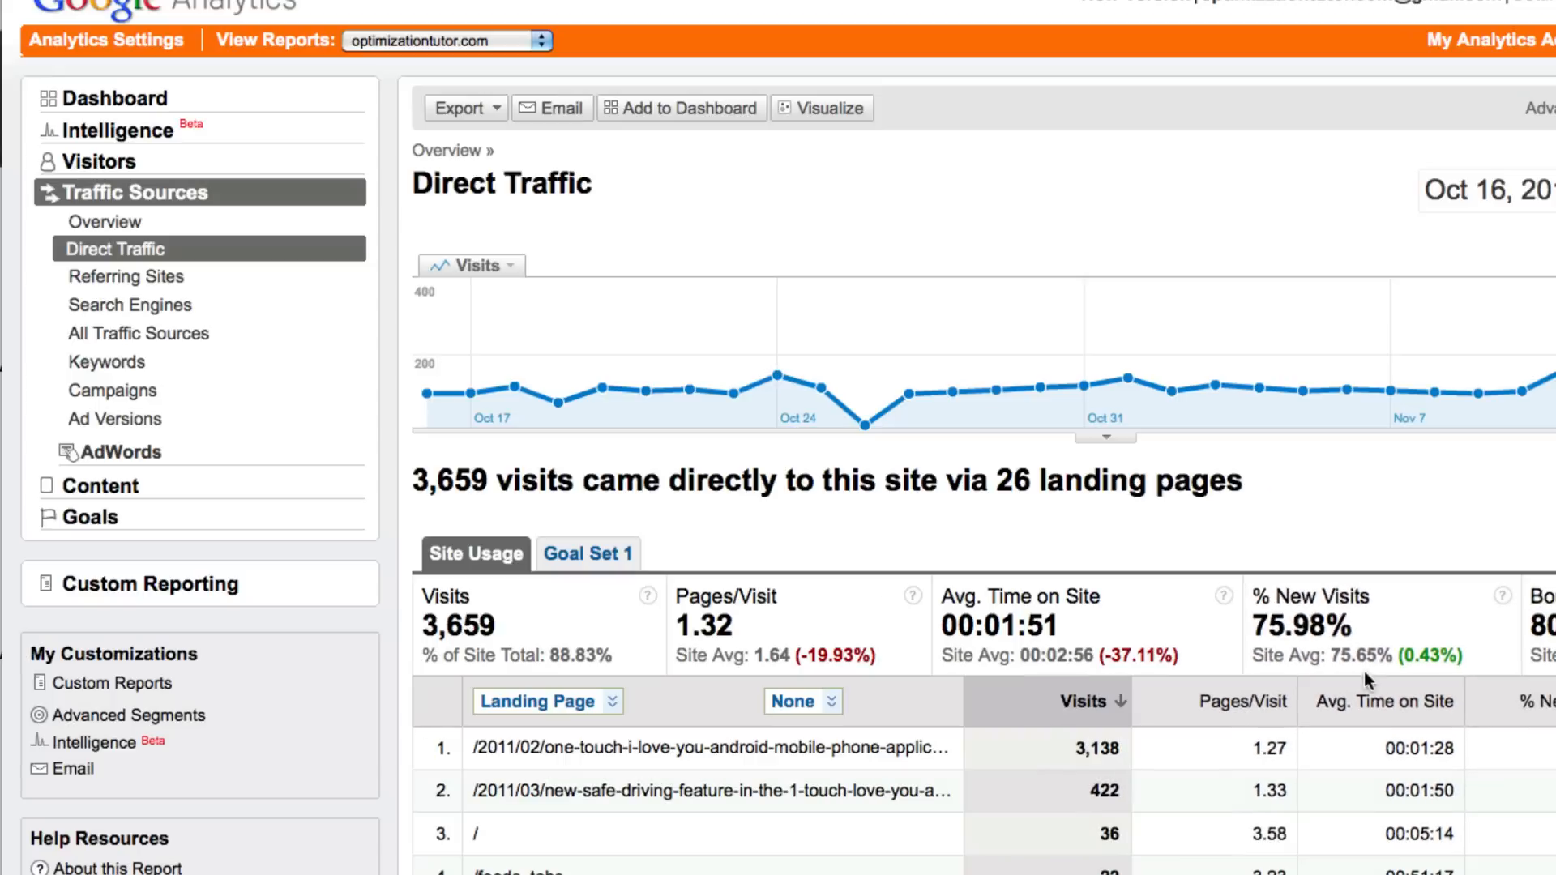
pyautogui.scroll(-3)
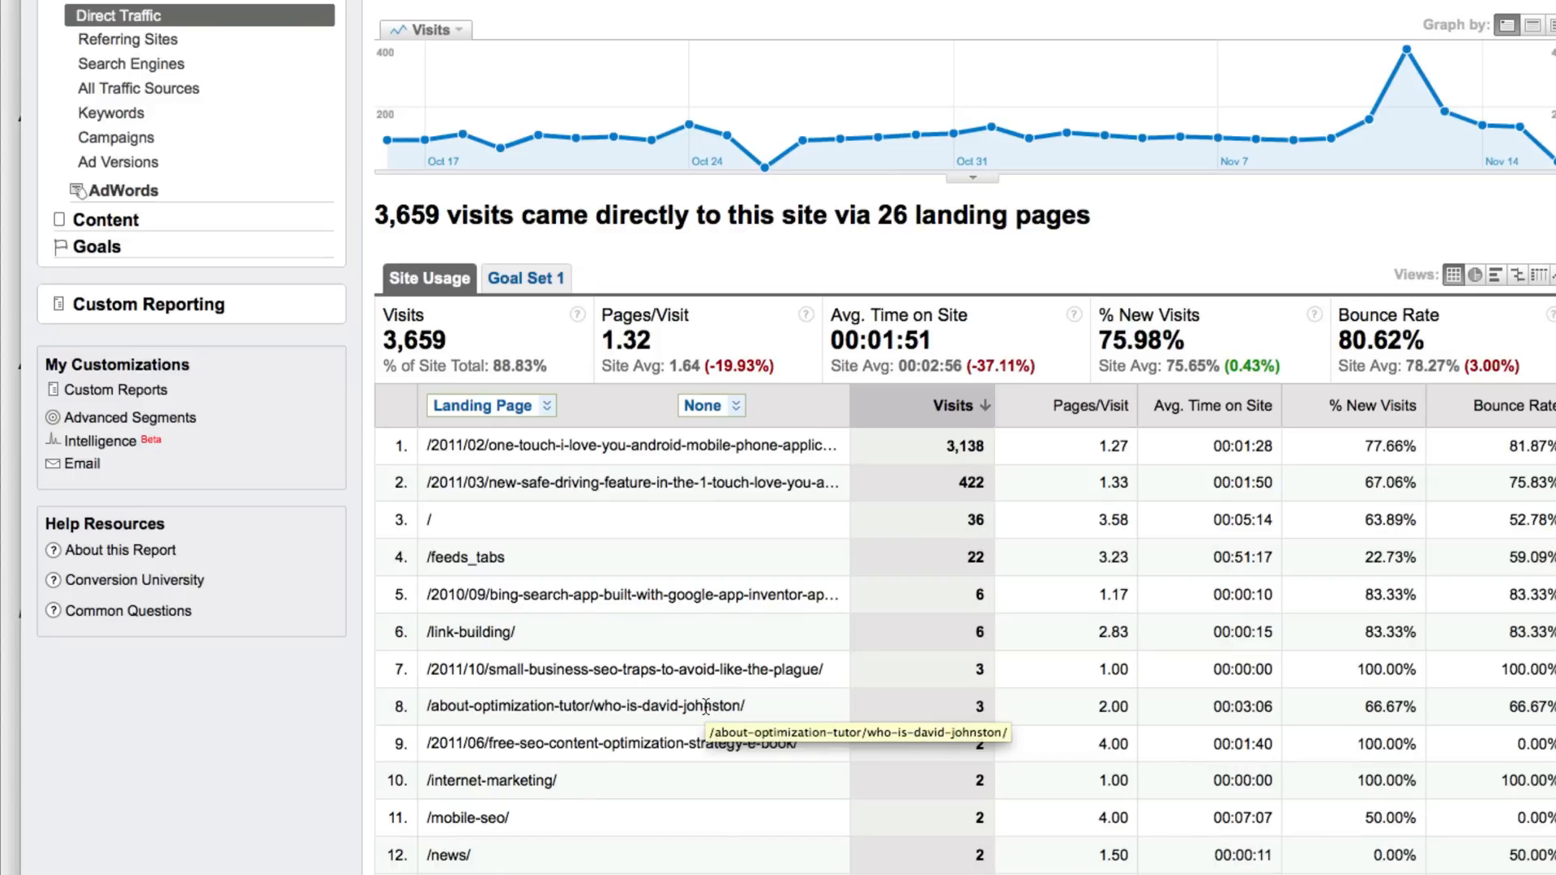
pyautogui.moveTo(729, 706)
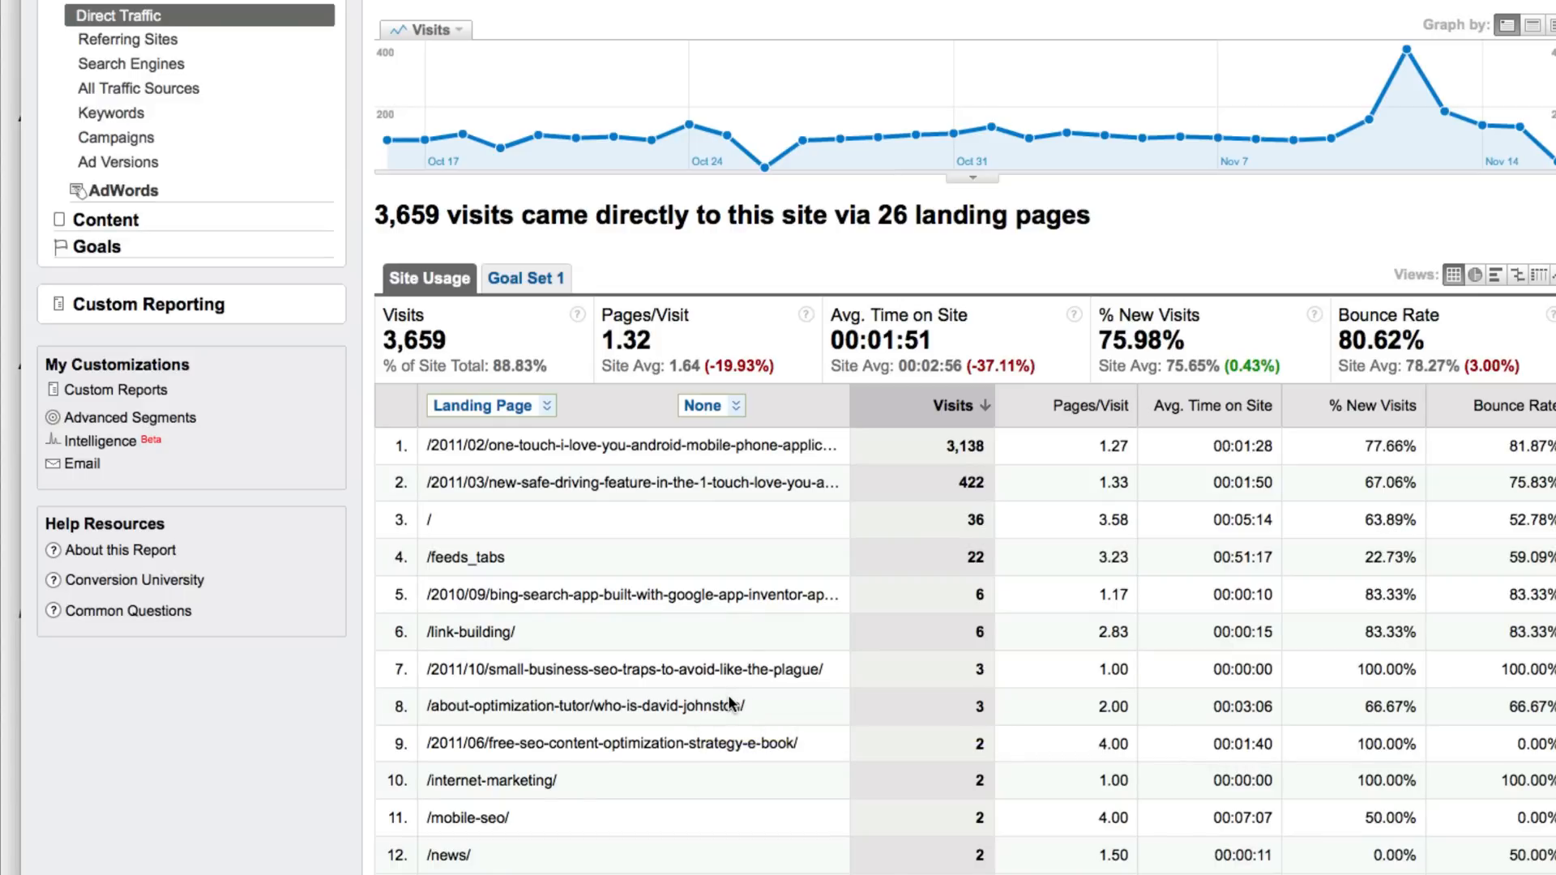
pyautogui.moveTo(427, 440)
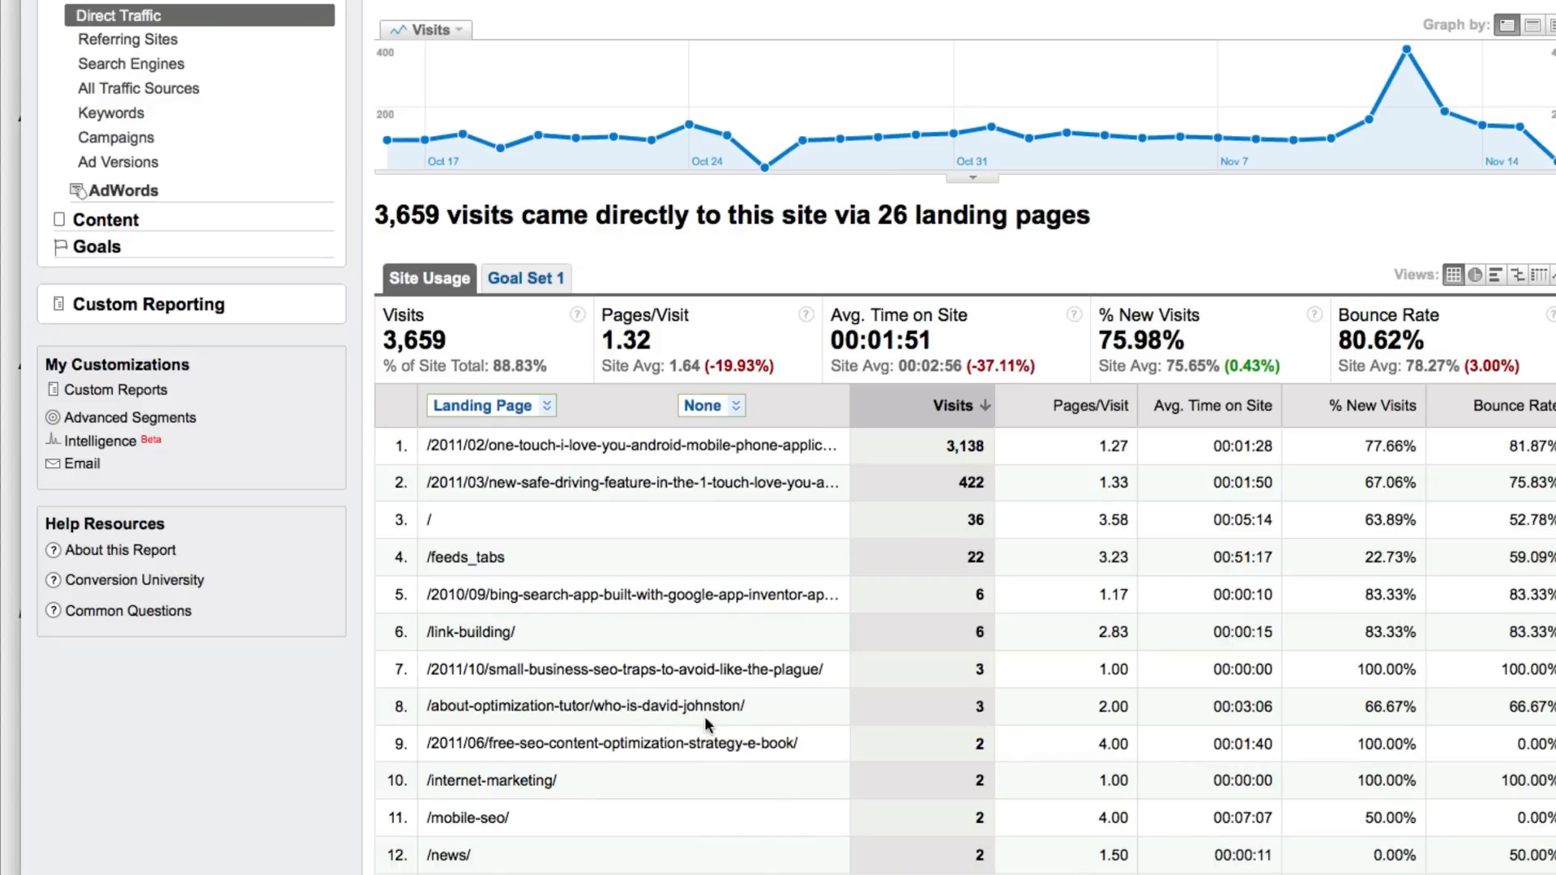
pyautogui.moveTo(596, 733)
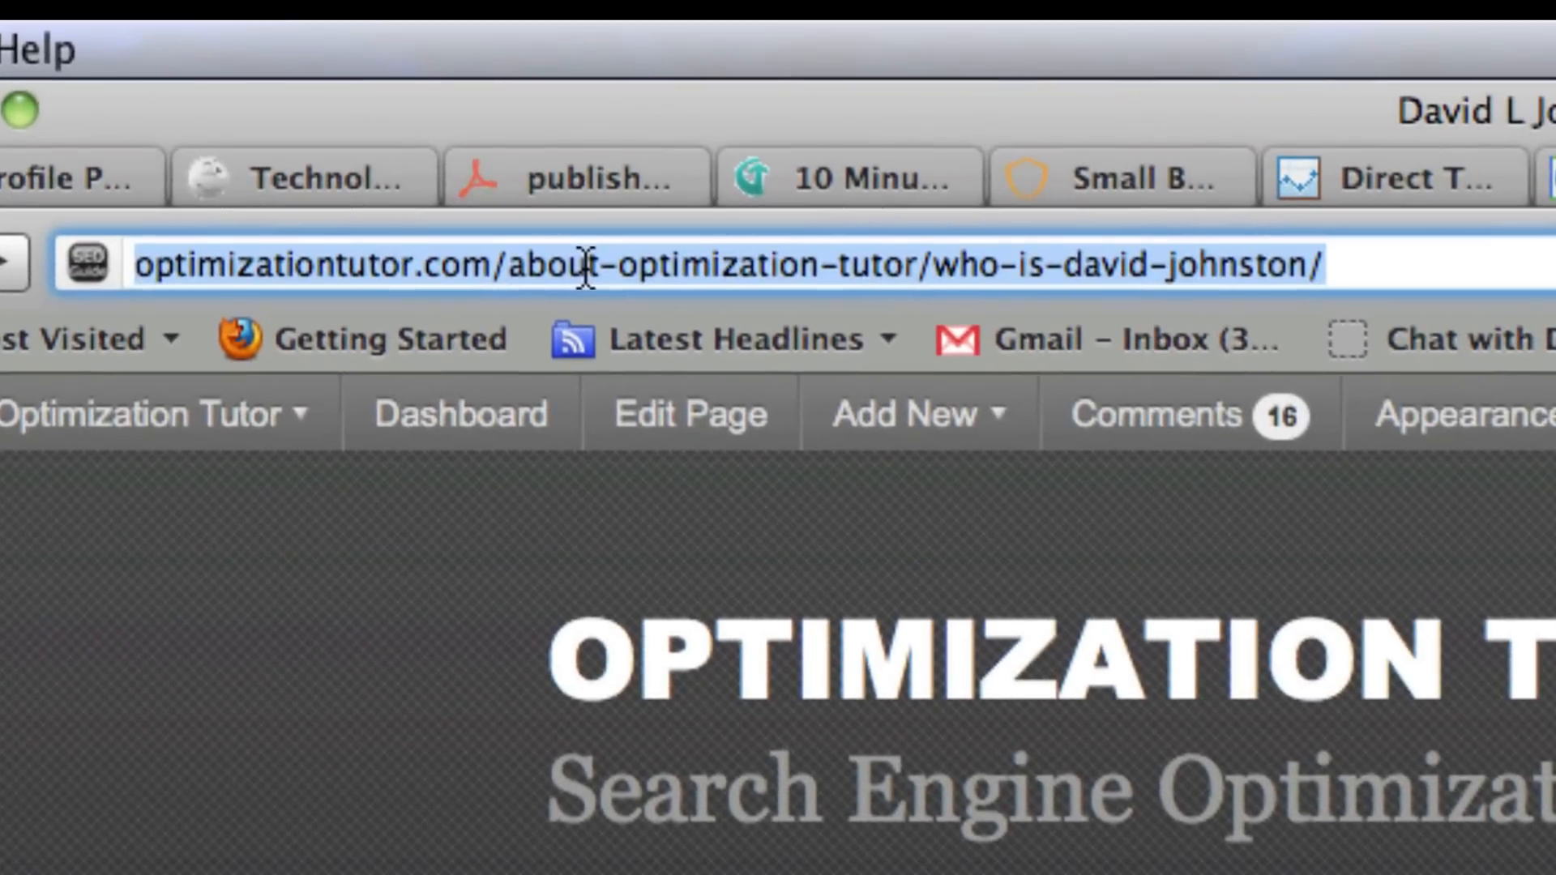
pyautogui.moveTo(660, 437)
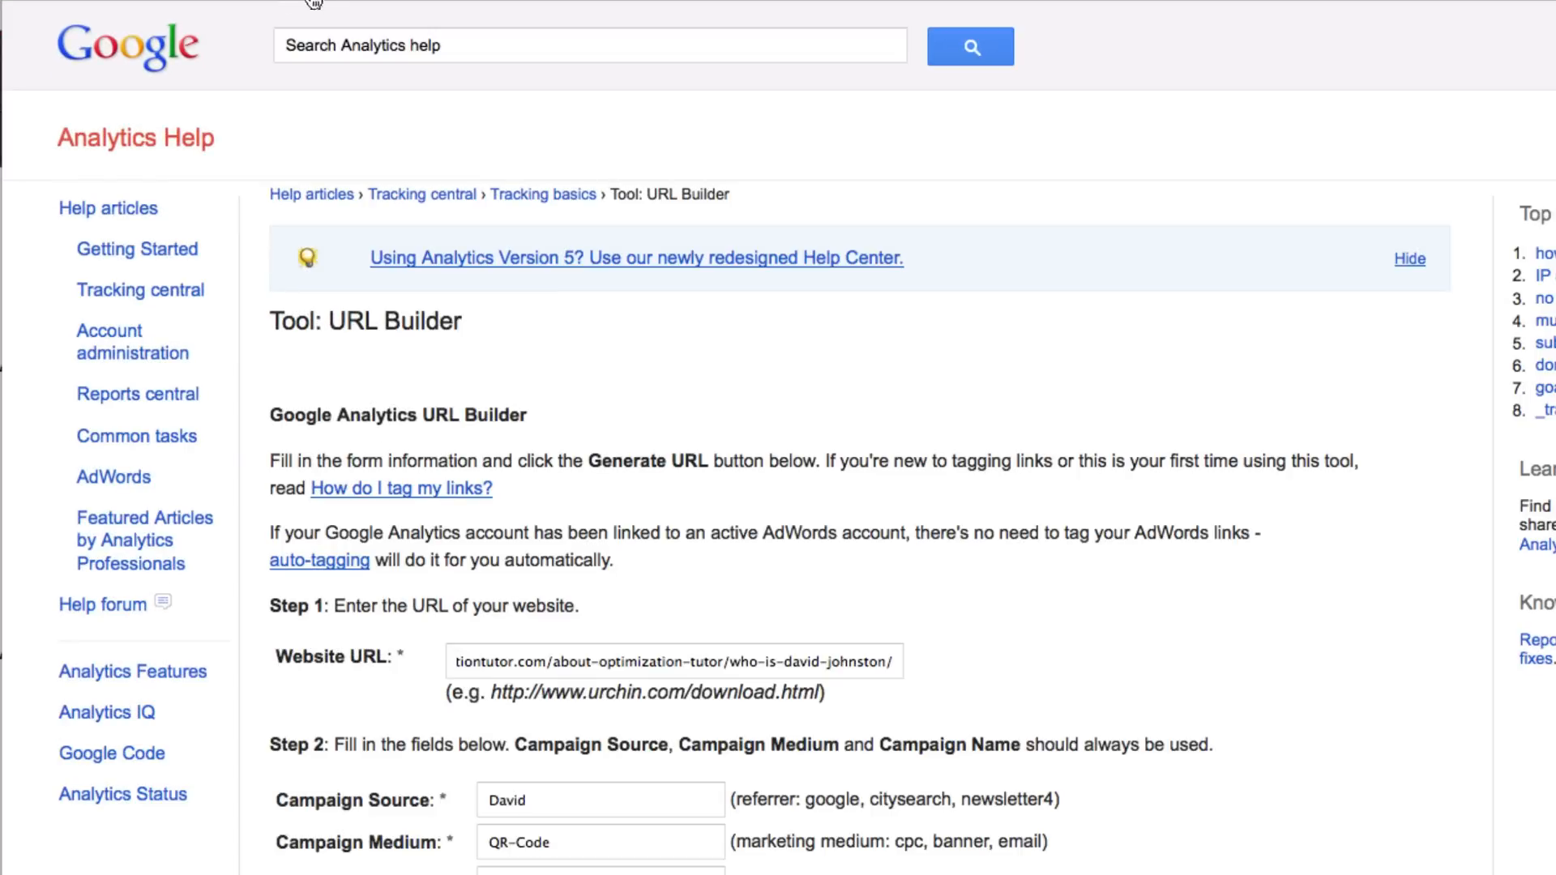
pyautogui.moveTo(806, 439)
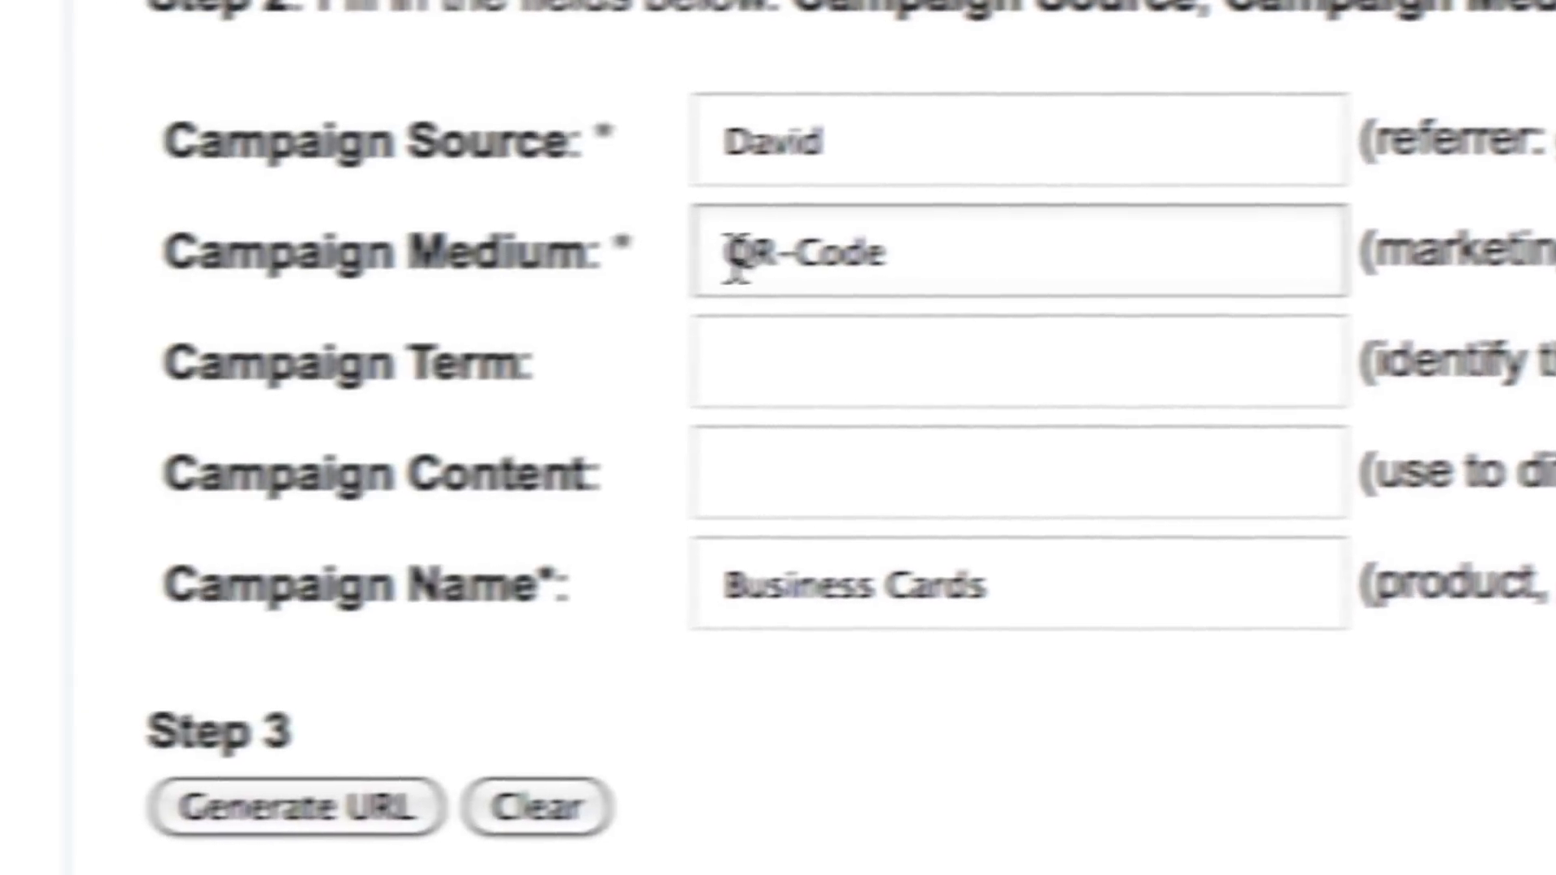
# Step: Generate the profile page URL tagged with medium QR-Code and campaign Business Cards
pyautogui.click(992, 253)
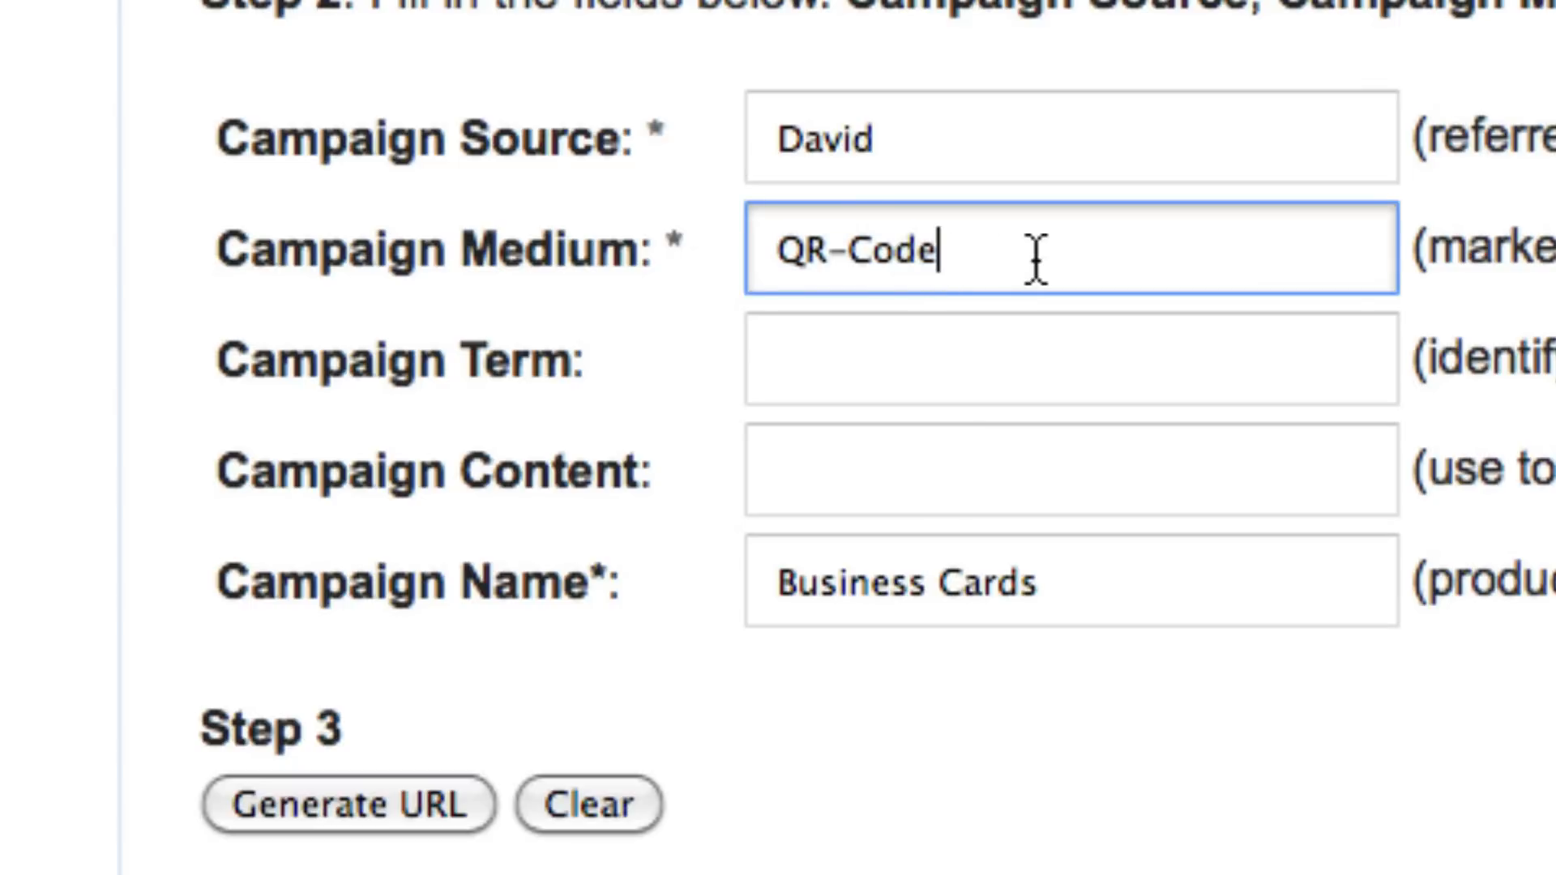
pyautogui.hscroll(3)
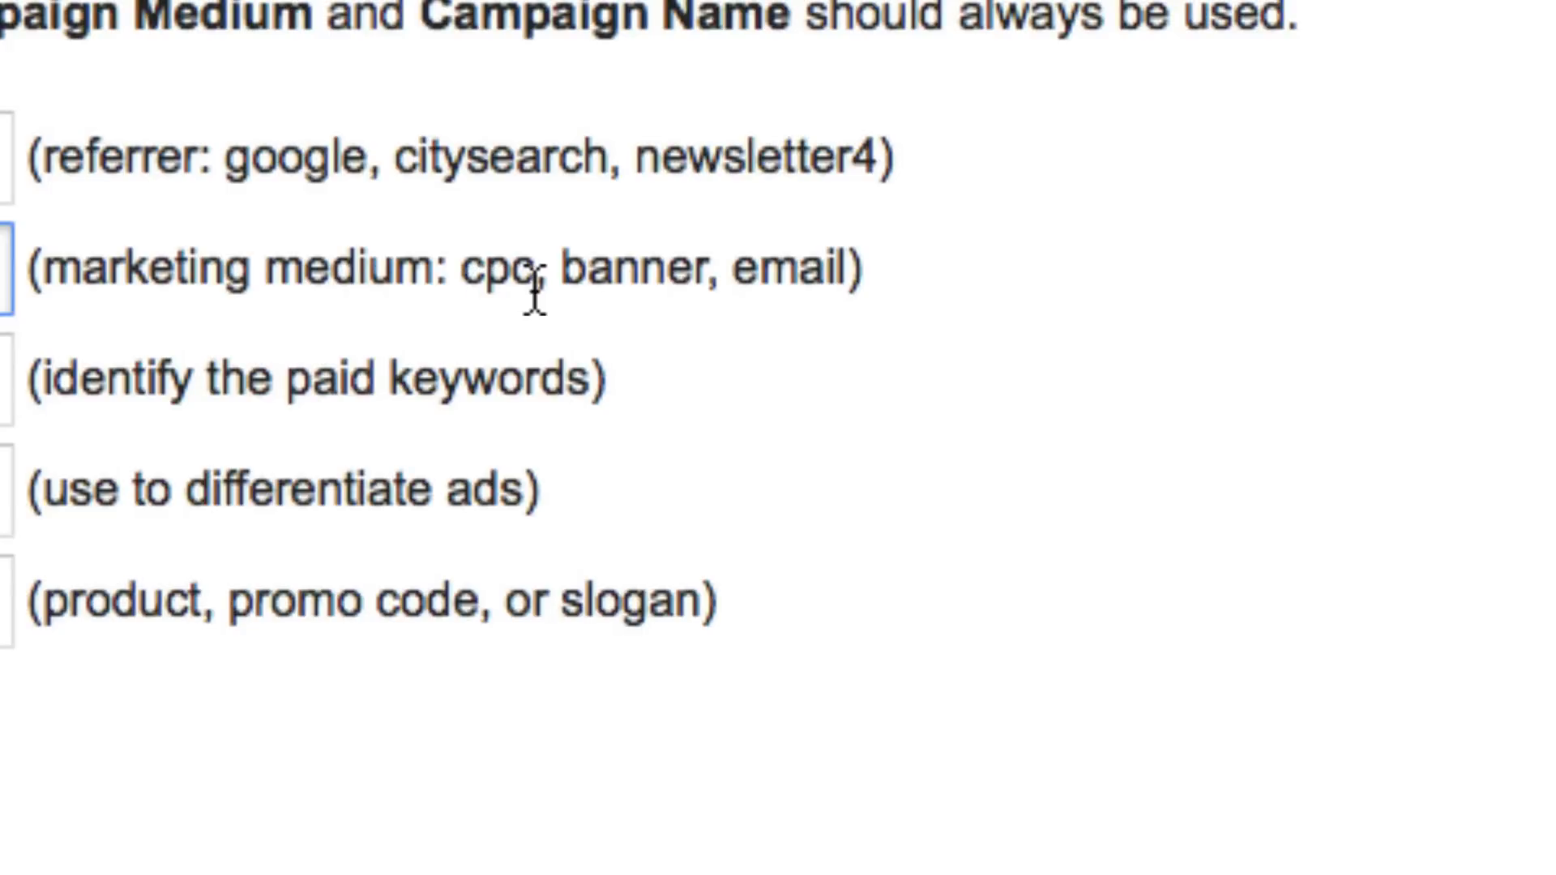
pyautogui.moveTo(779, 288)
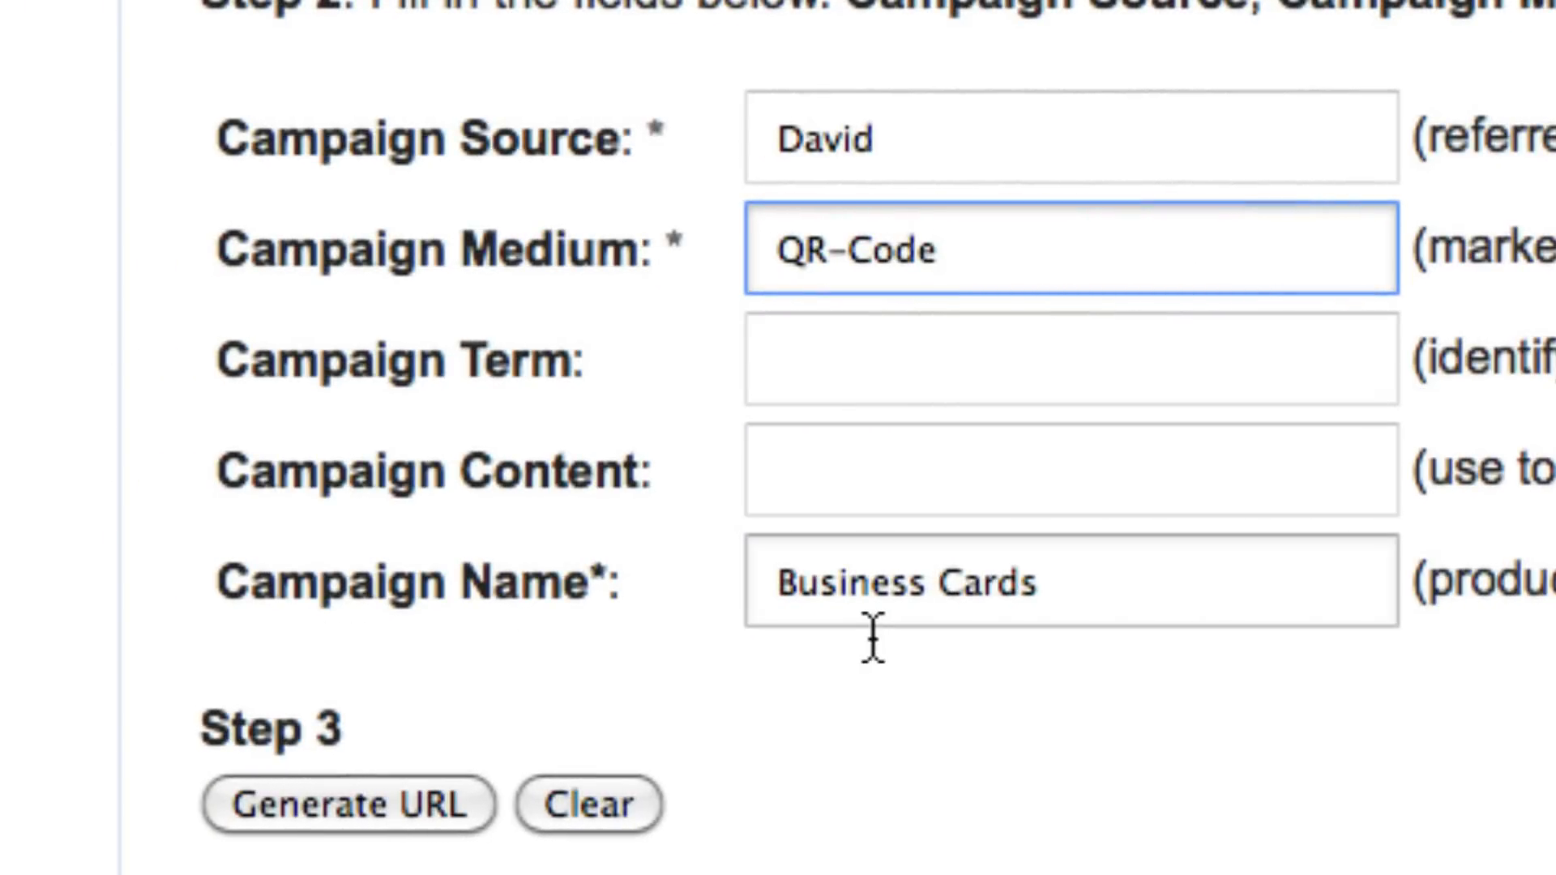
pyautogui.moveTo(1087, 620)
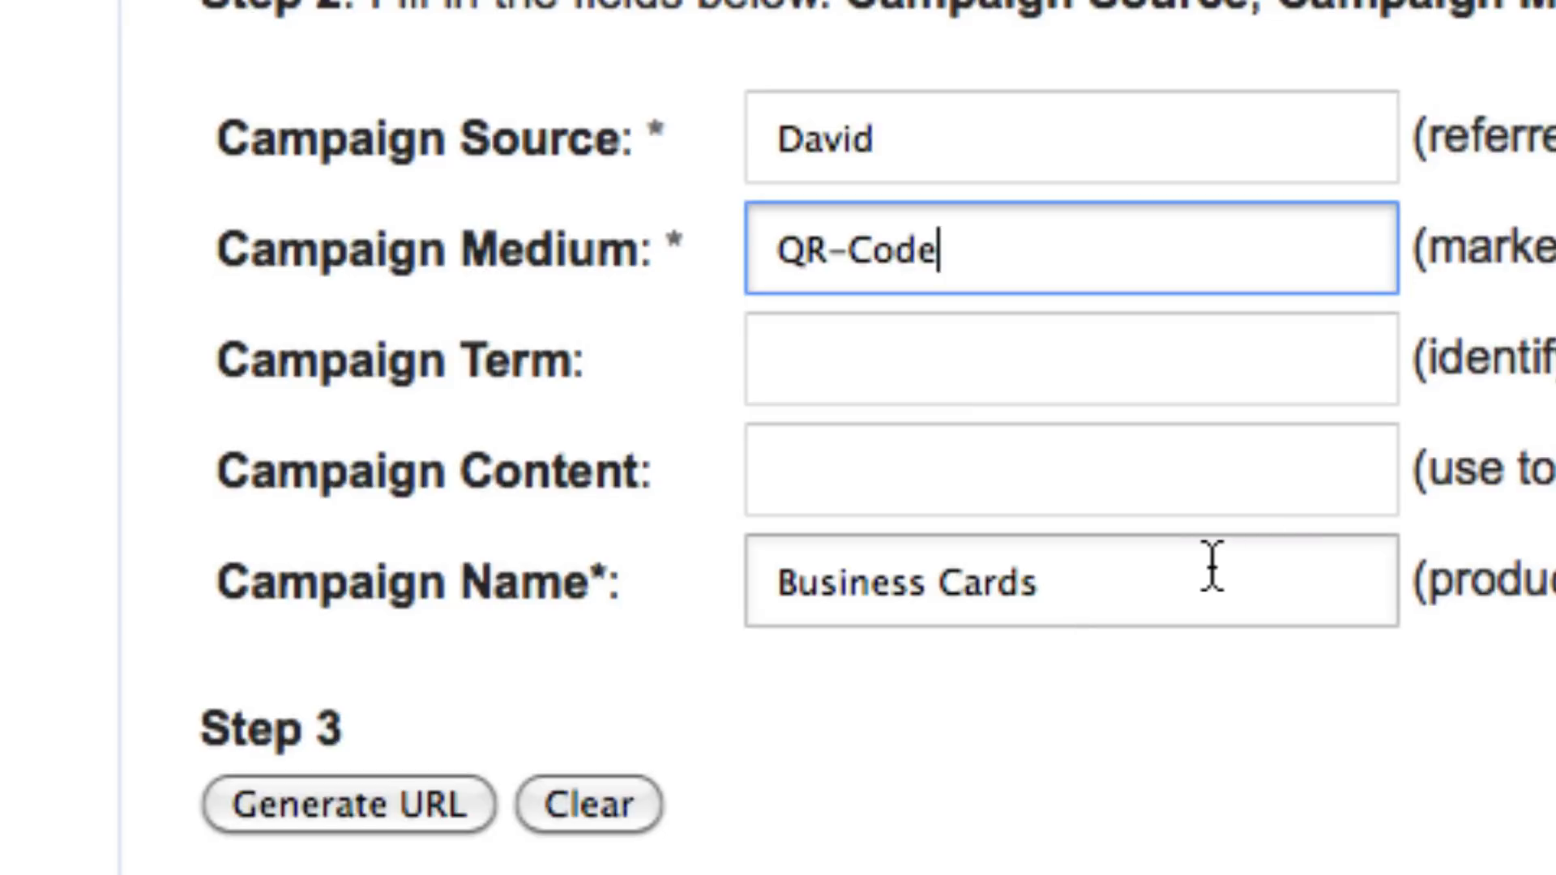
pyautogui.scroll(-3)
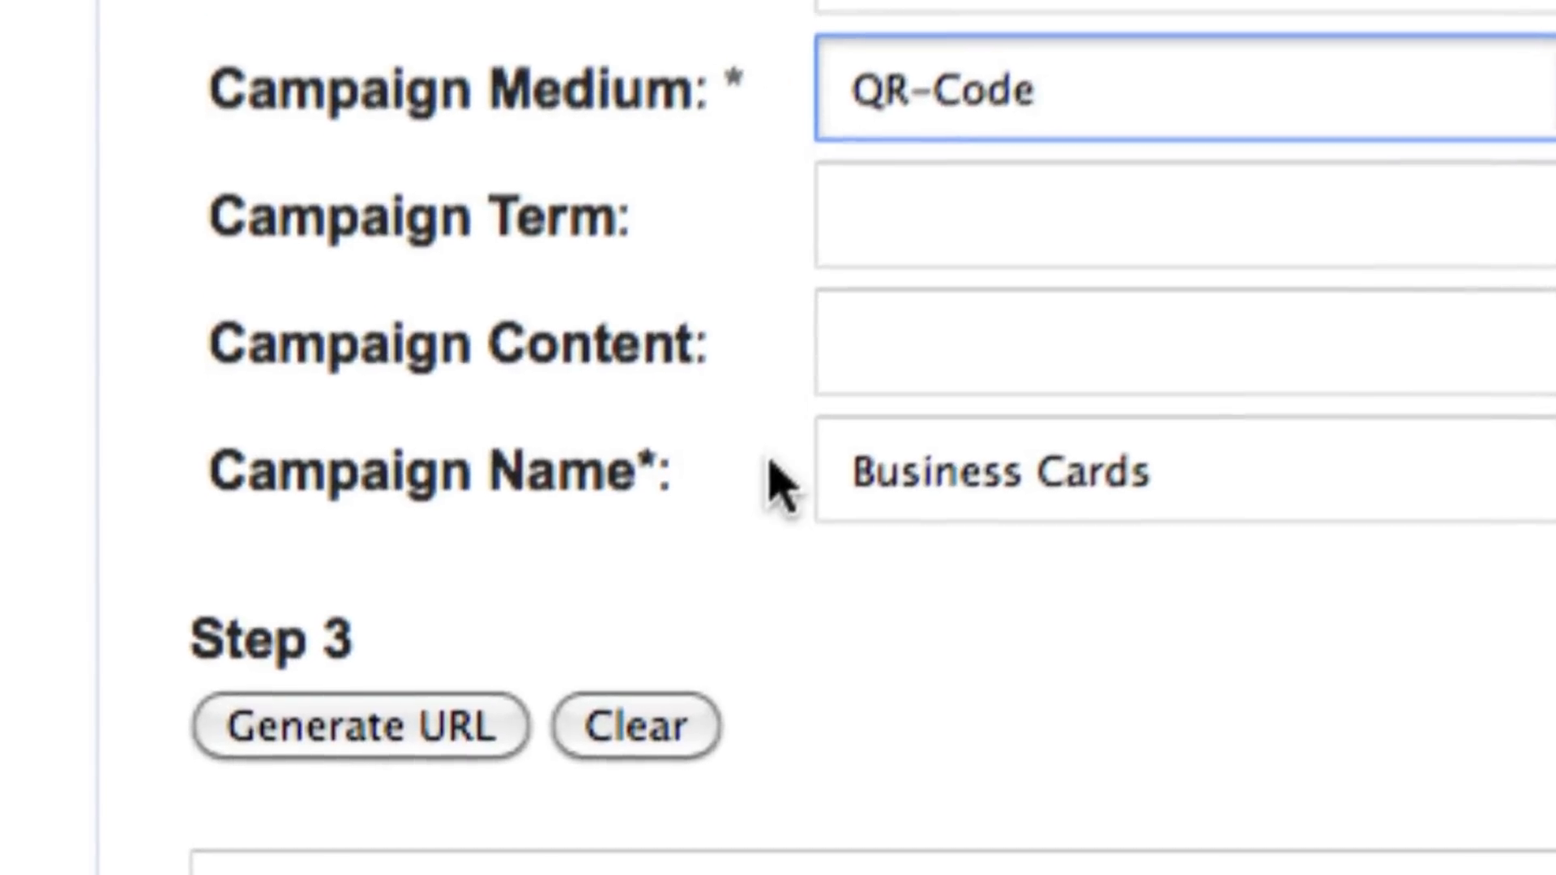
pyautogui.click(359, 724)
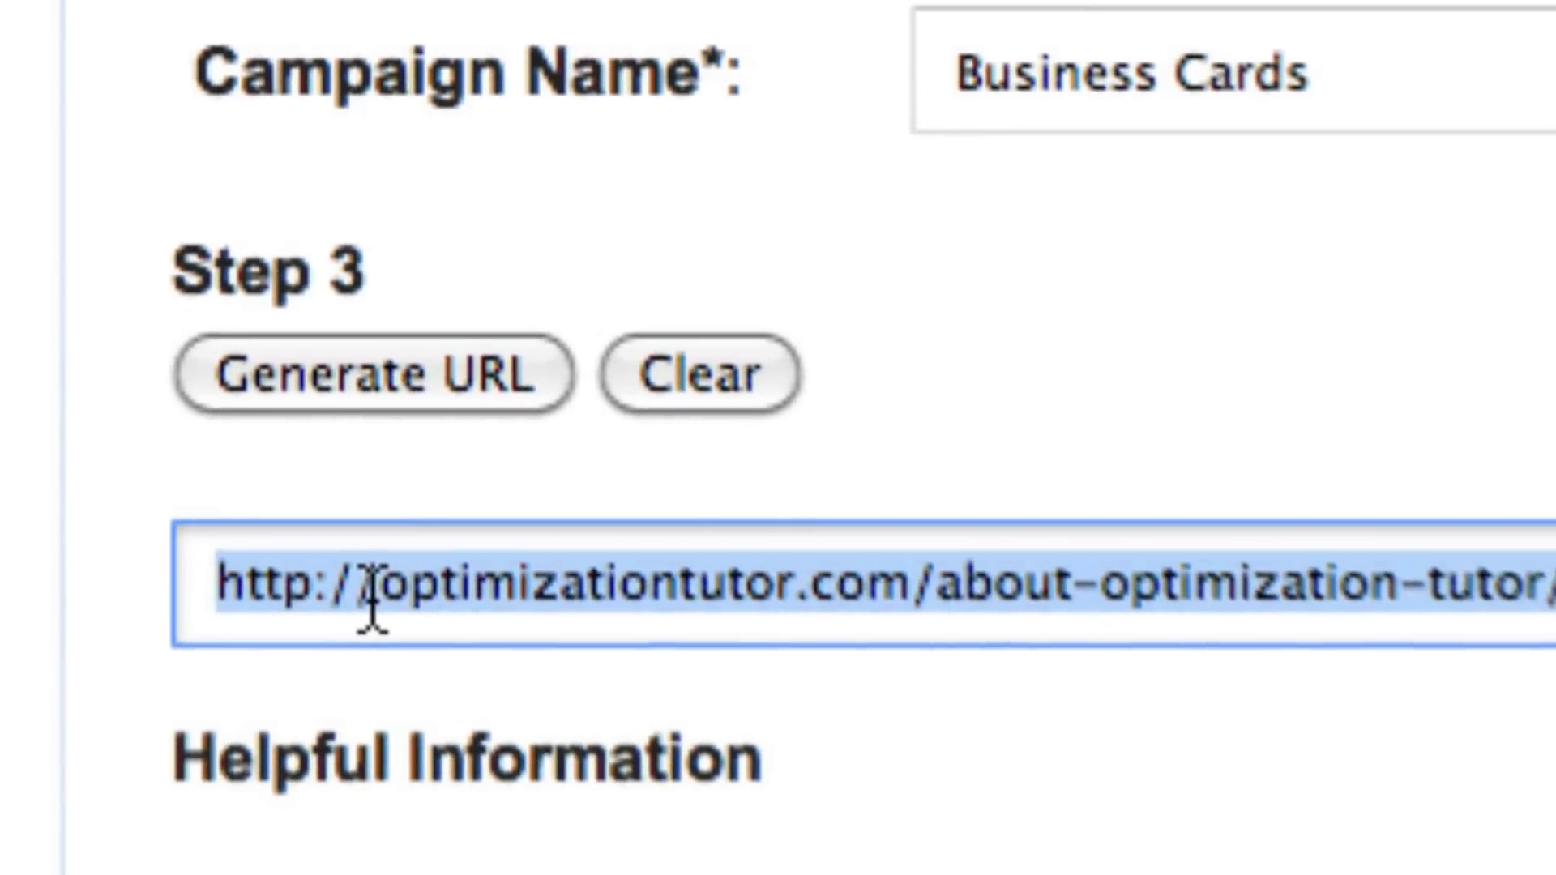
# Step: Scroll the URL Shortener page while shortening the tagged profile page link
pyautogui.scroll(3)
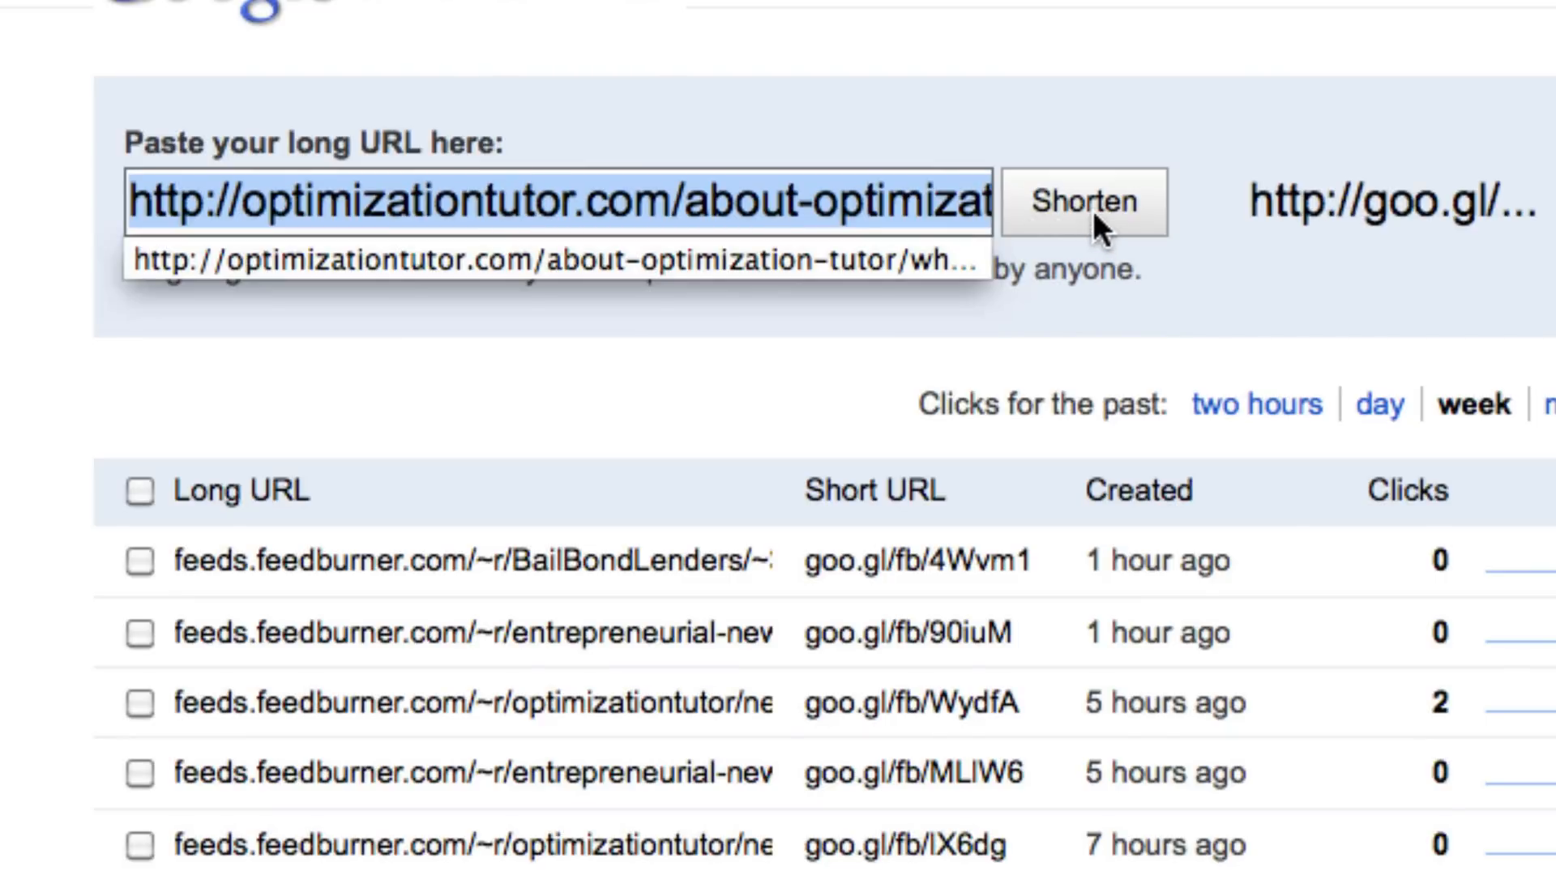
pyautogui.scroll(-3)
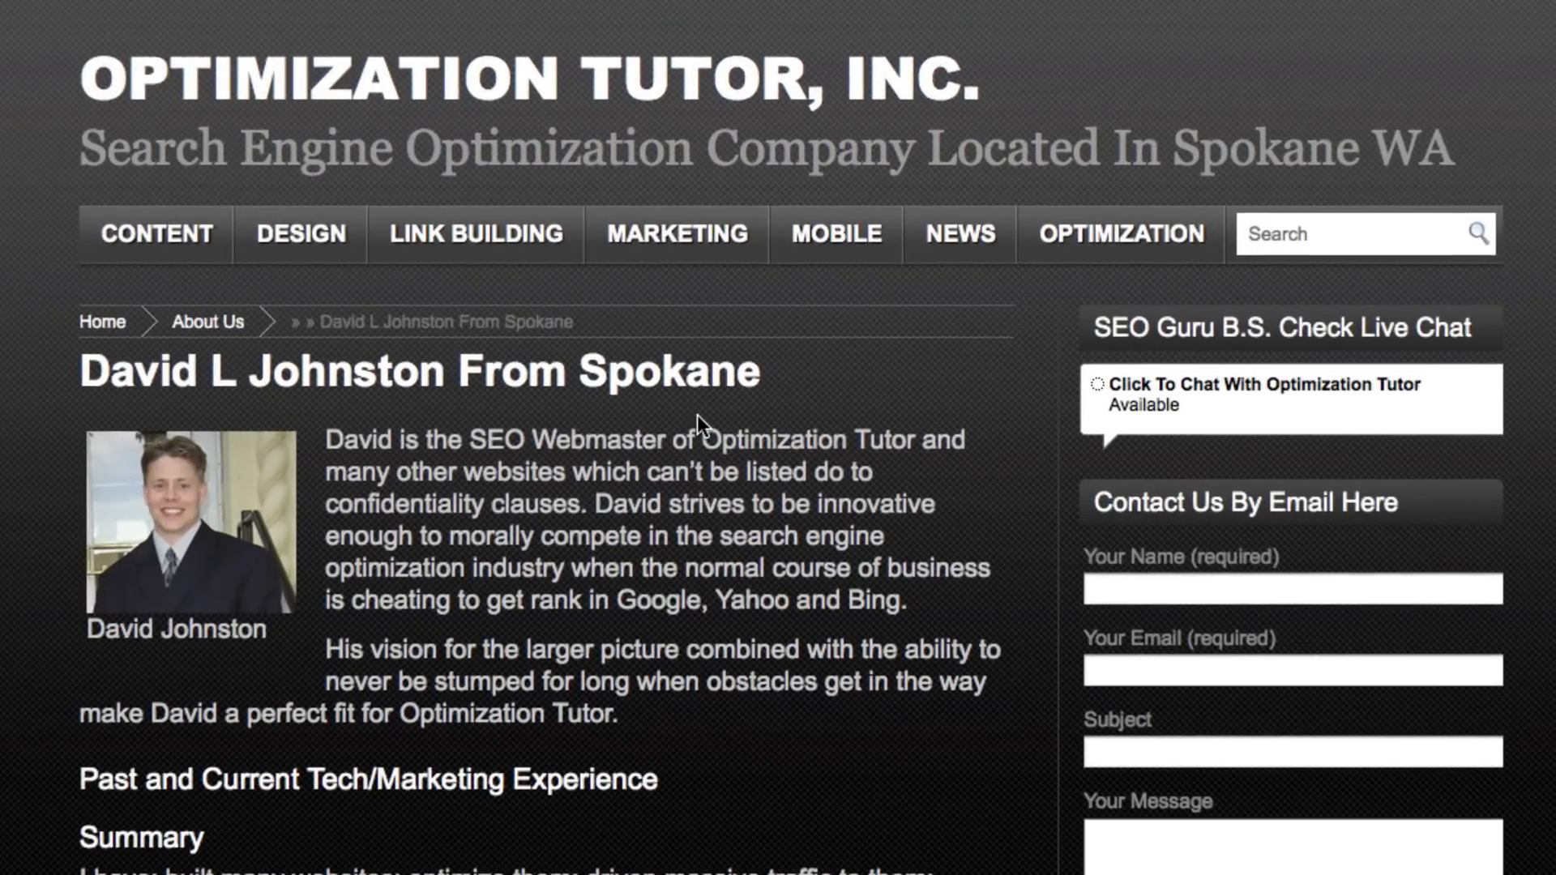
pyautogui.moveTo(692, 341)
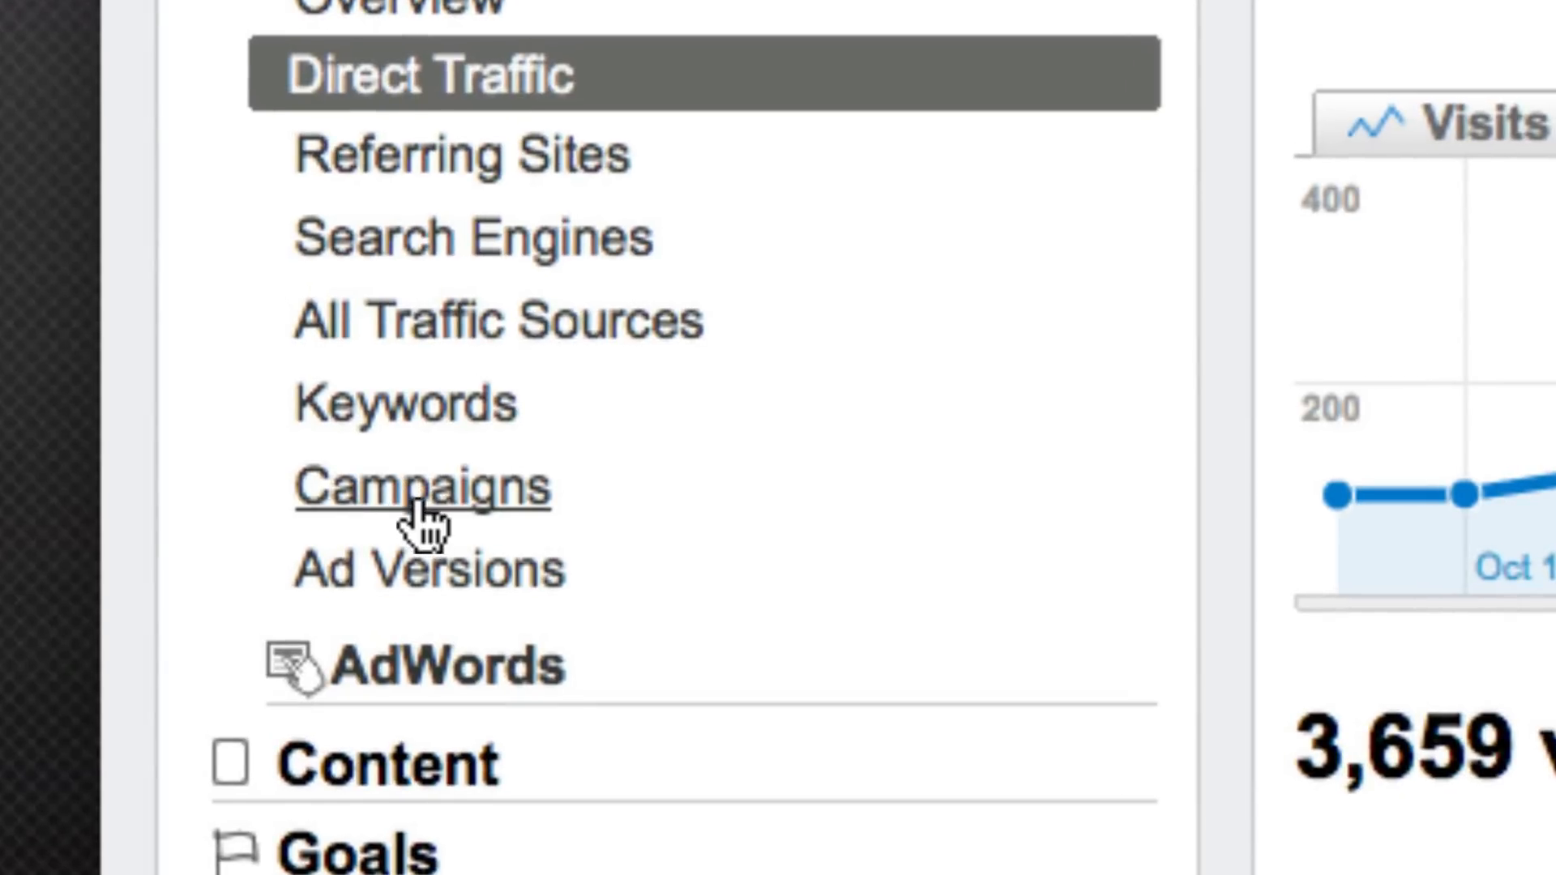
# Step: Open the Campaigns report (164 visits via 4 campaigns) and scroll its table
pyautogui.click(424, 486)
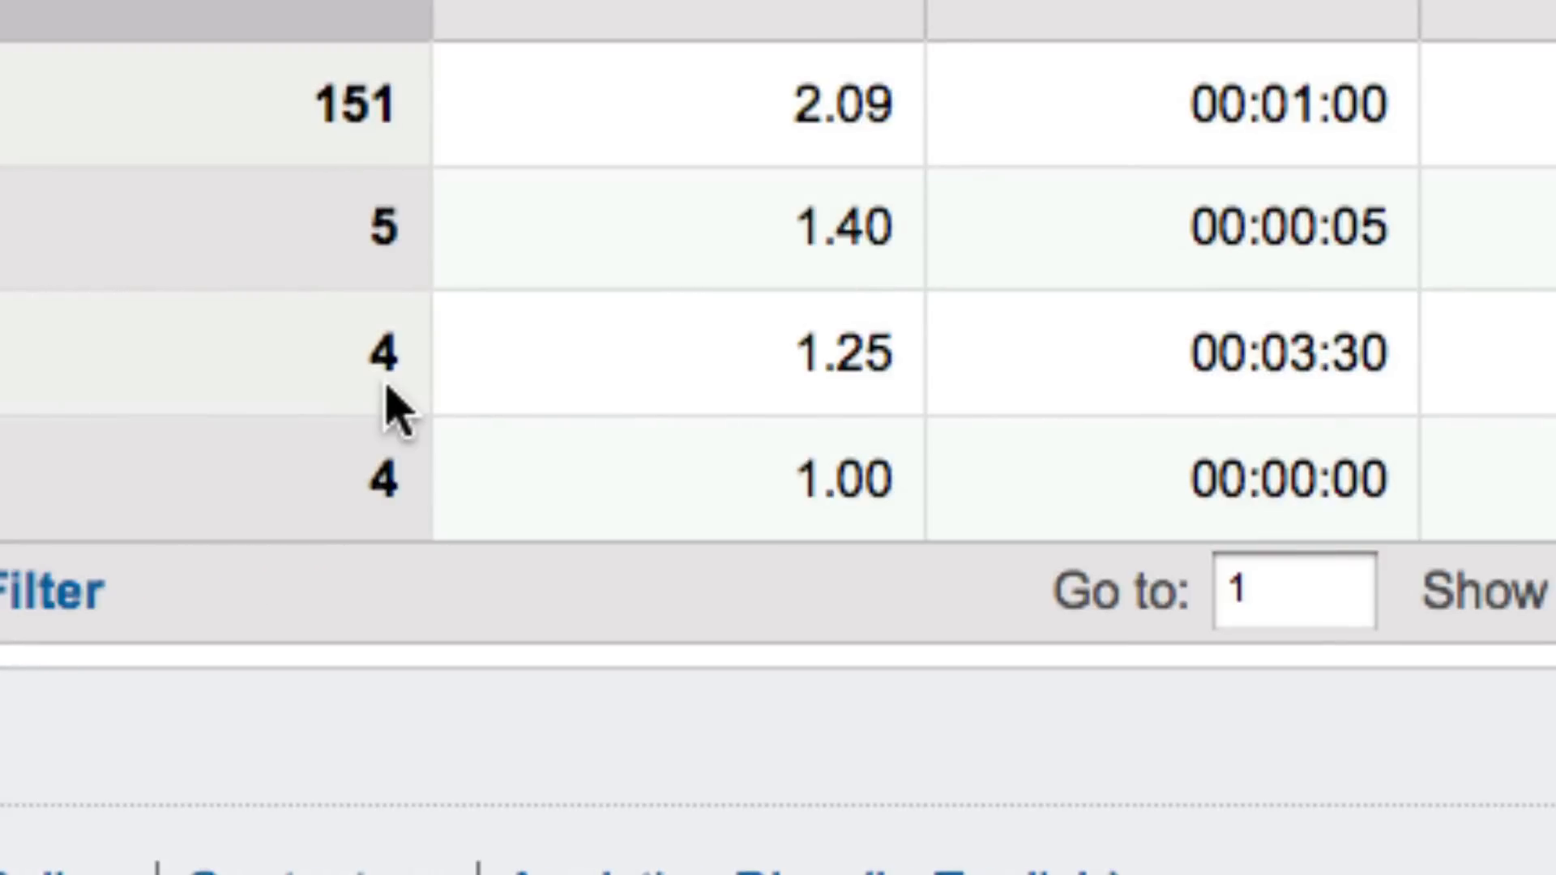
pyautogui.scroll(3)
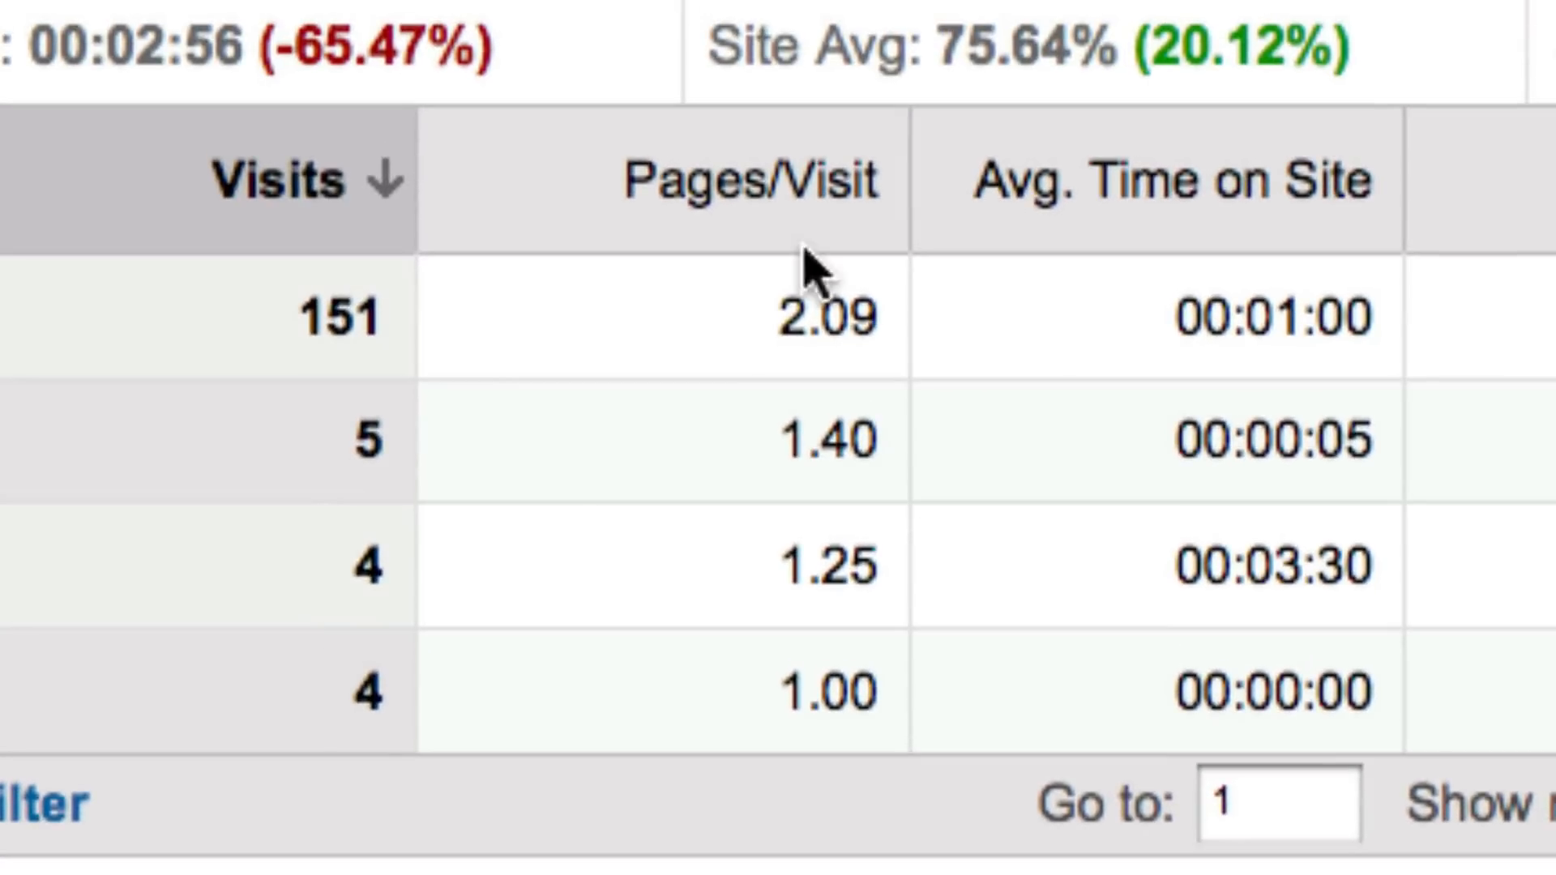
pyautogui.hscroll(3)
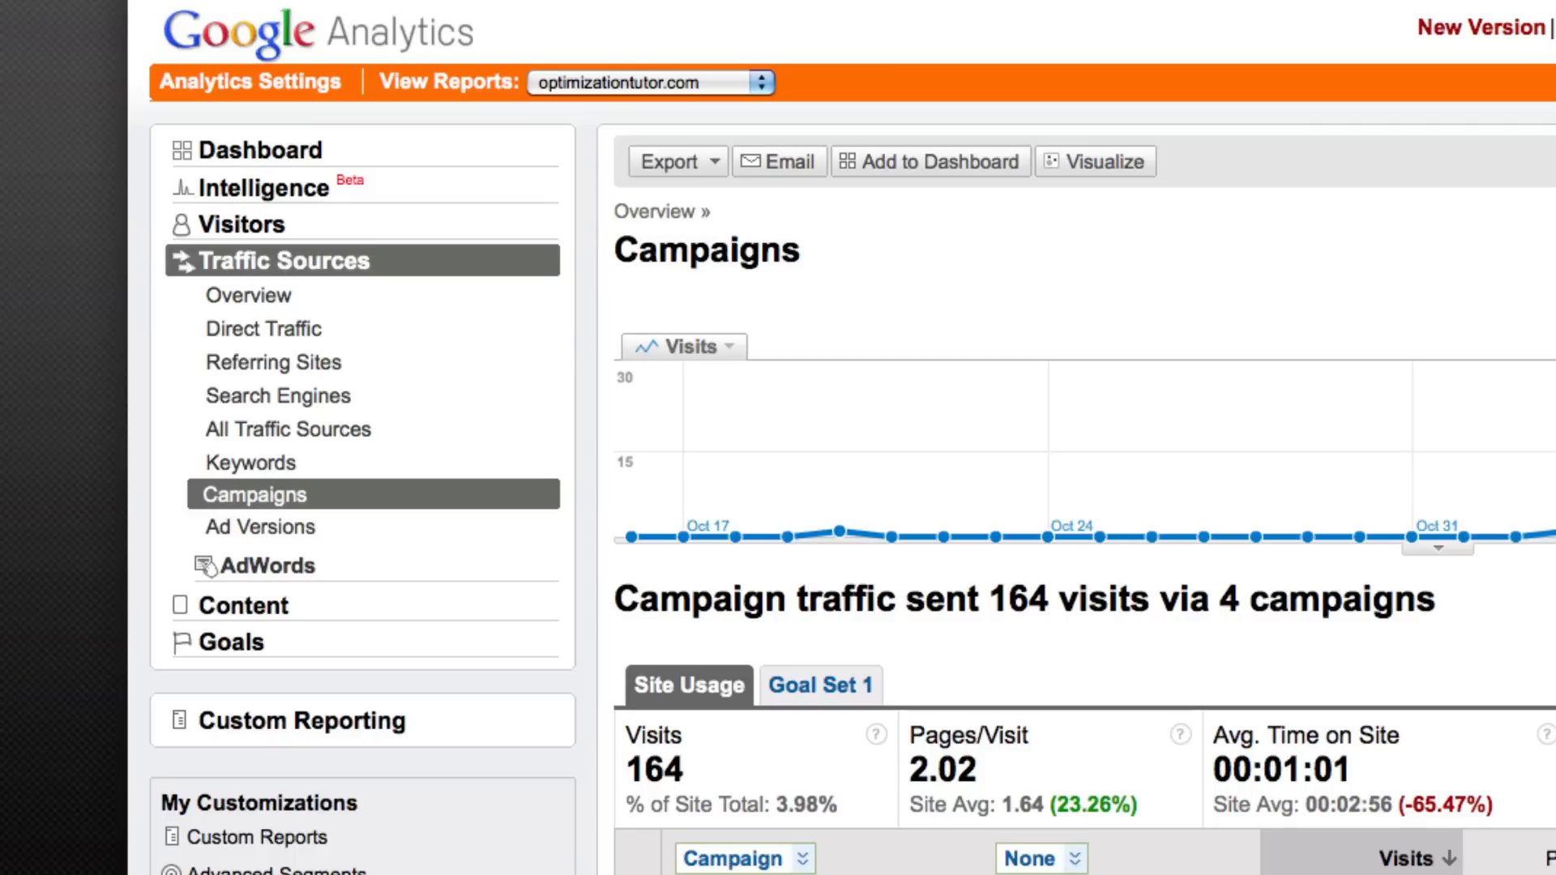
pyautogui.scroll(-3)
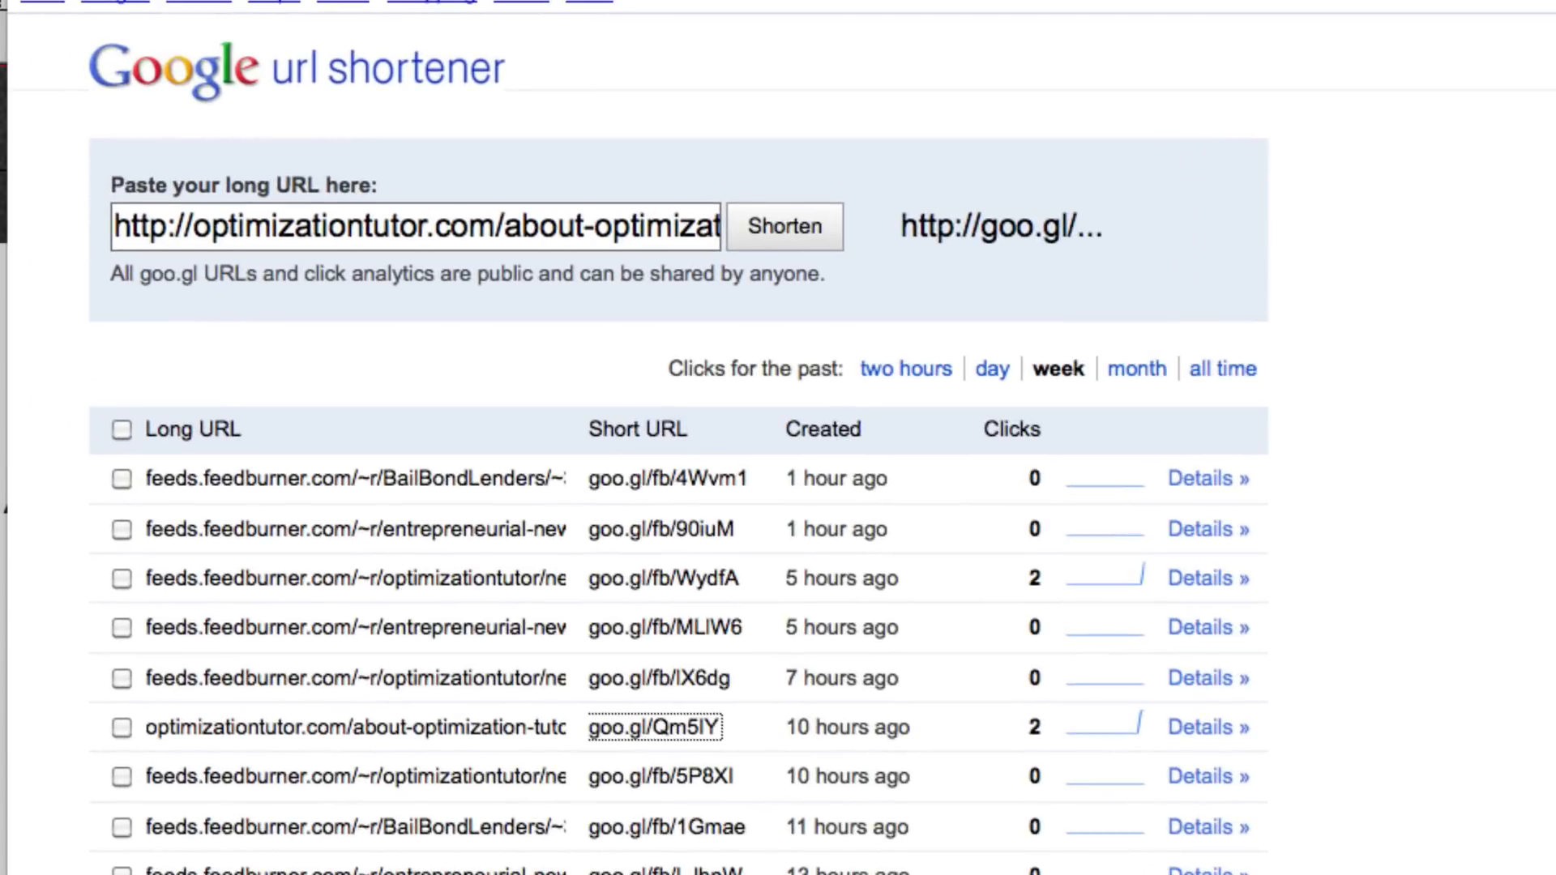
# Step: Open goo.gl/Qm5lY details and scroll to its 2 clicks, referrers and QR code
pyautogui.scroll(-3)
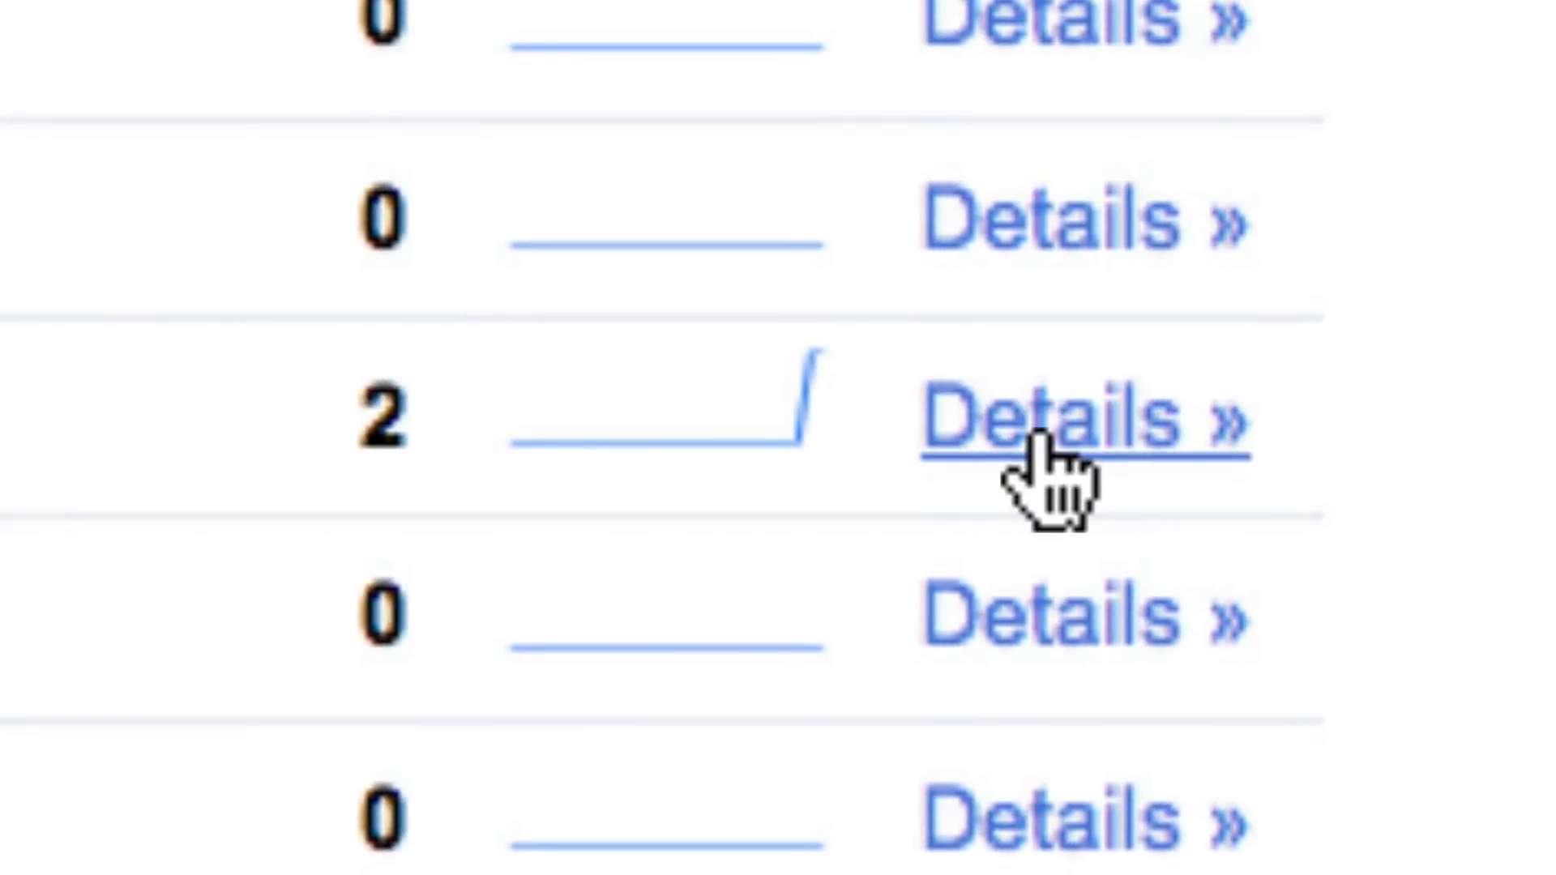
pyautogui.click(1082, 417)
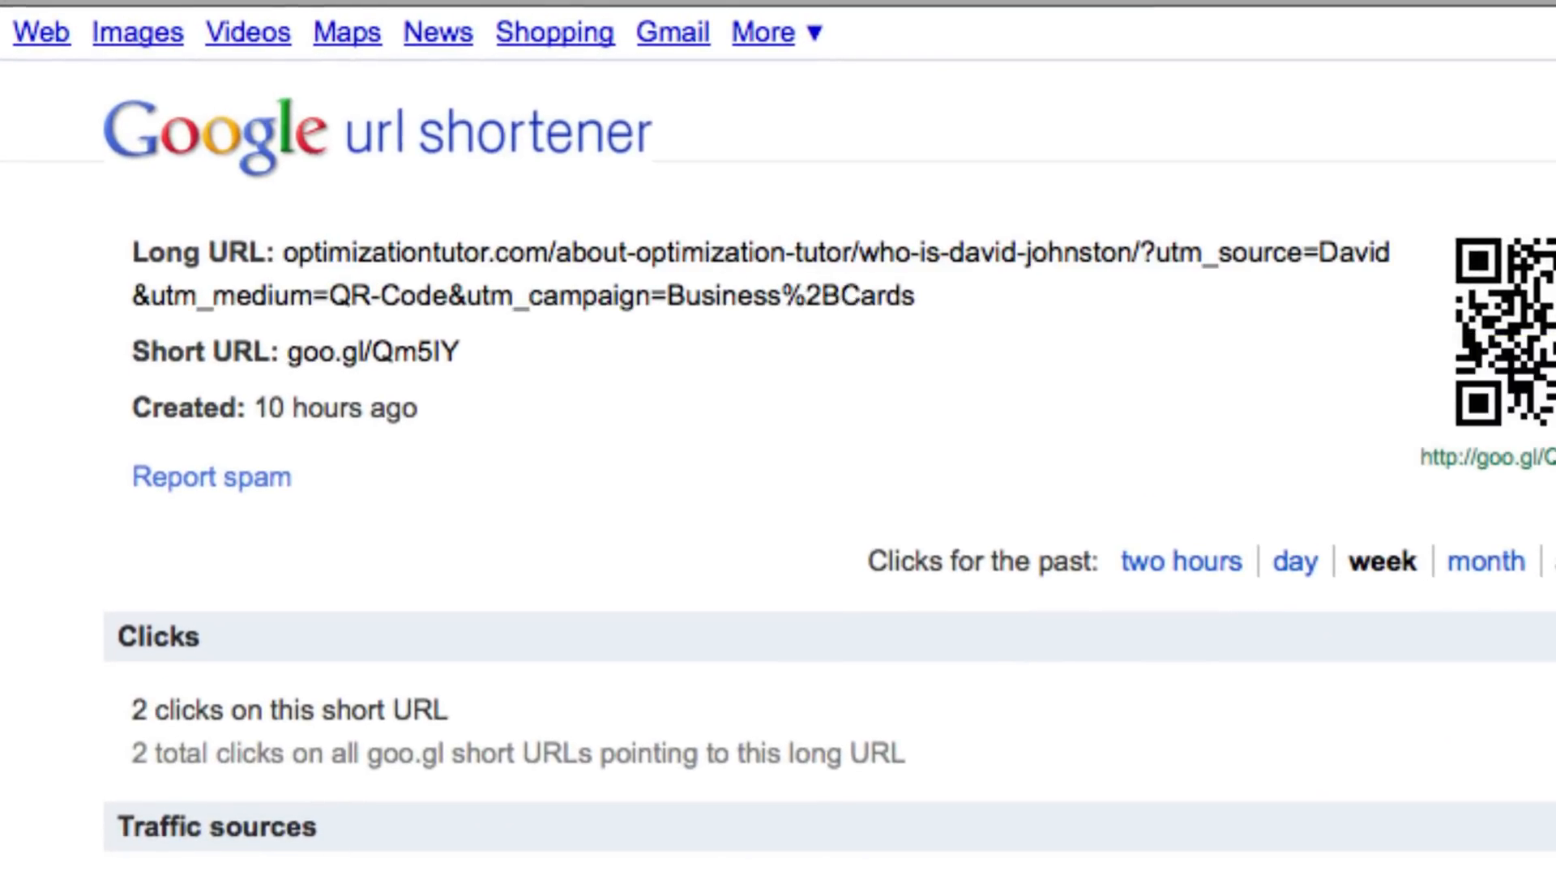
pyautogui.scroll(-3)
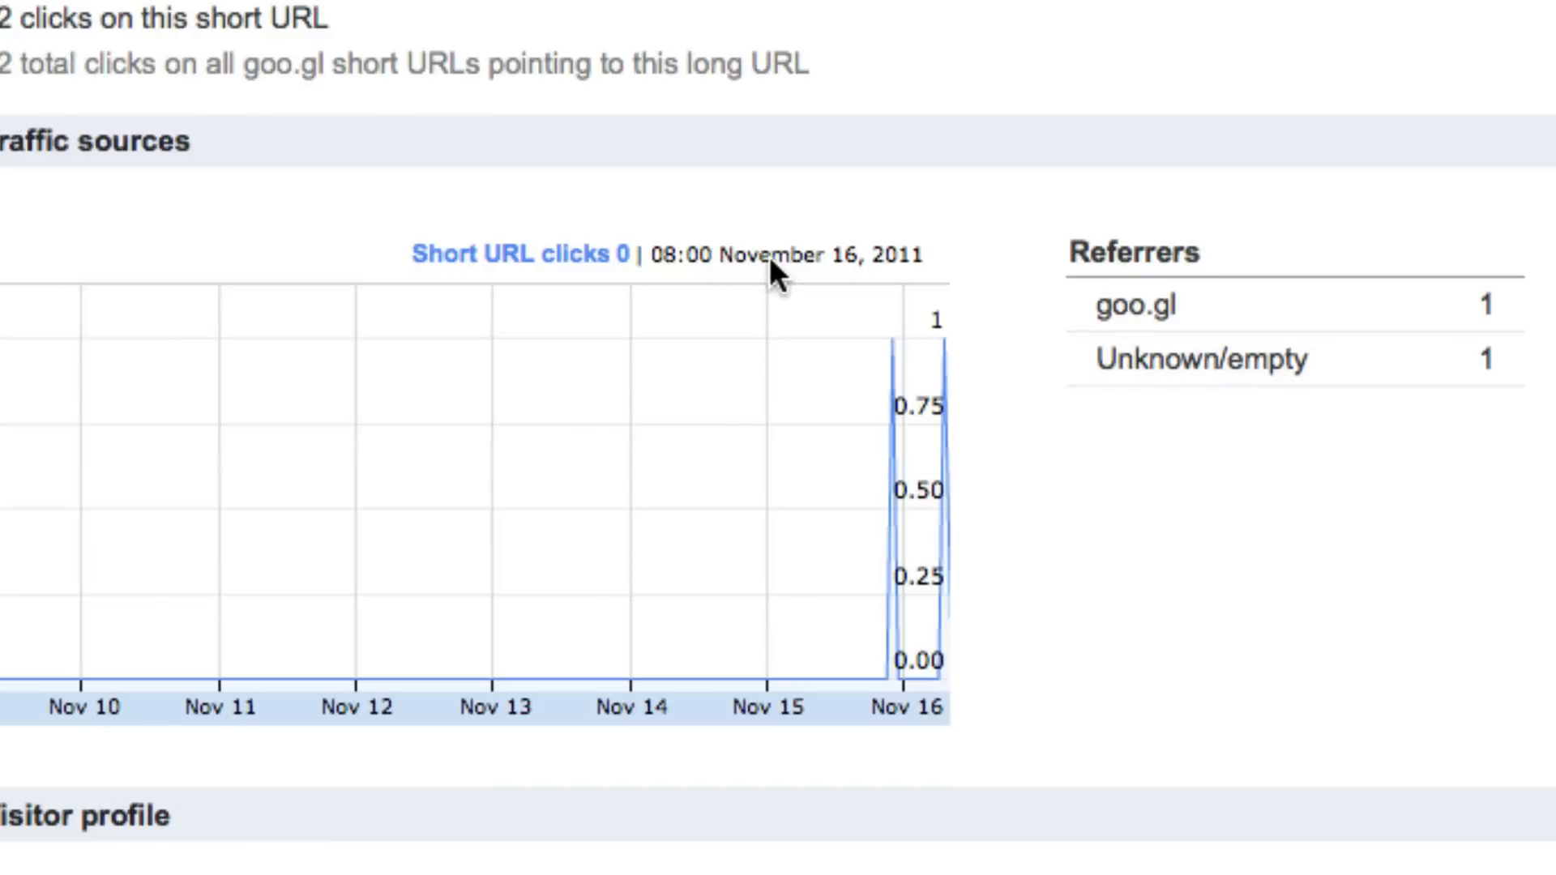
pyautogui.moveTo(907, 377)
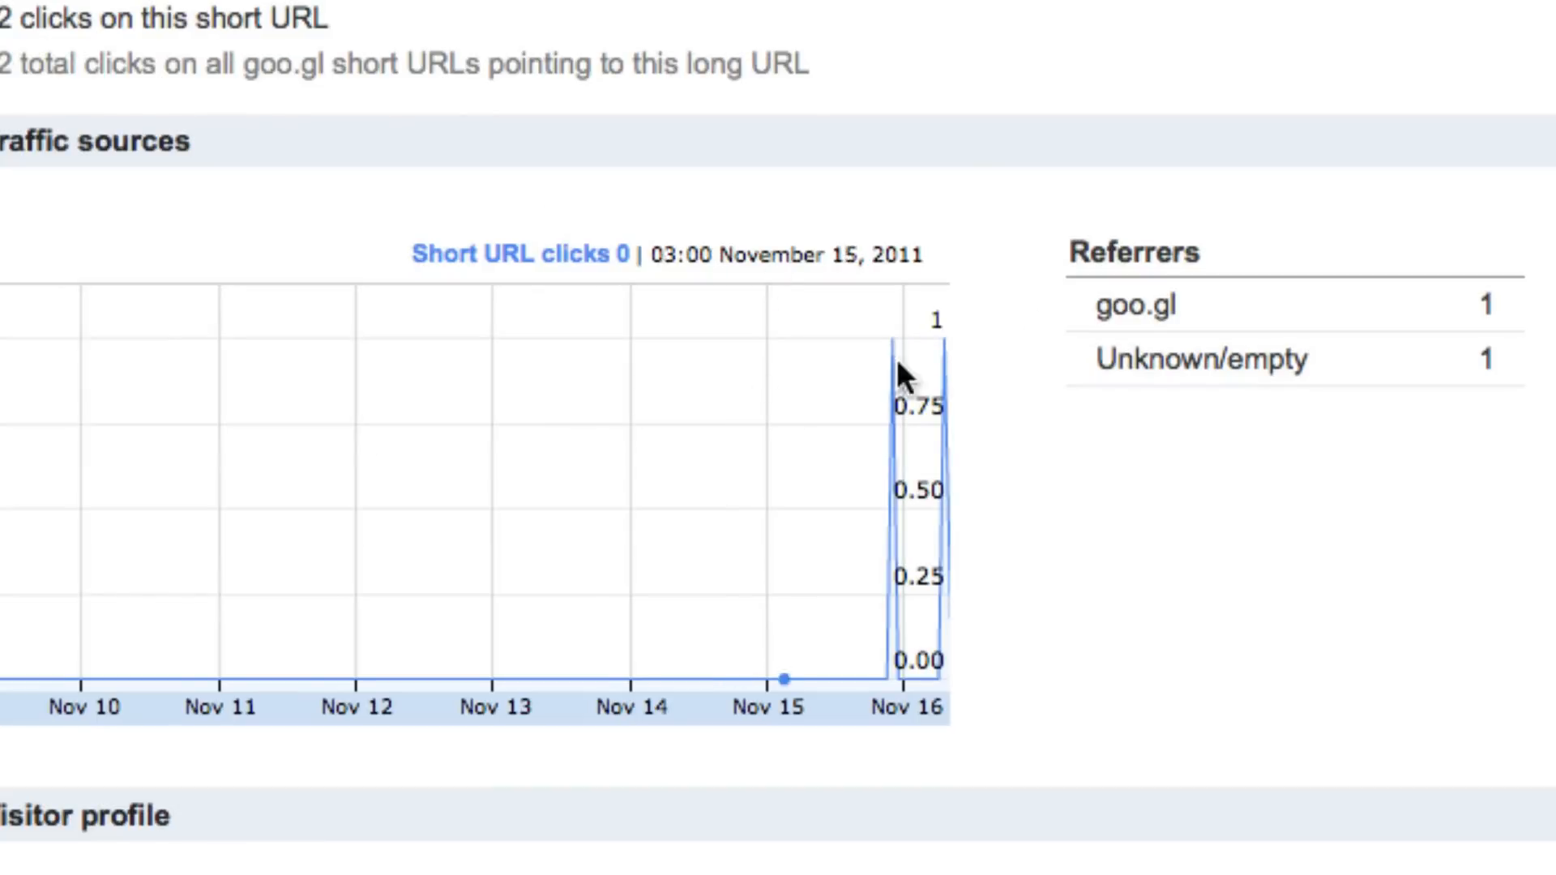
pyautogui.scroll(-3)
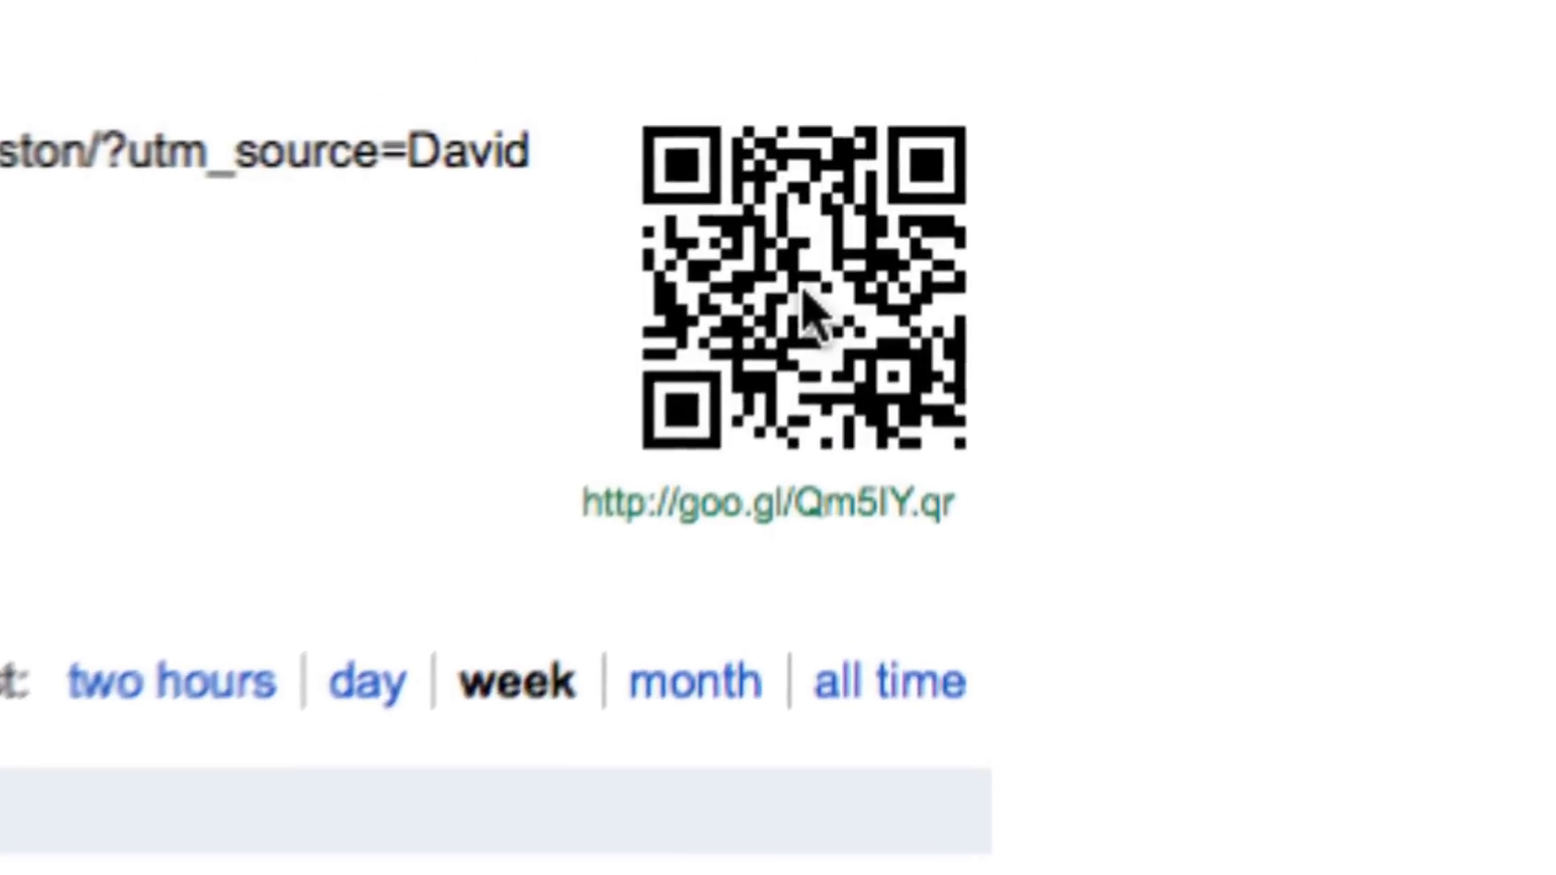
# Step: Save the goo.gl/Qm5lY QR code image to the computer with Save Image As
pyautogui.rightClick(804, 317)
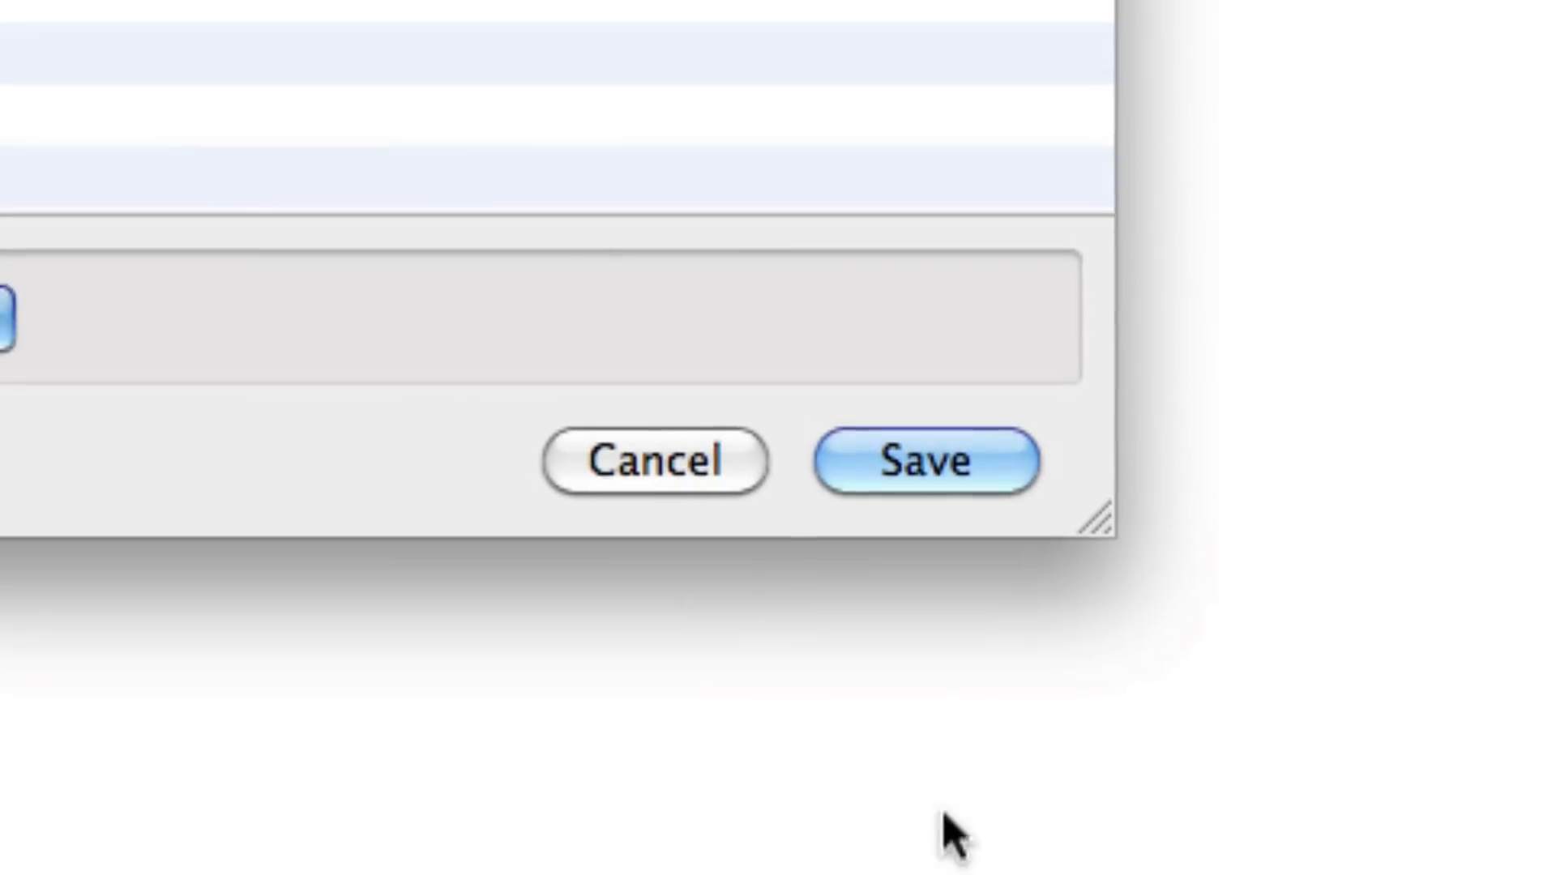
pyautogui.click(929, 459)
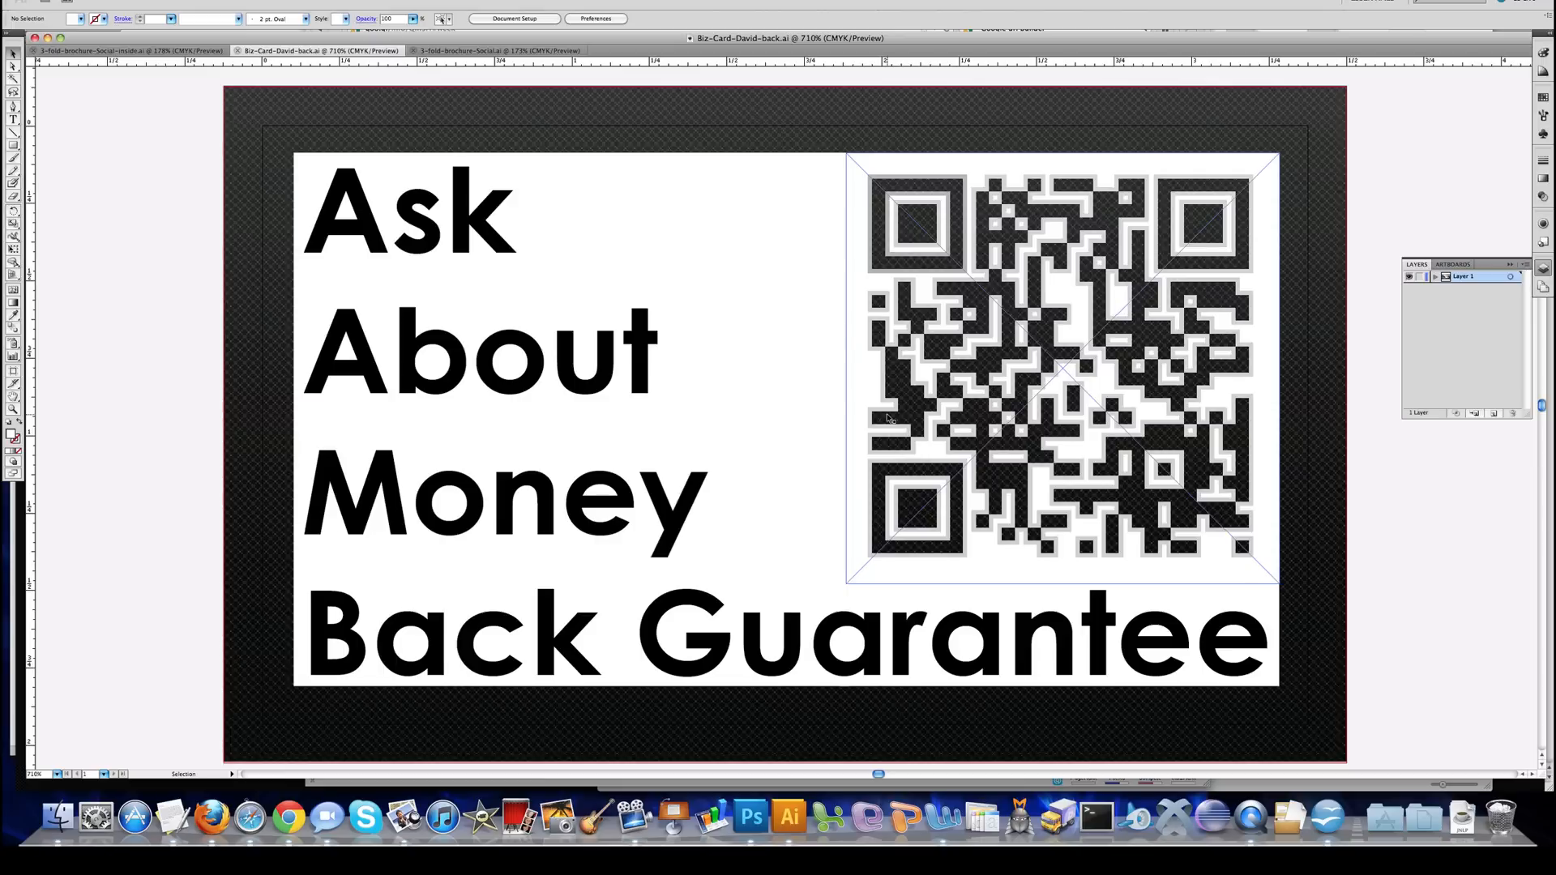
pyautogui.moveTo(1004, 441)
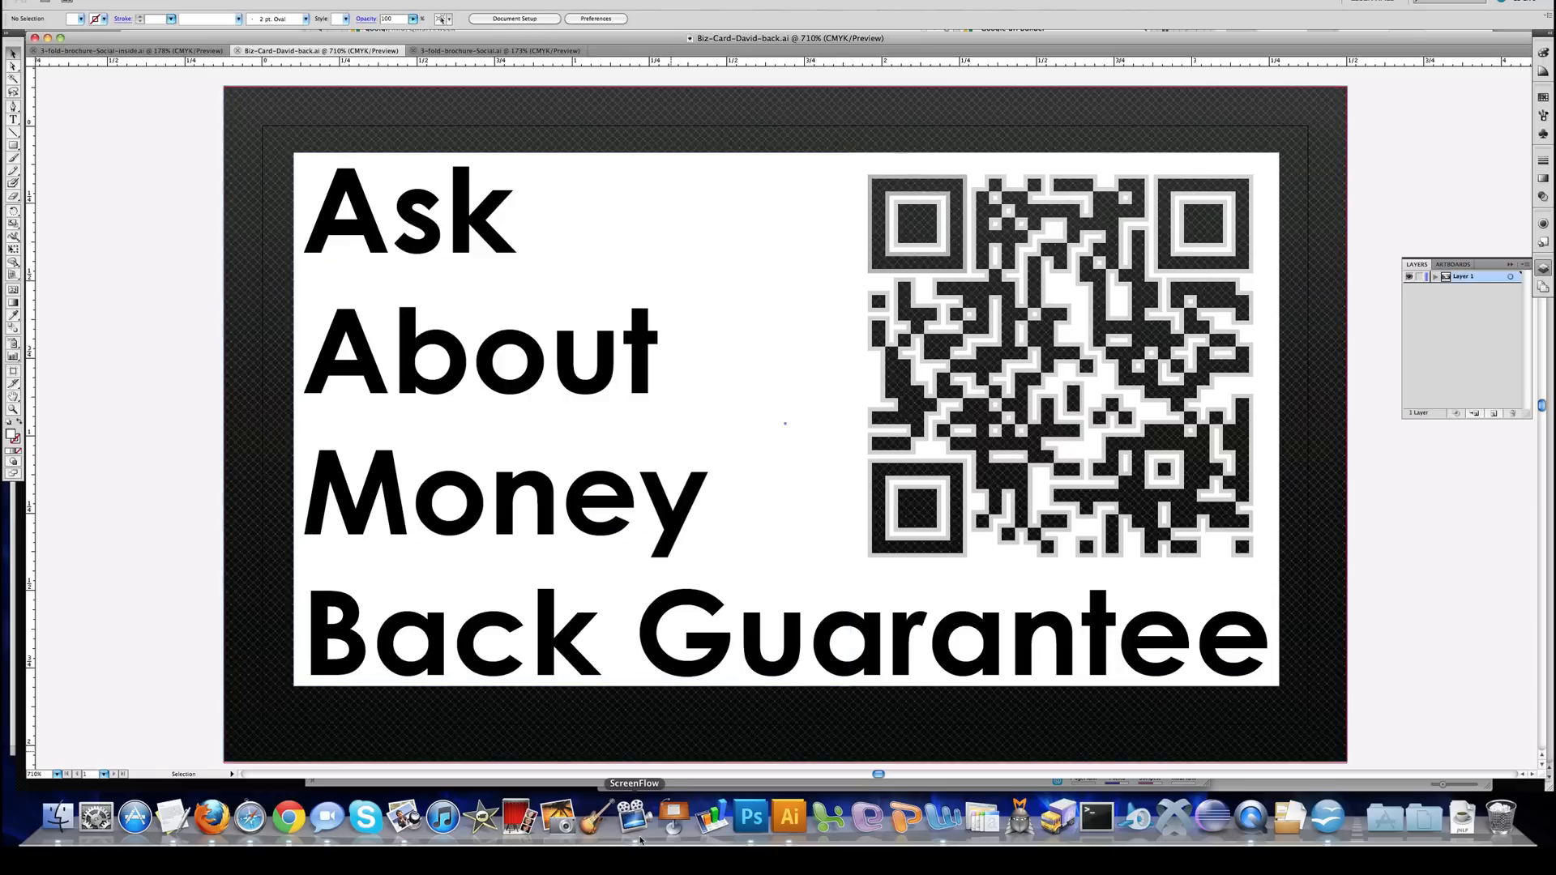
pyautogui.moveTo(752, 817)
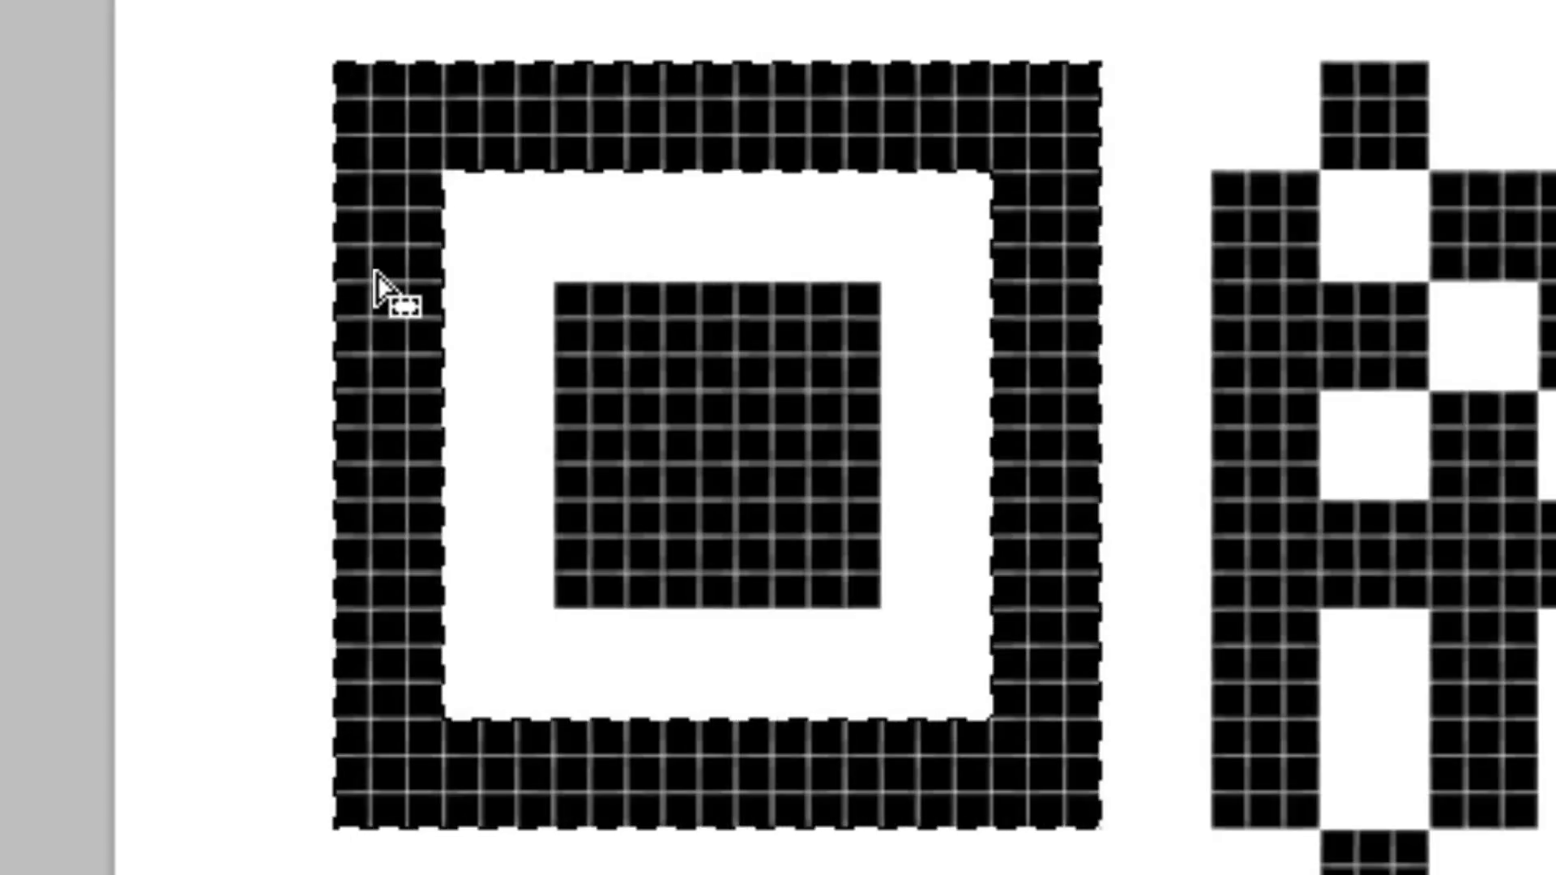
# Step: Select the QR code's similar background pixels, then Save As a new image file
pyautogui.rightClick(387, 298)
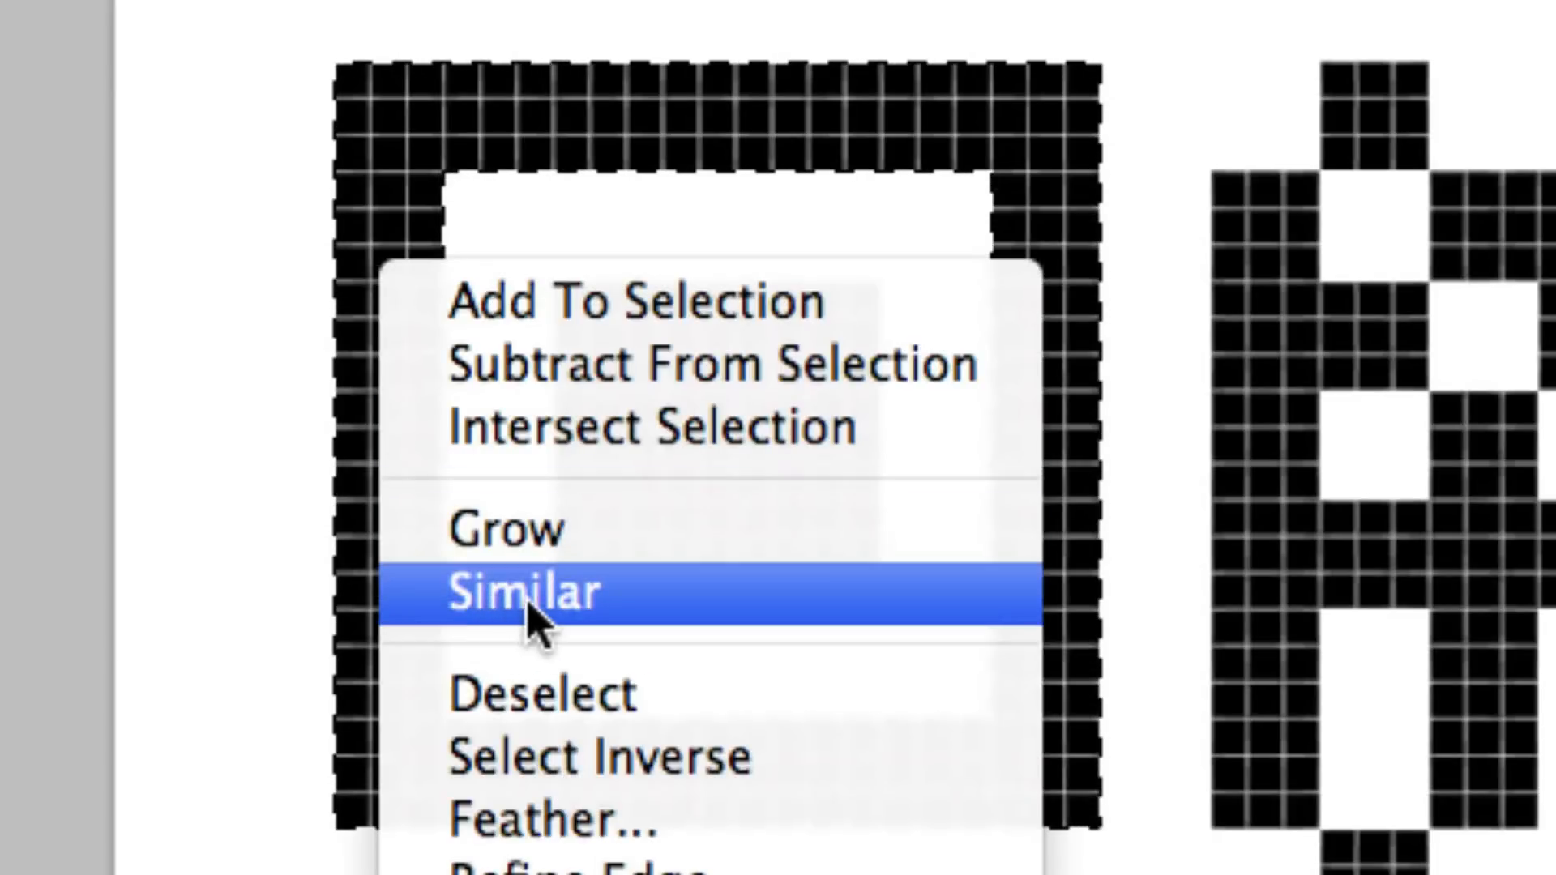
pyautogui.moveTo(615, 625)
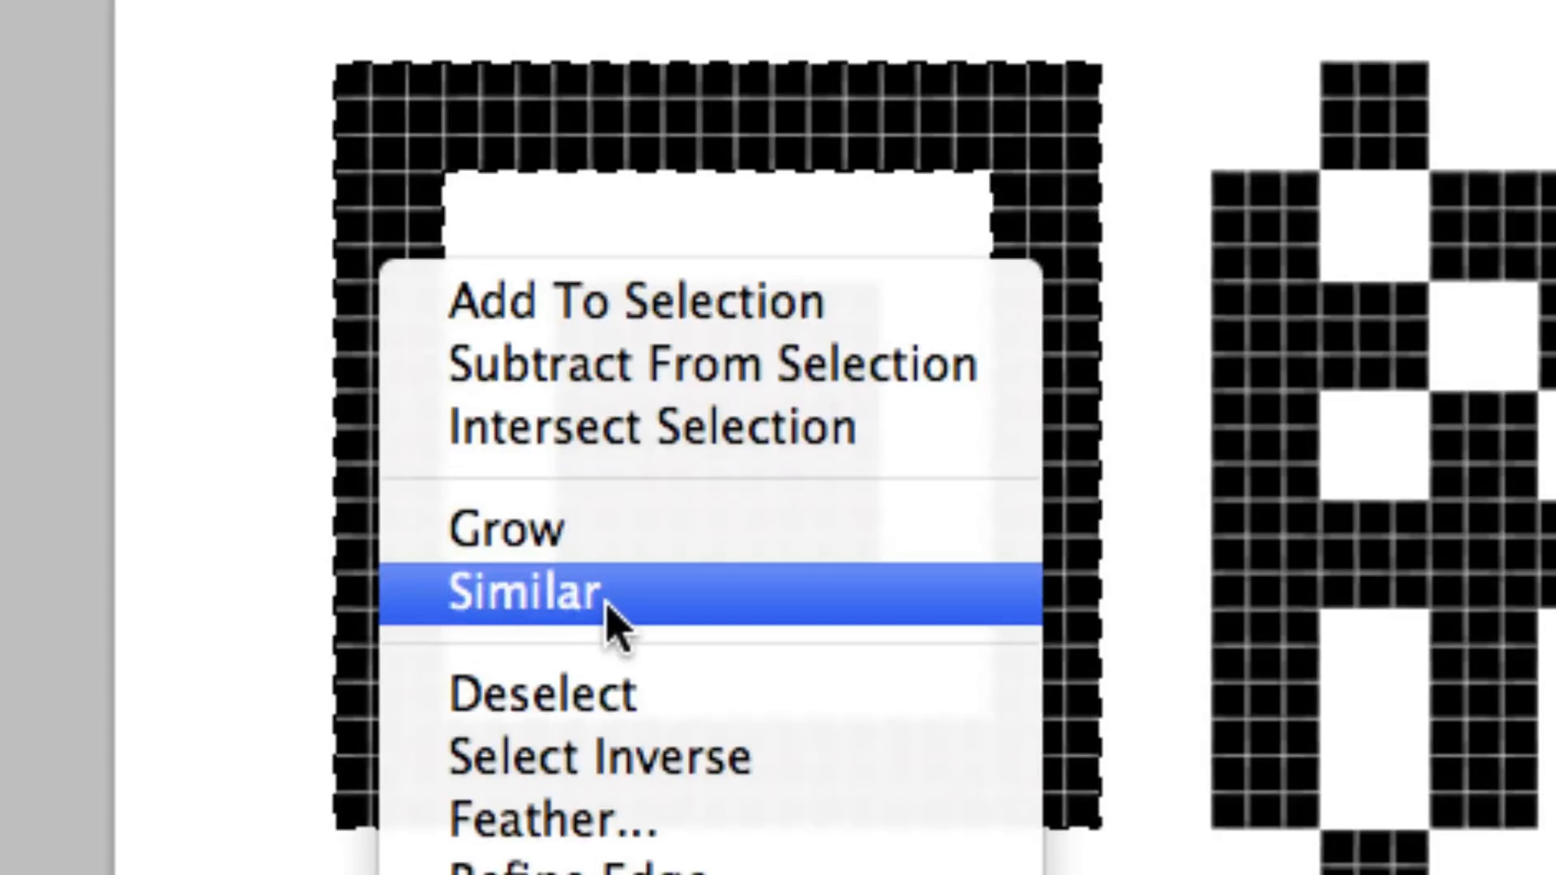
pyautogui.click(522, 593)
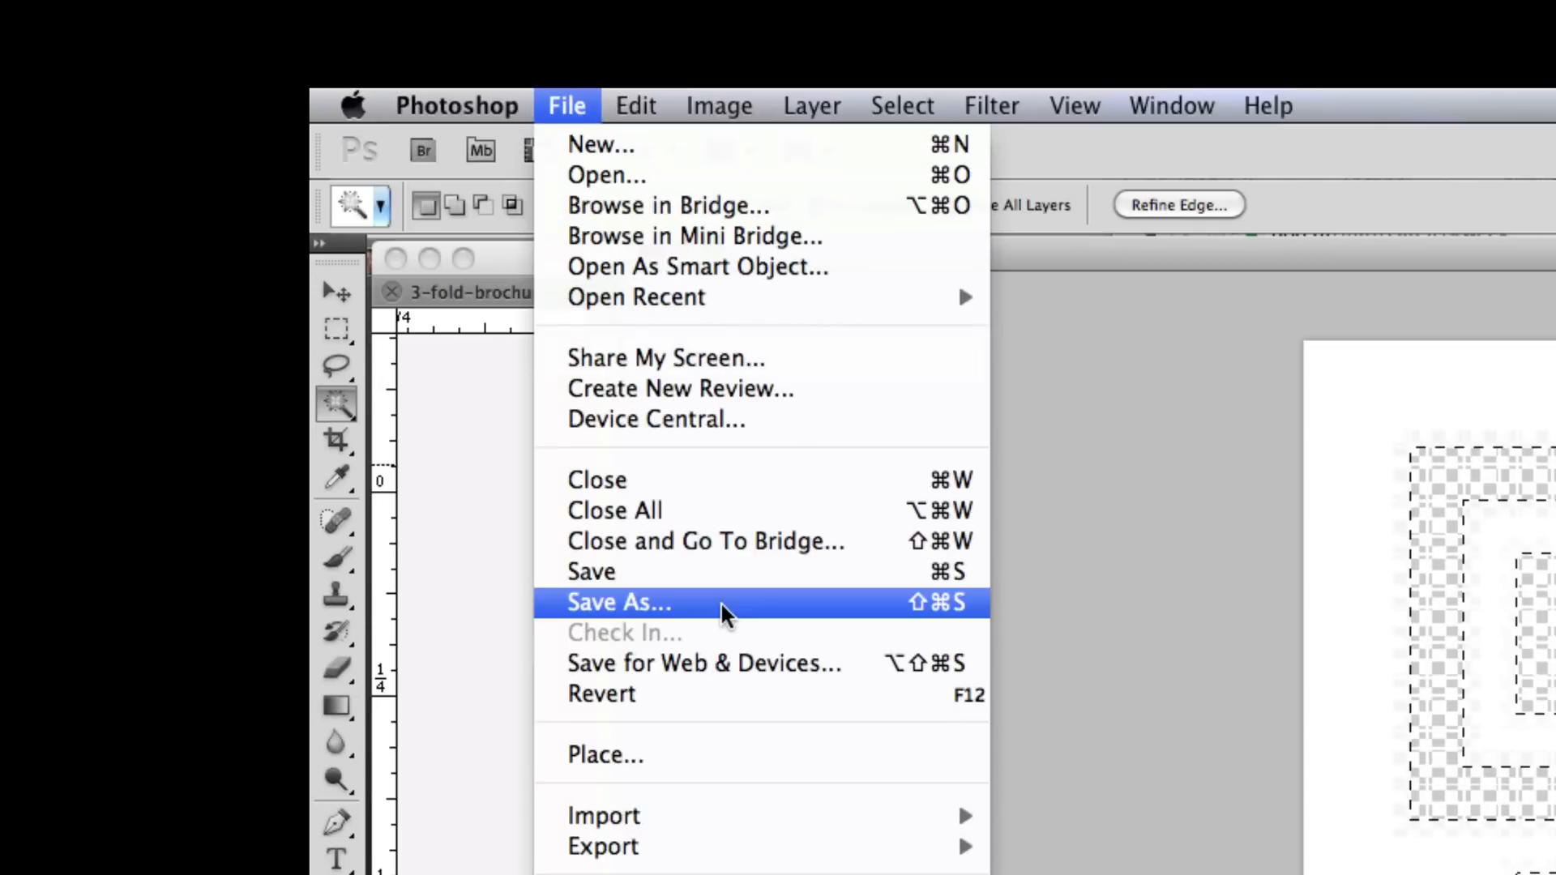
pyautogui.click(618, 603)
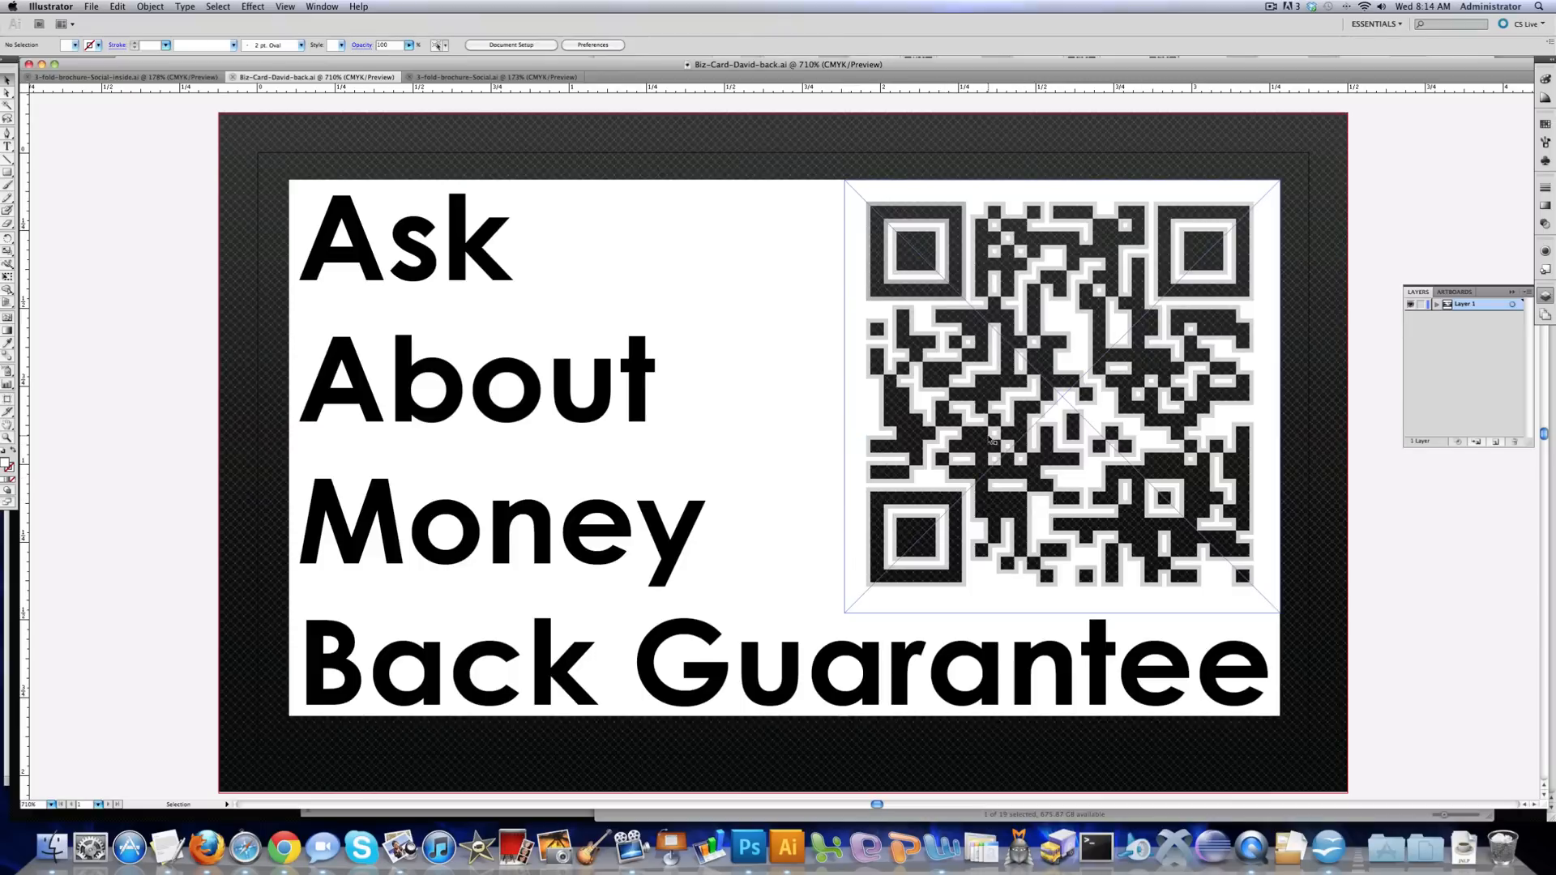
pyautogui.moveTo(950, 207)
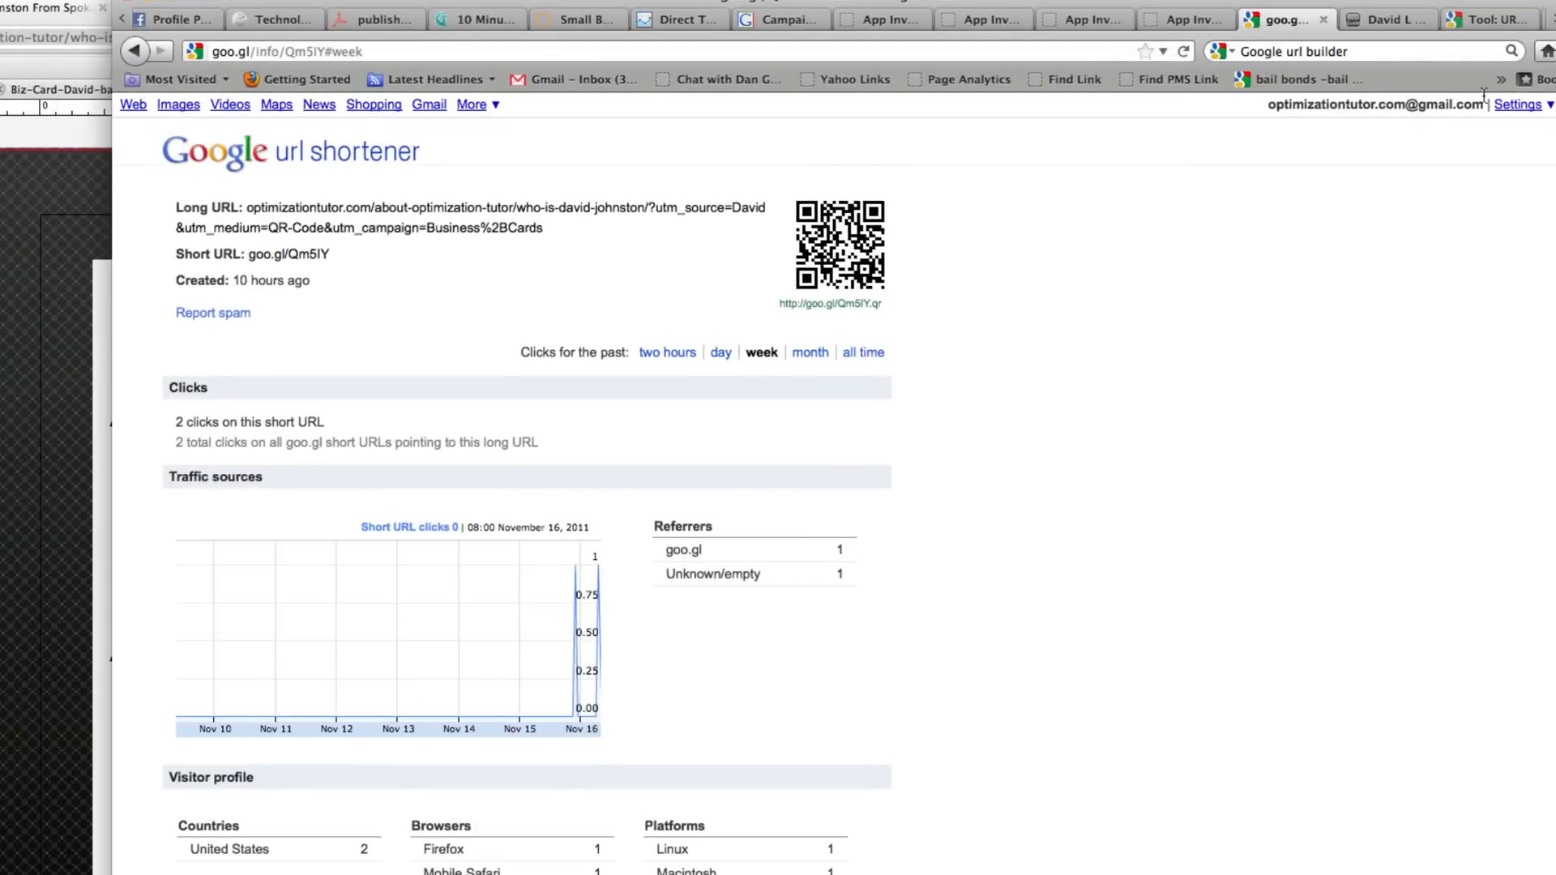
# Step: Scroll goo.gl/Qm5lY stats: clicks, referrers, 2 US visits, Firefox/Mobile Safari, Linux/Macintosh
pyautogui.click(1483, 17)
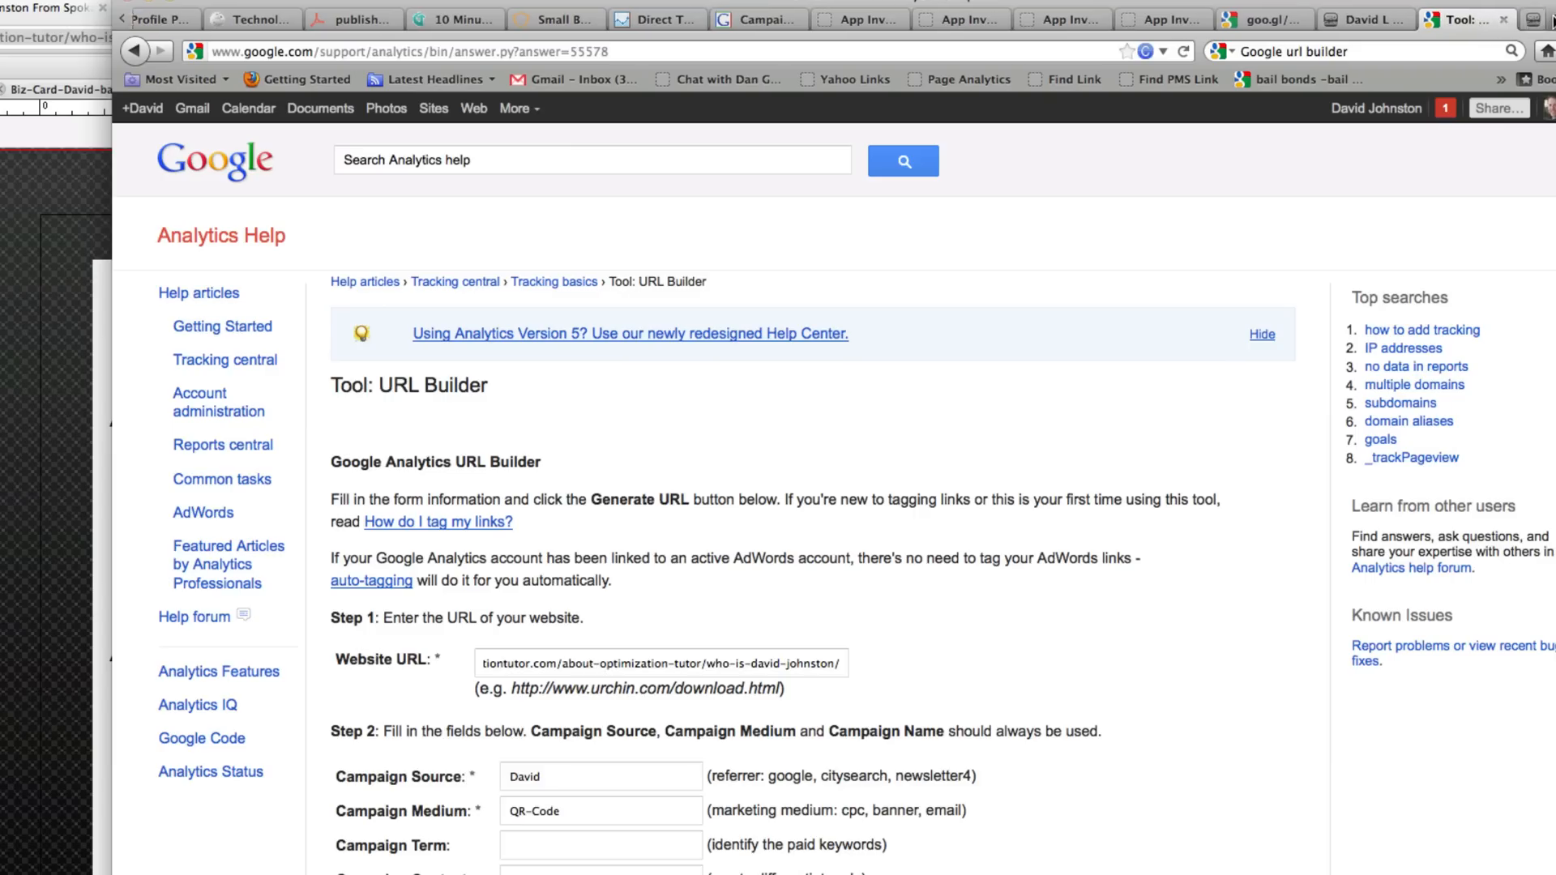
pyautogui.click(1263, 18)
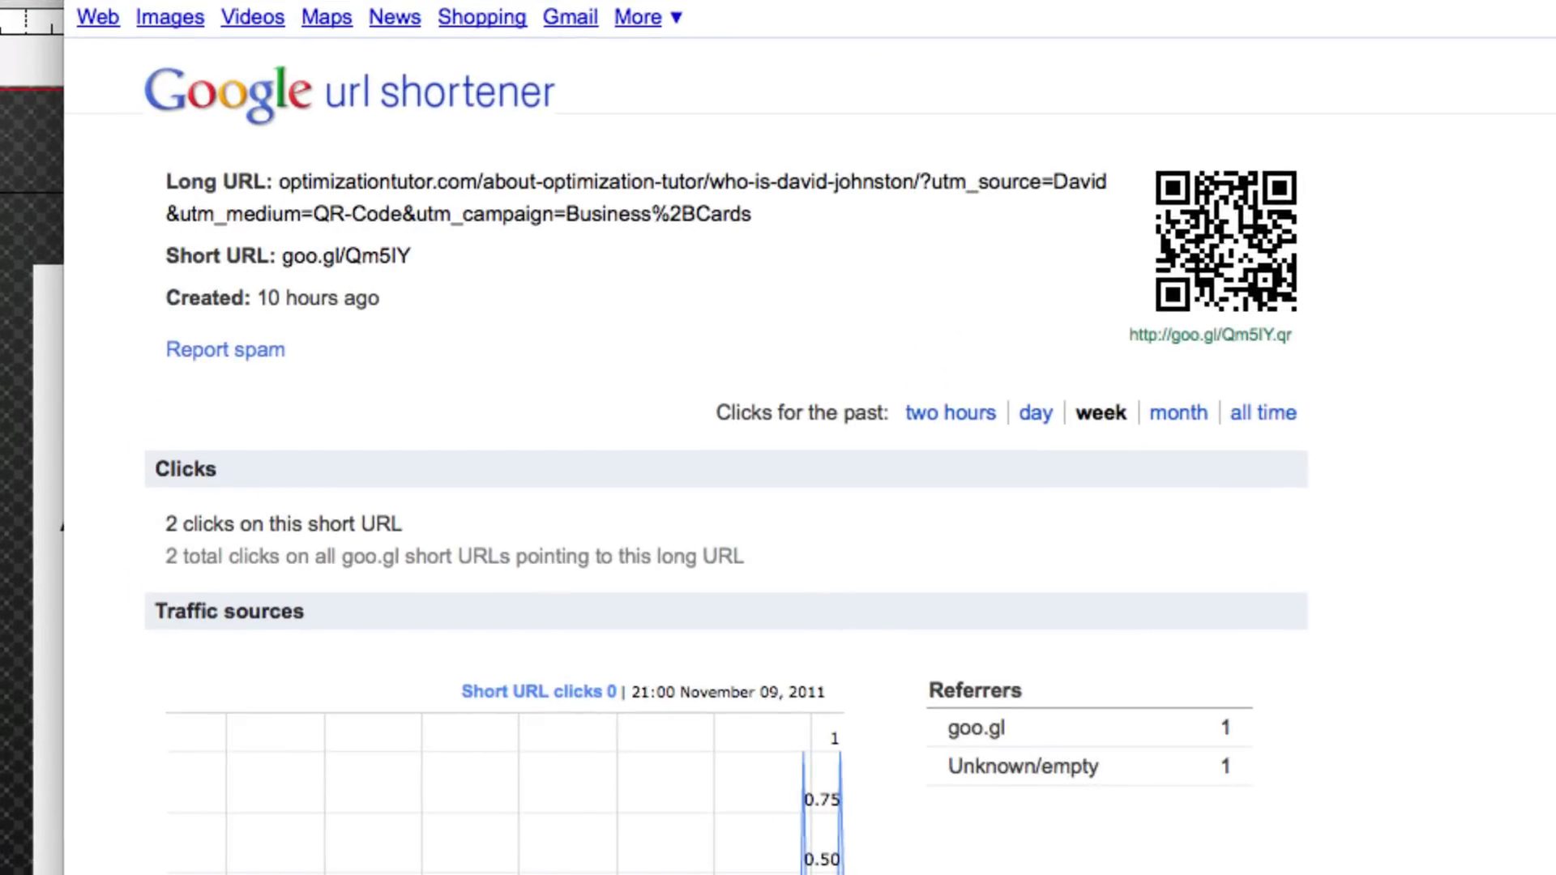
pyautogui.scroll(-3)
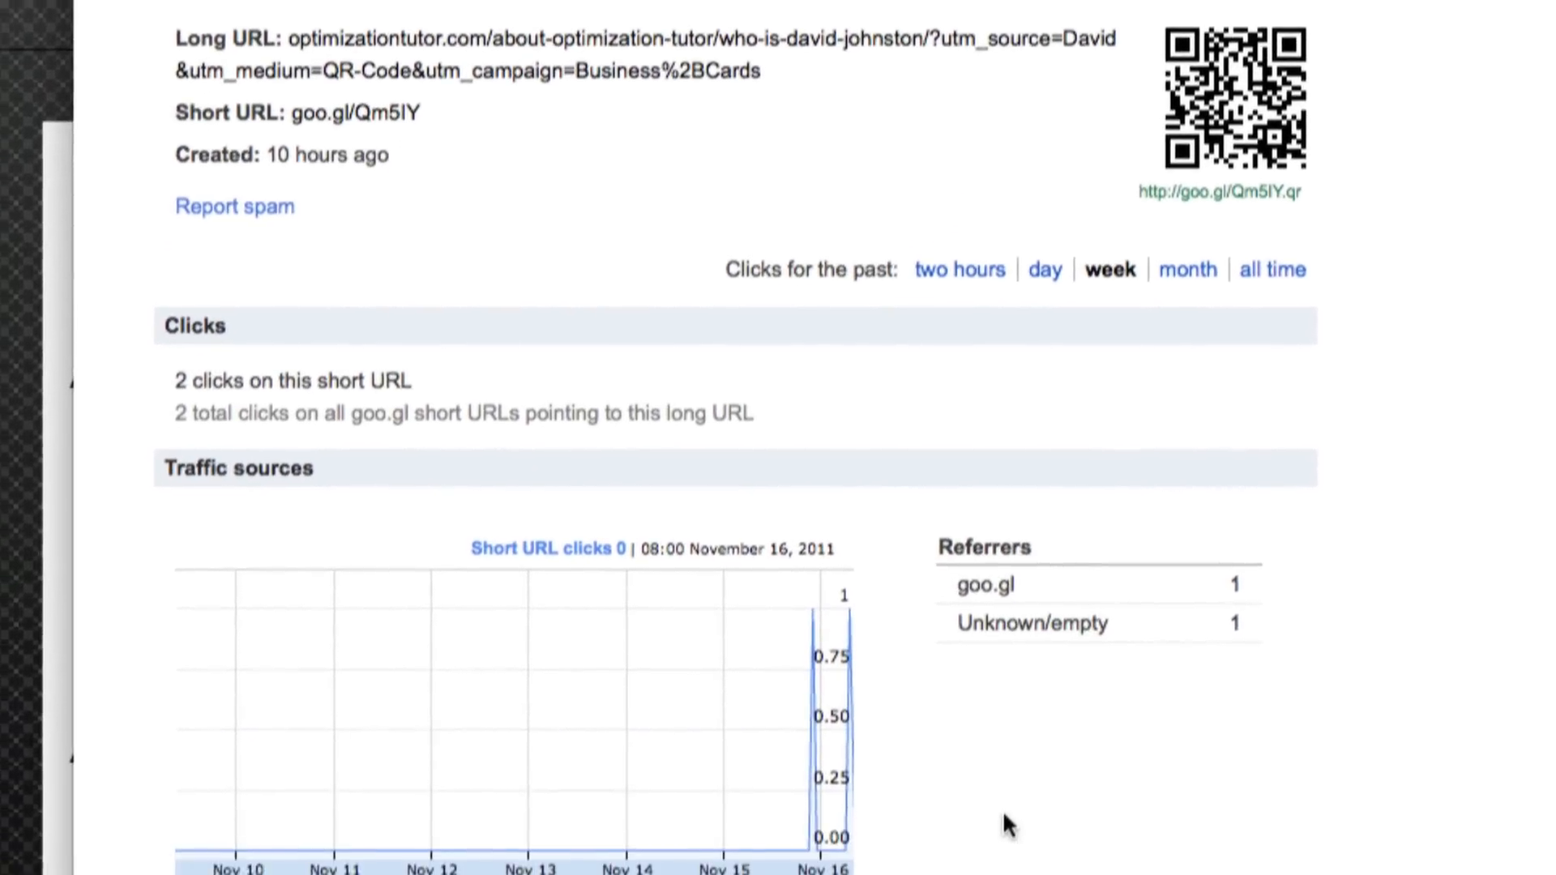
pyautogui.scroll(-3)
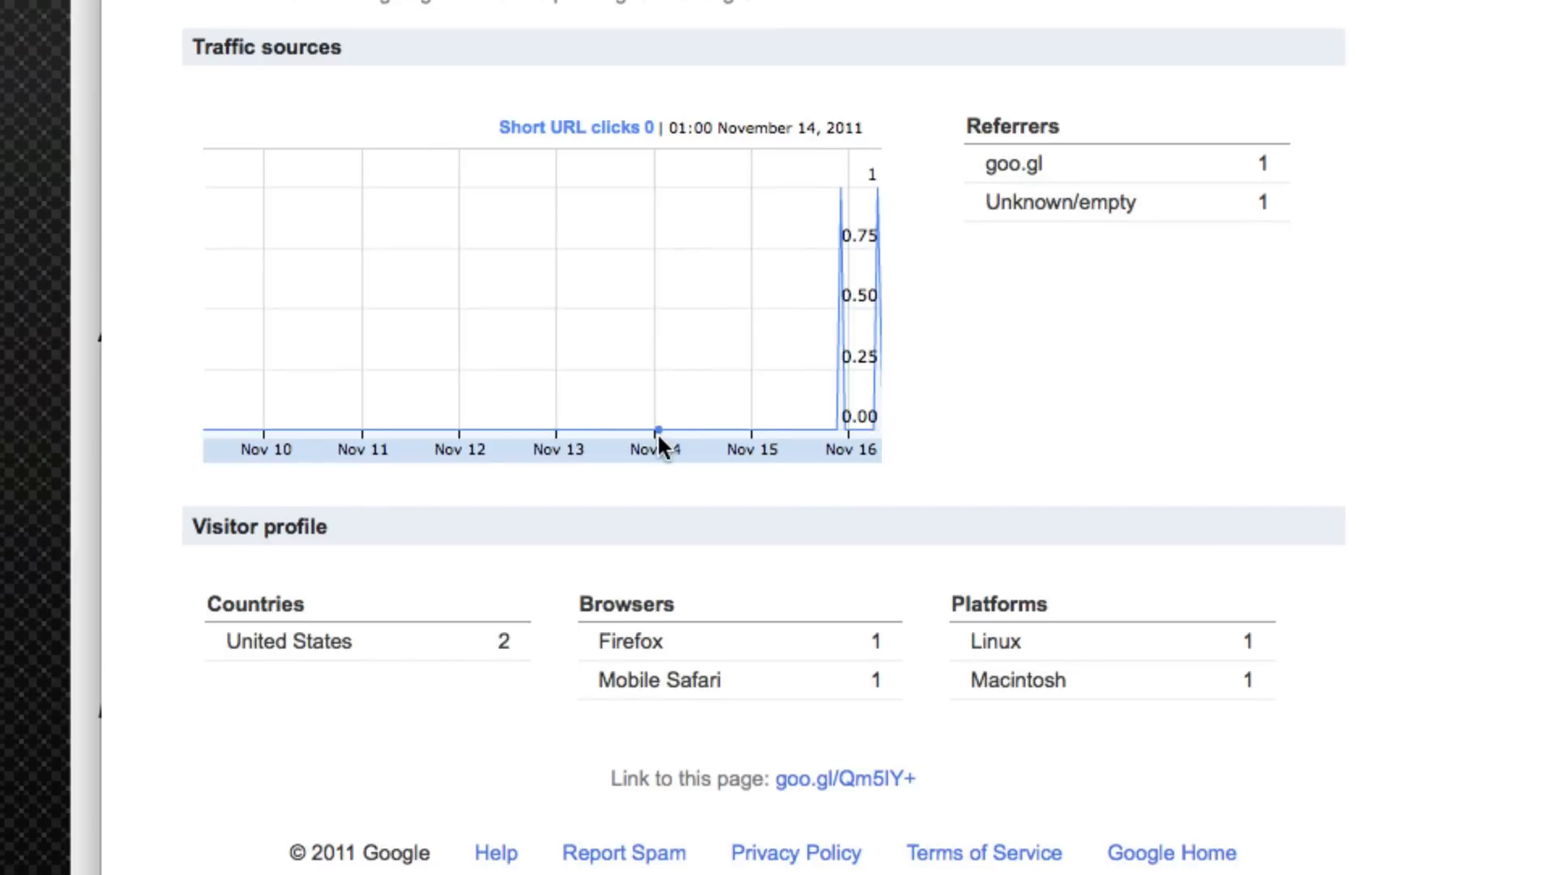
pyautogui.moveTo(759, 595)
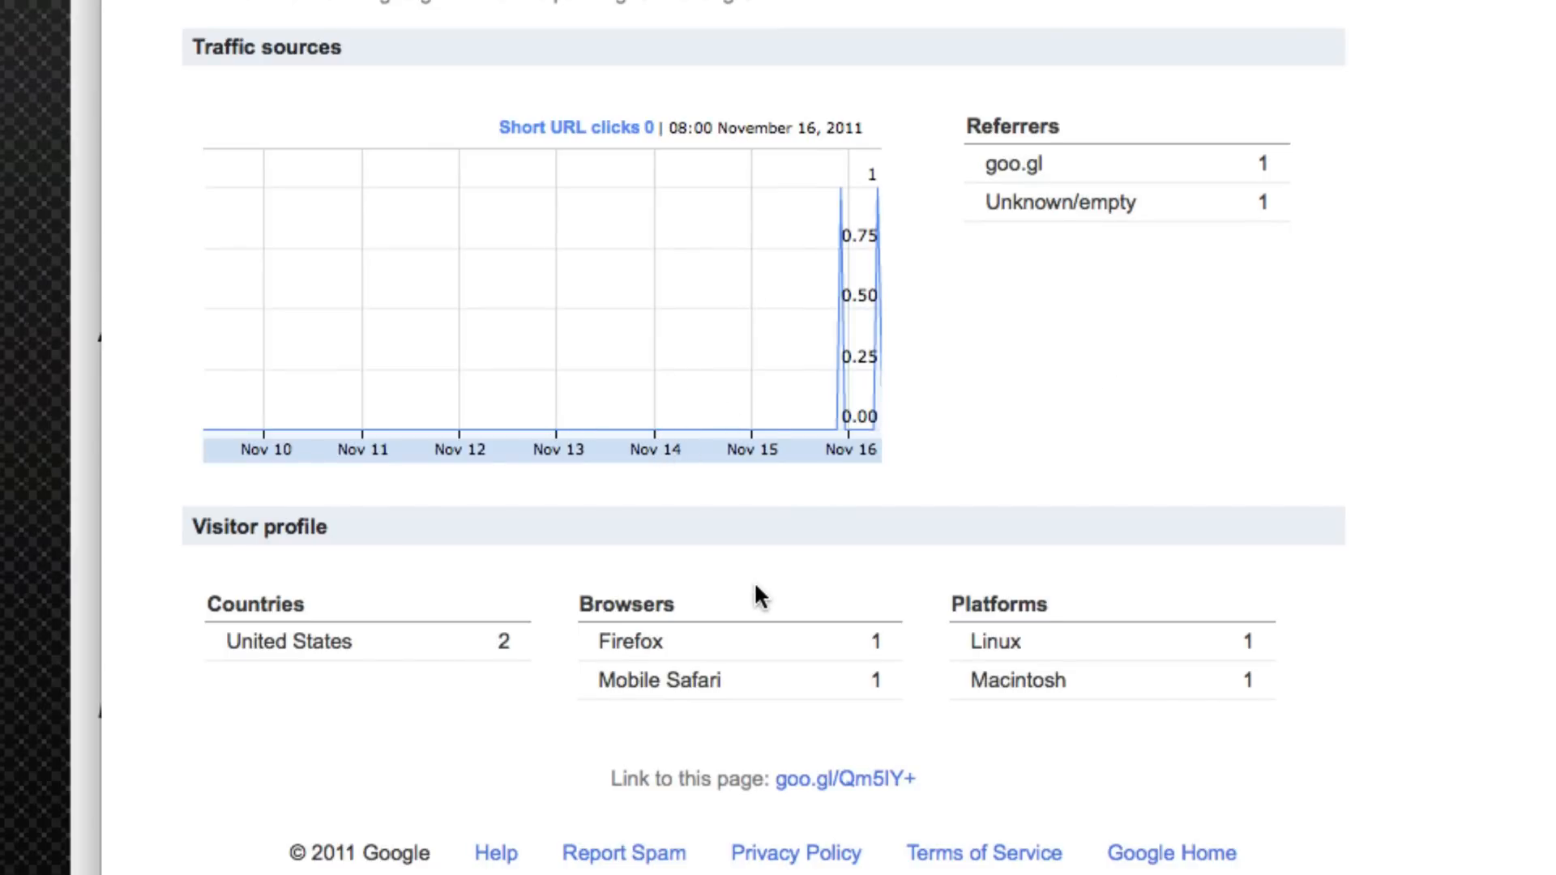
pyautogui.scroll(3)
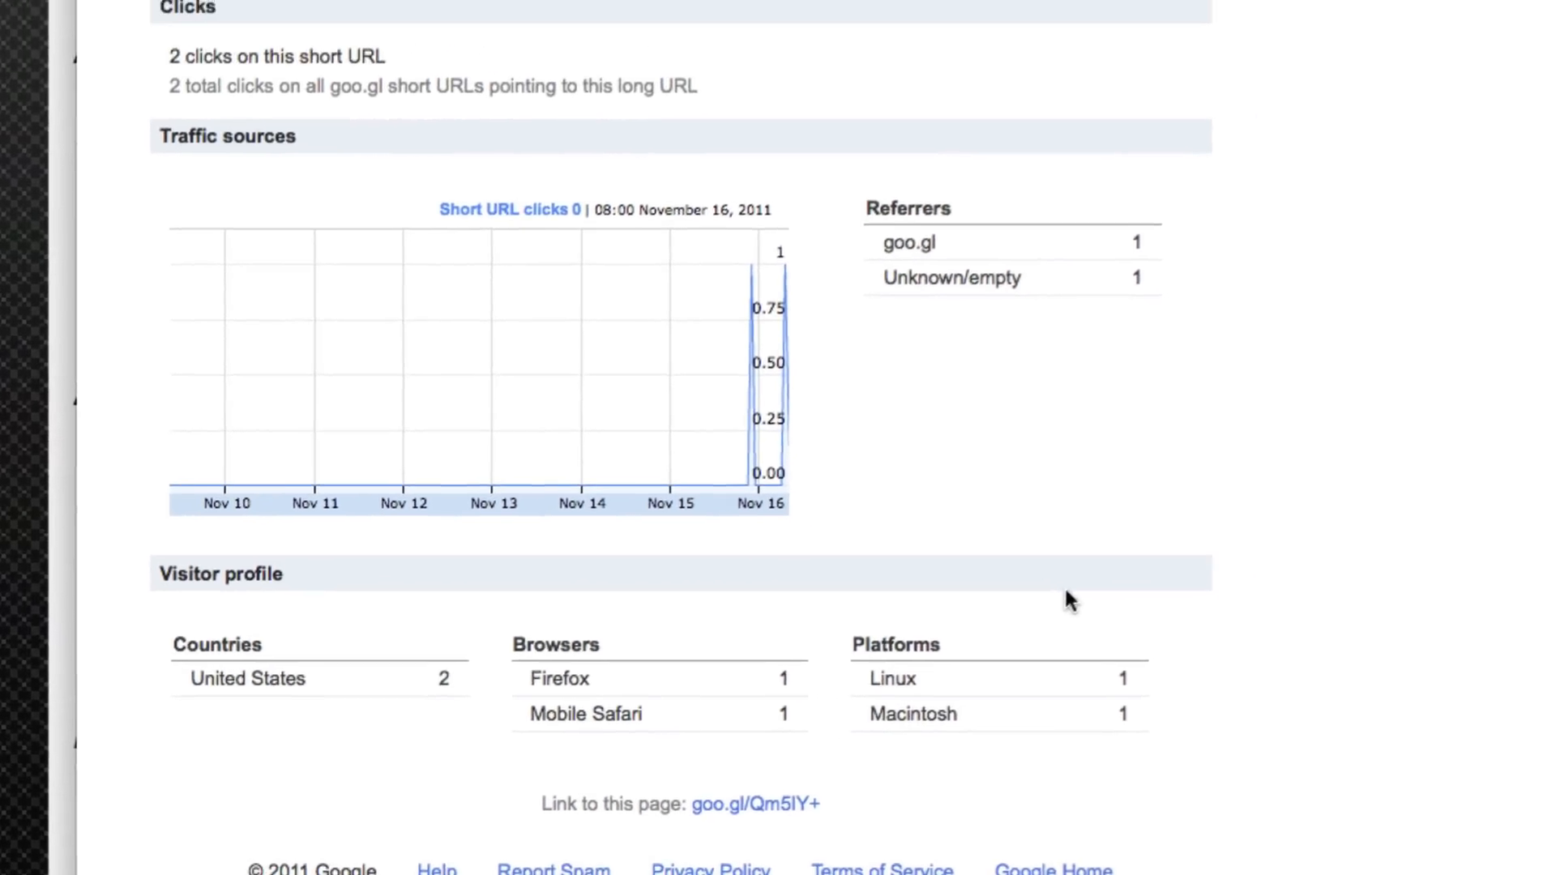
pyautogui.scroll(3)
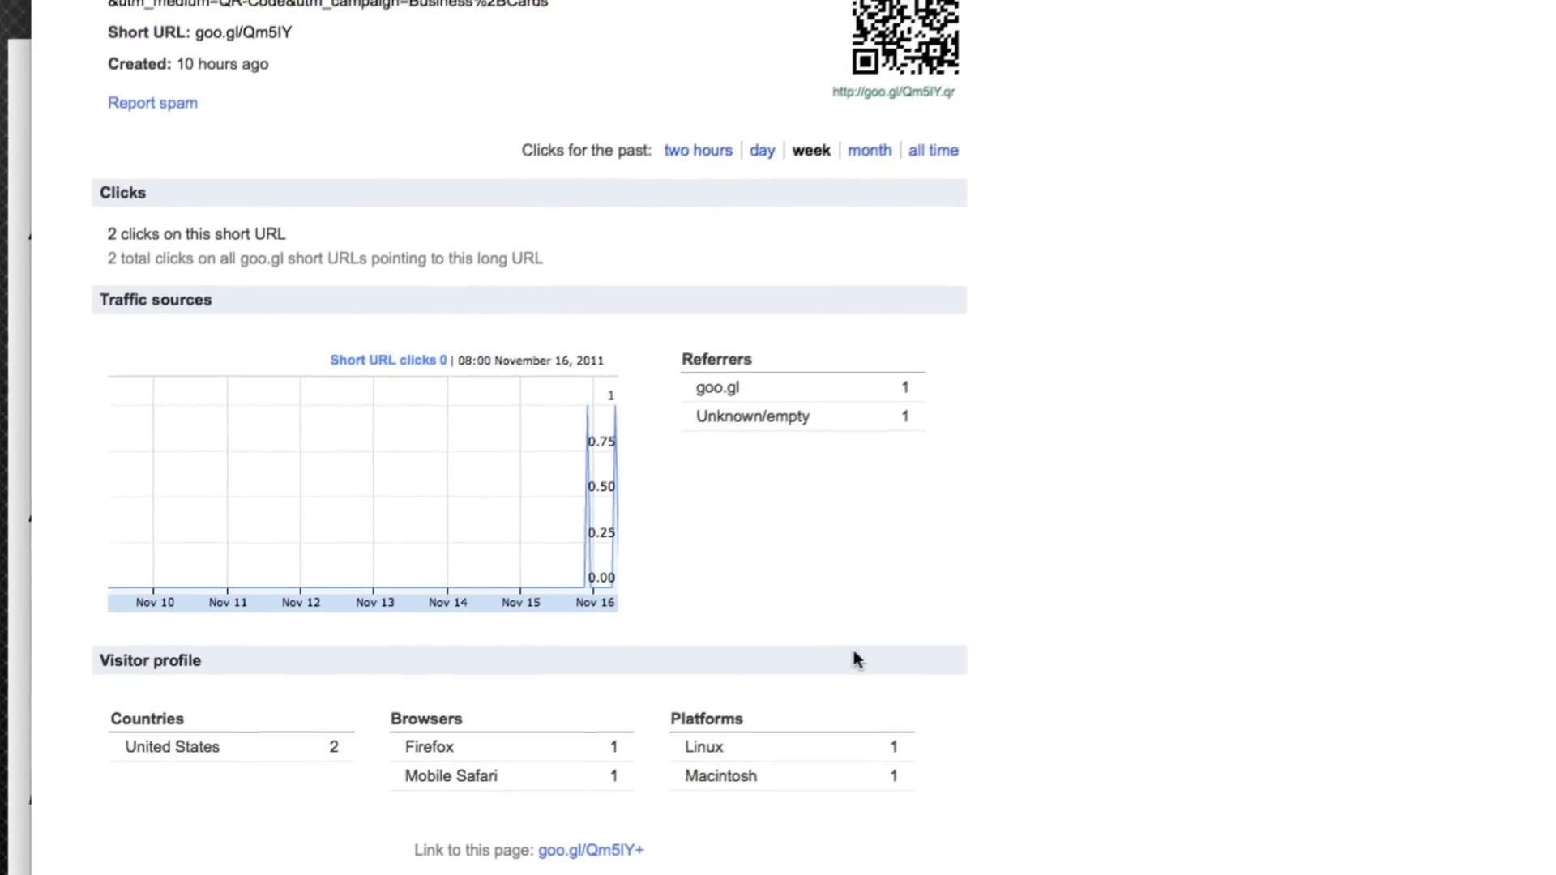
pyautogui.scroll(3)
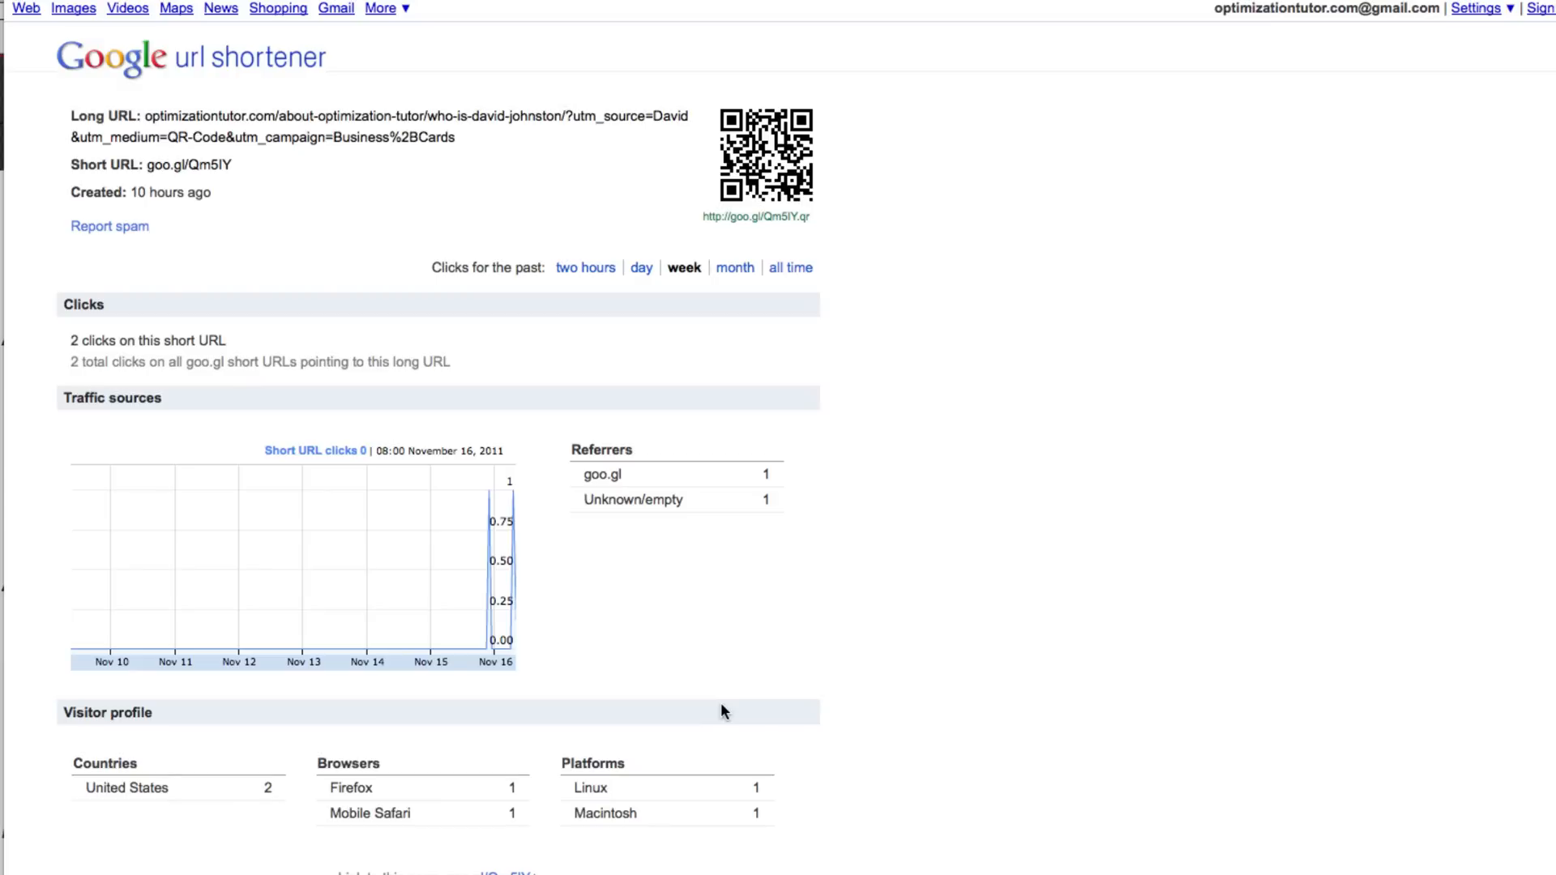
pyautogui.moveTo(569, 645)
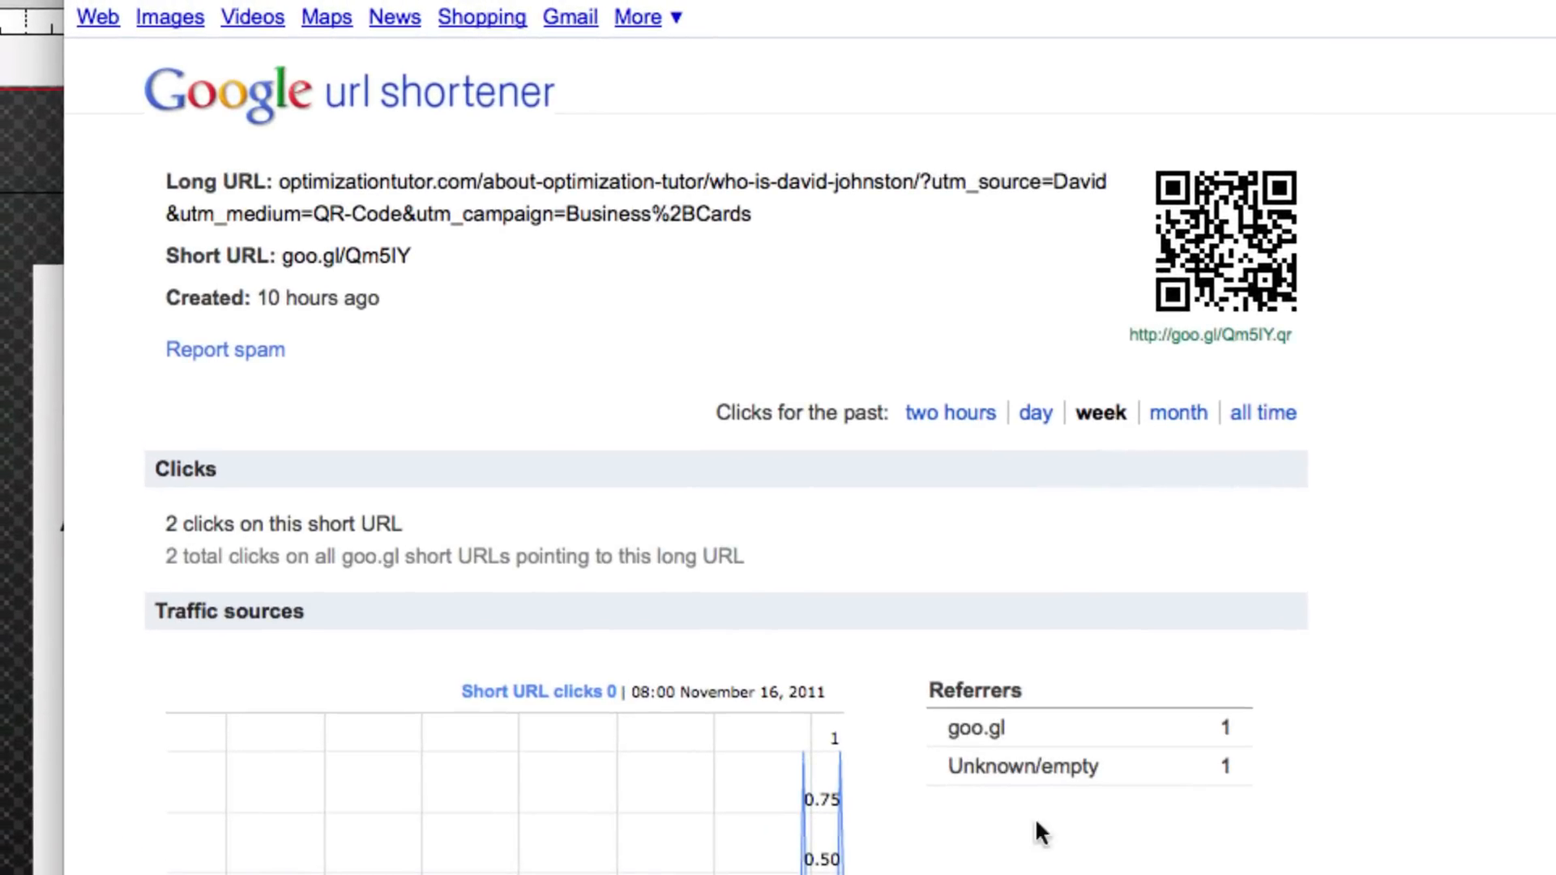
pyautogui.moveTo(375, 687)
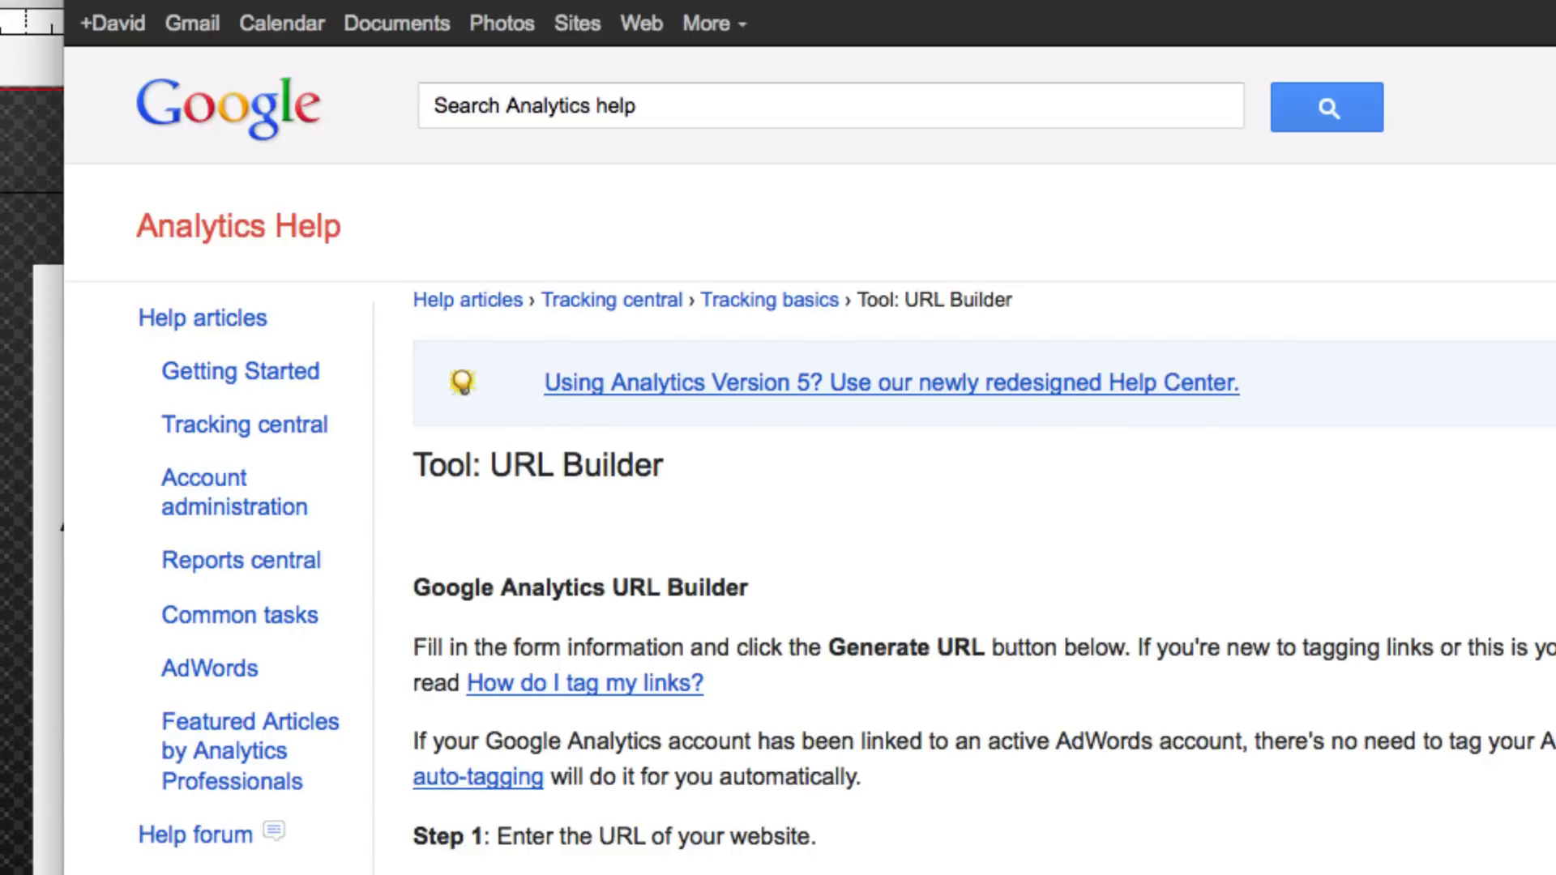
# Step: Scroll to Step 3 and select the generated campaign-tagged profile page URL
pyautogui.scroll(-3)
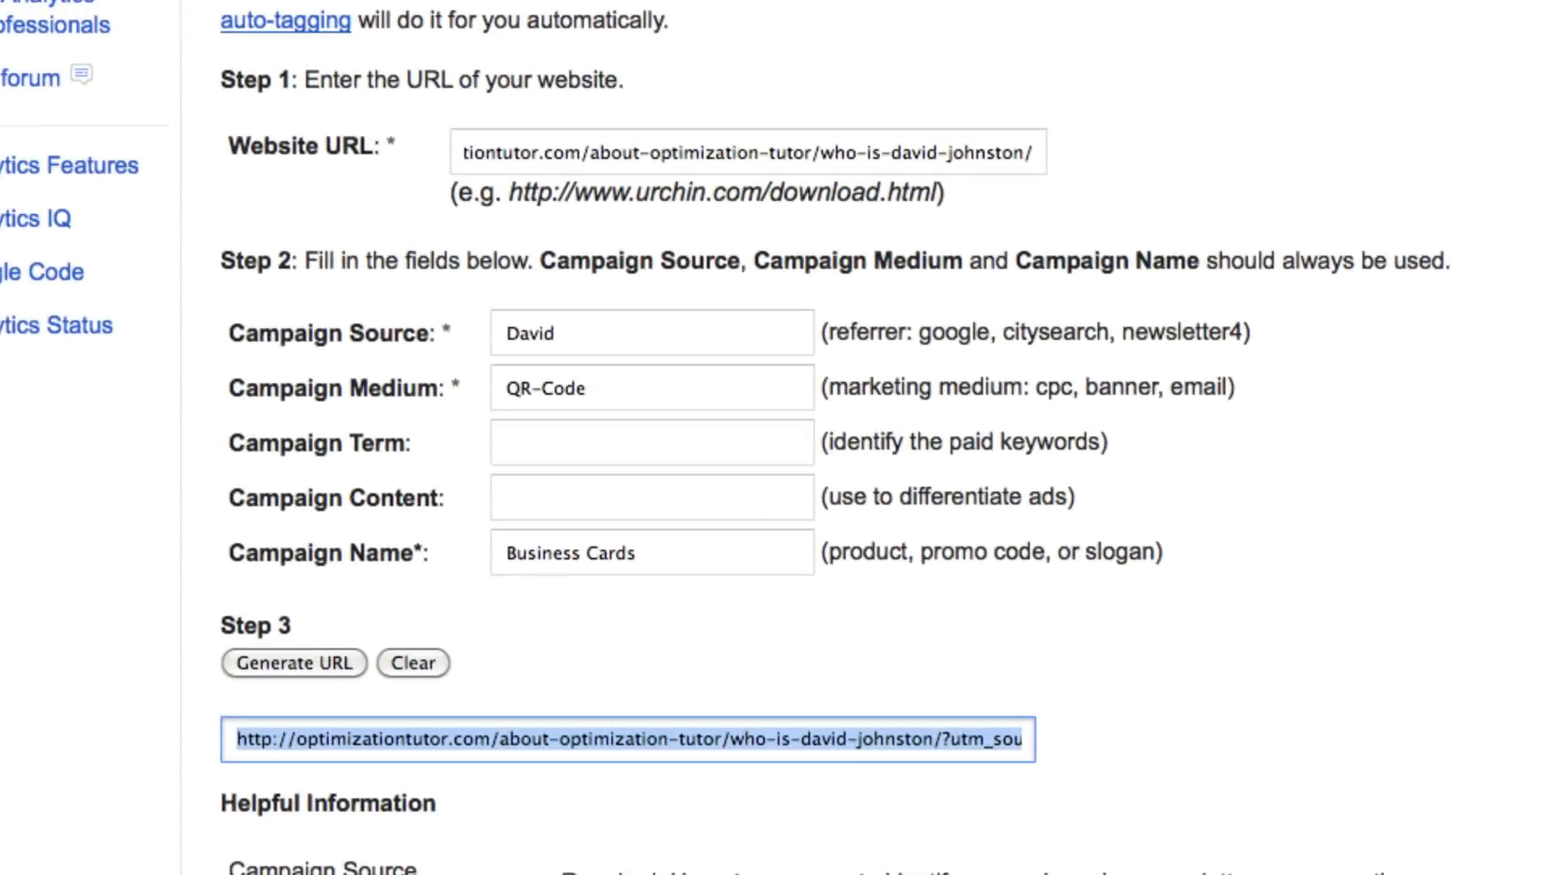
pyautogui.click(625, 739)
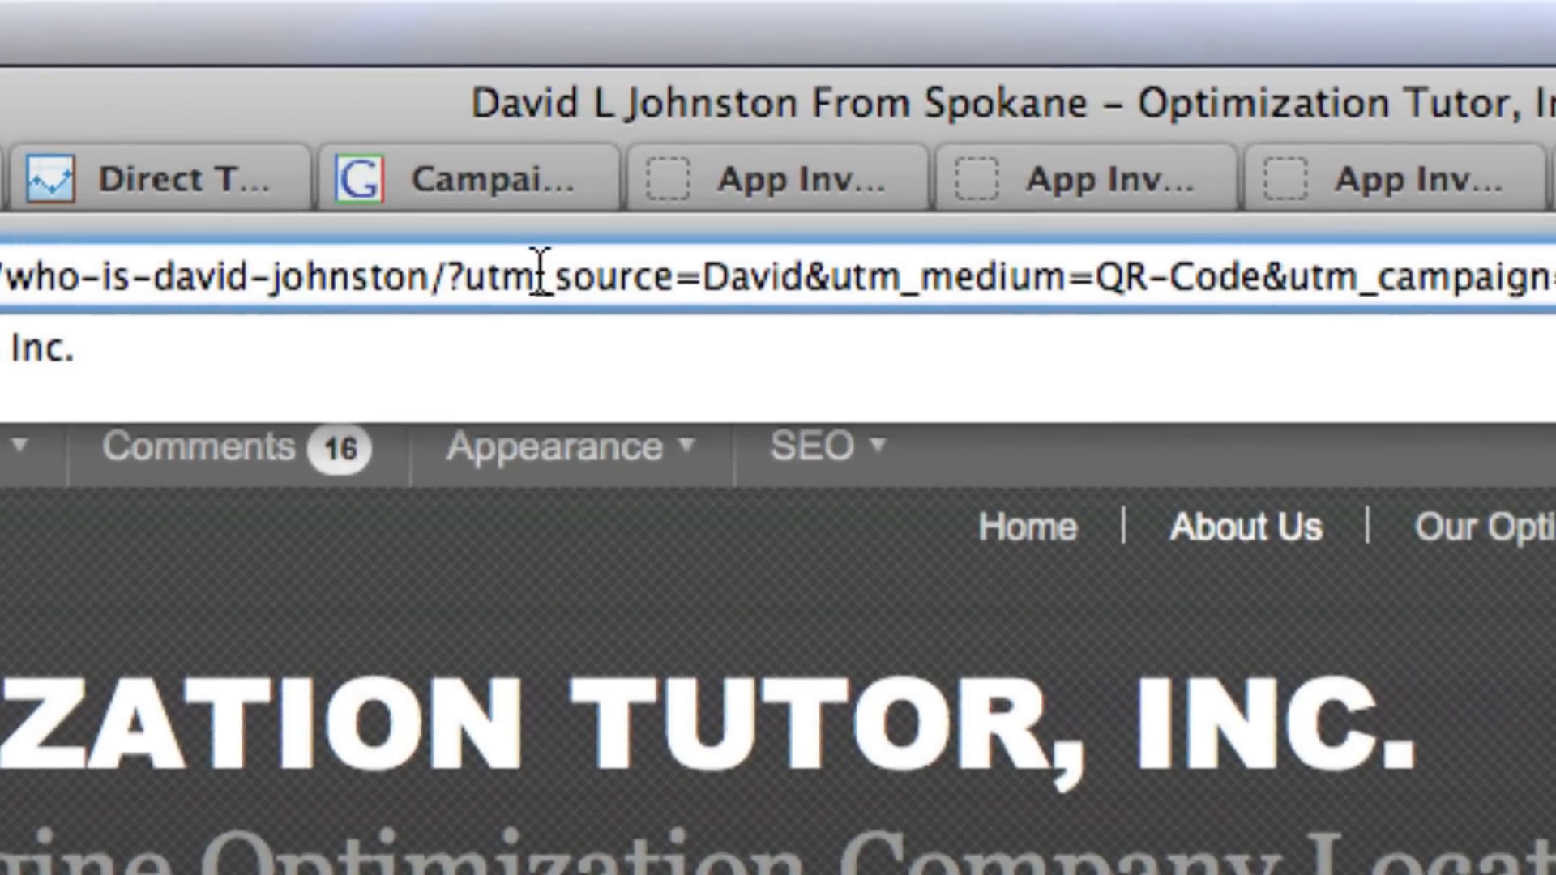
pyautogui.moveTo(1478, 276)
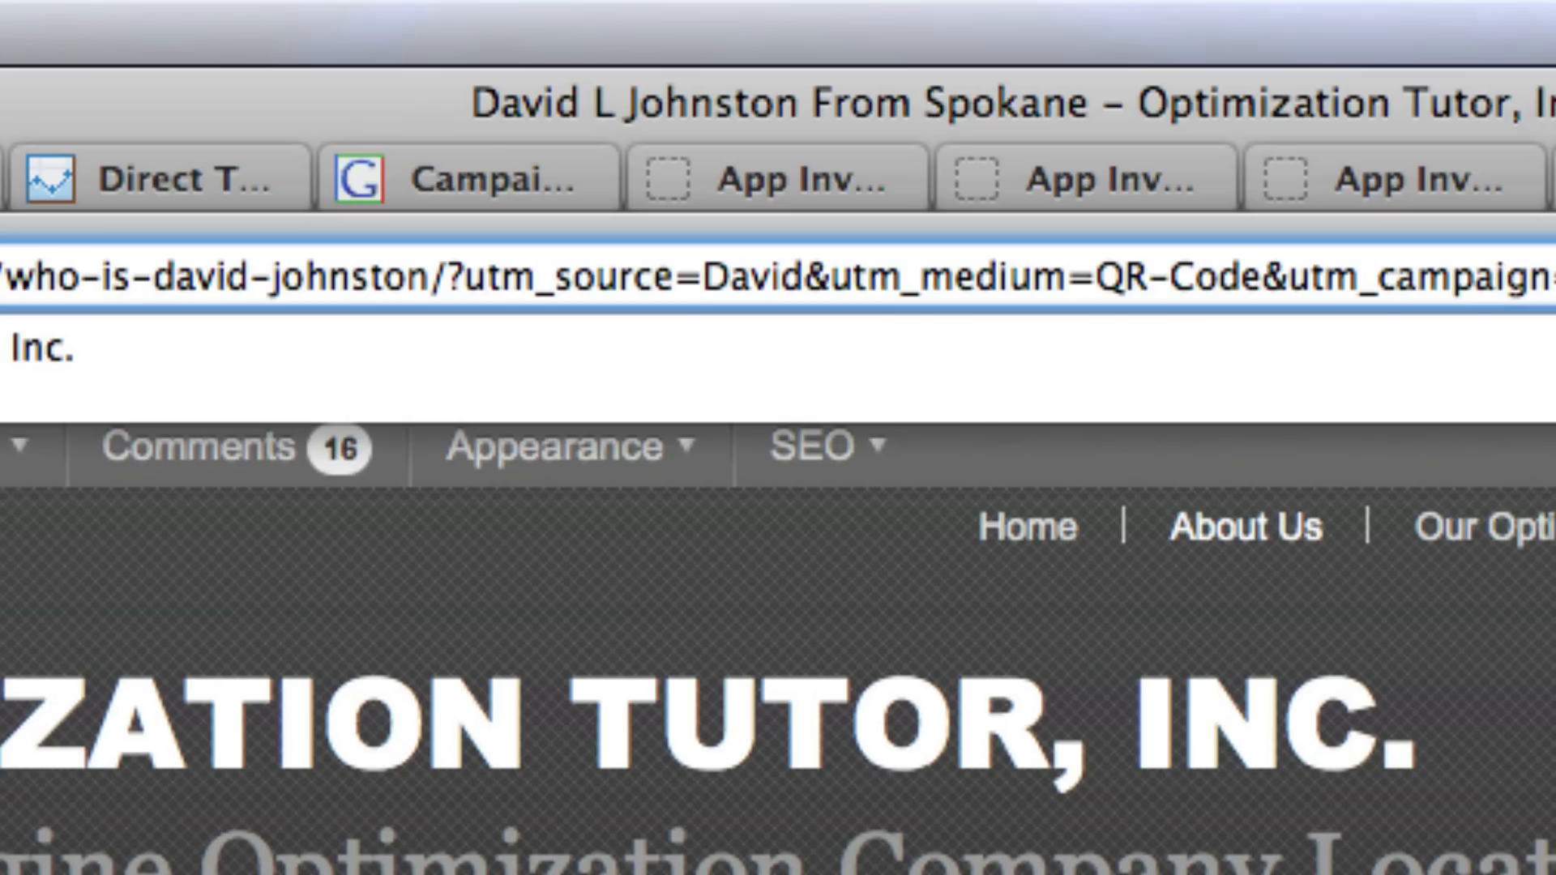
pyautogui.scroll(-3)
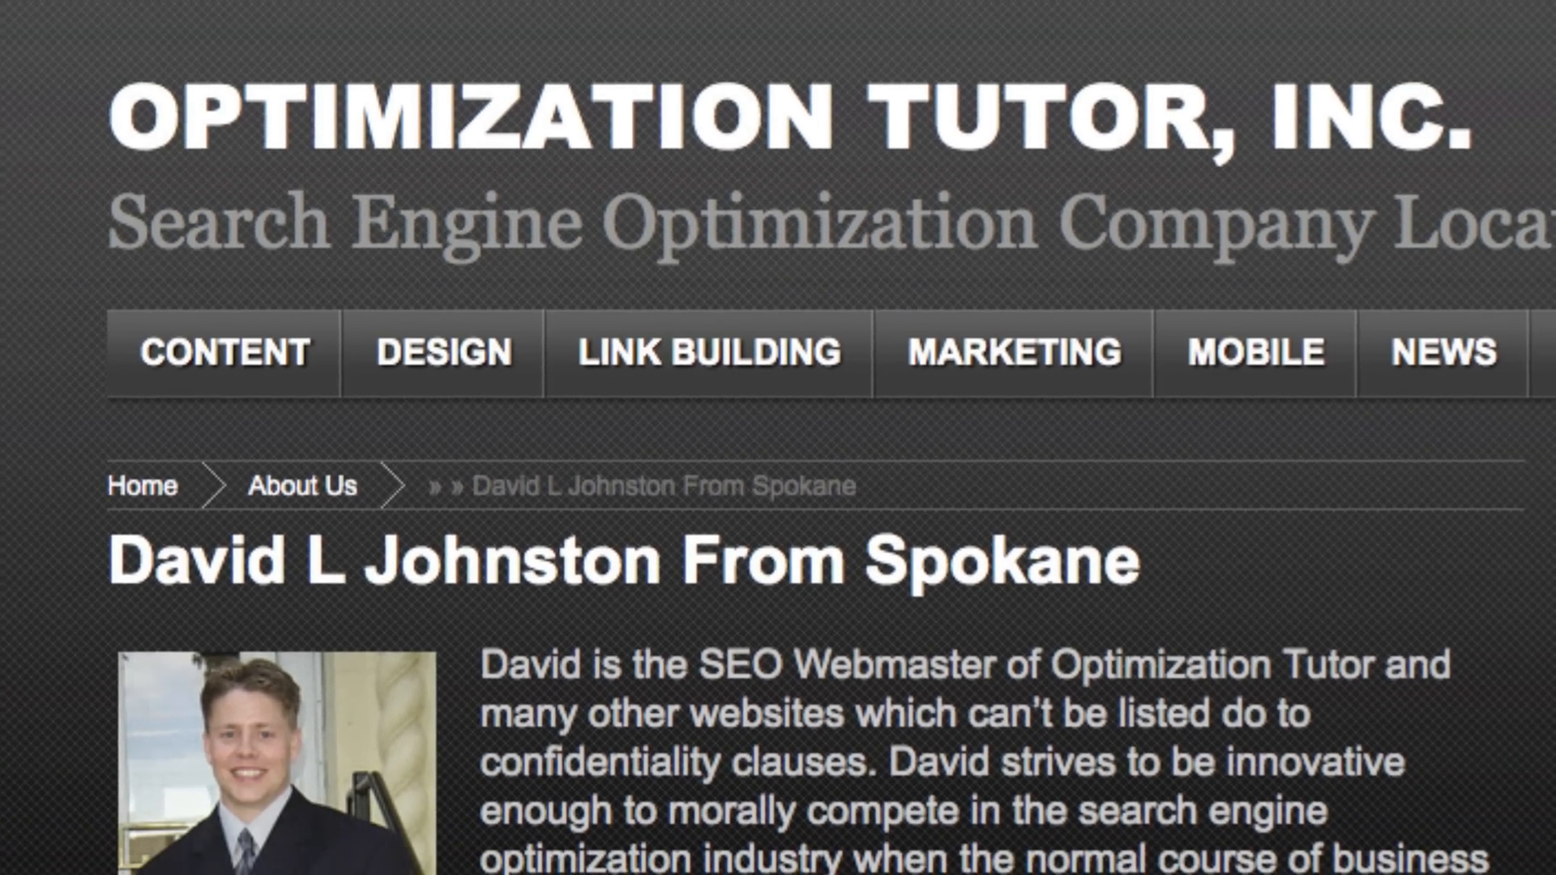
pyautogui.scroll(-3)
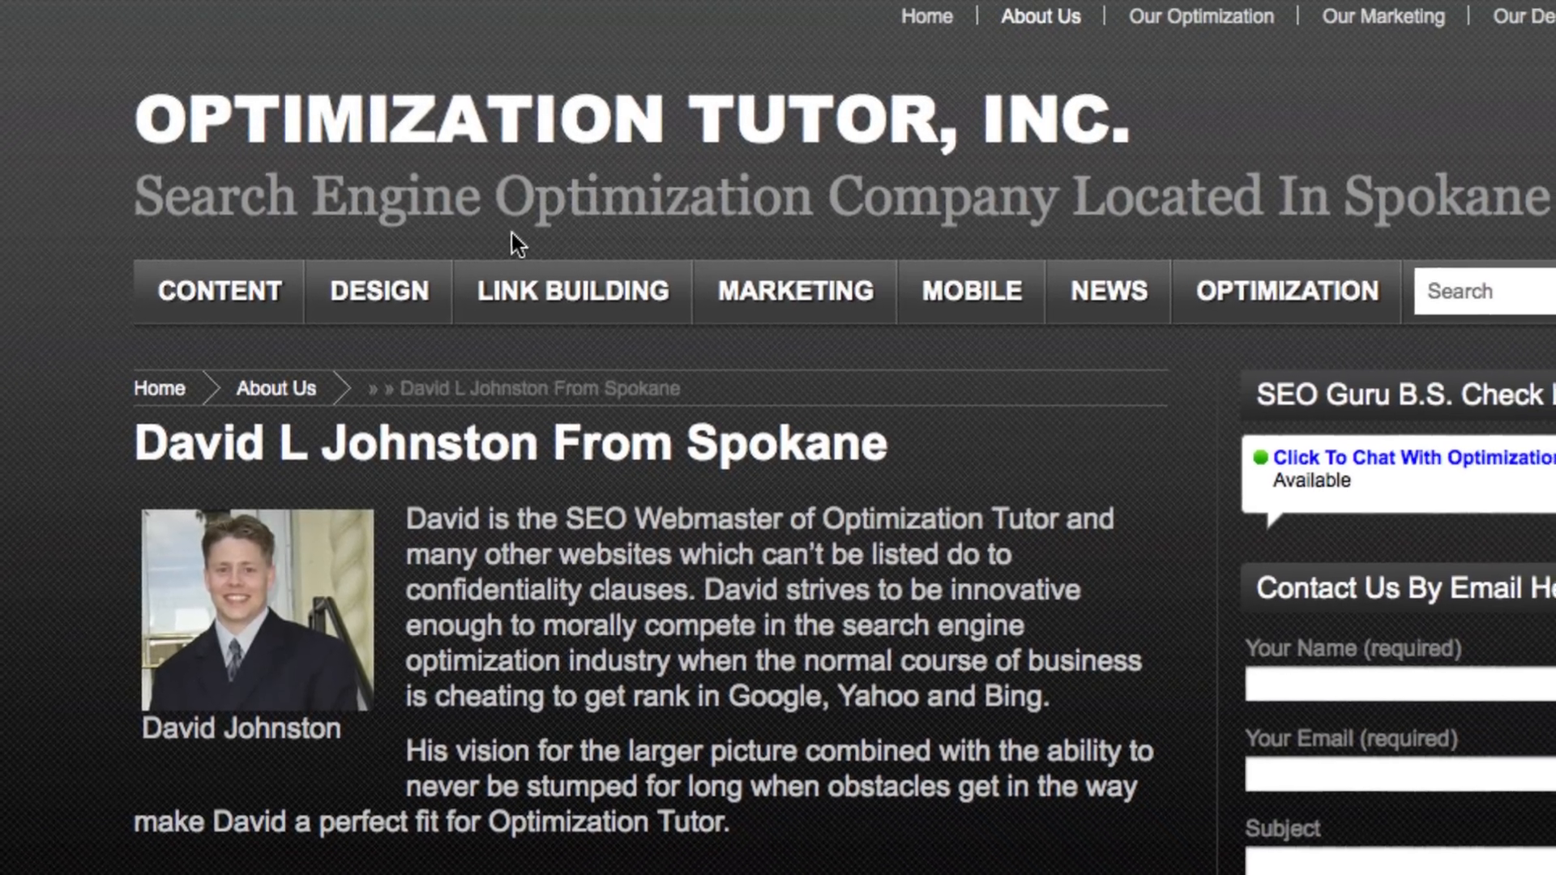
pyautogui.scroll(-3)
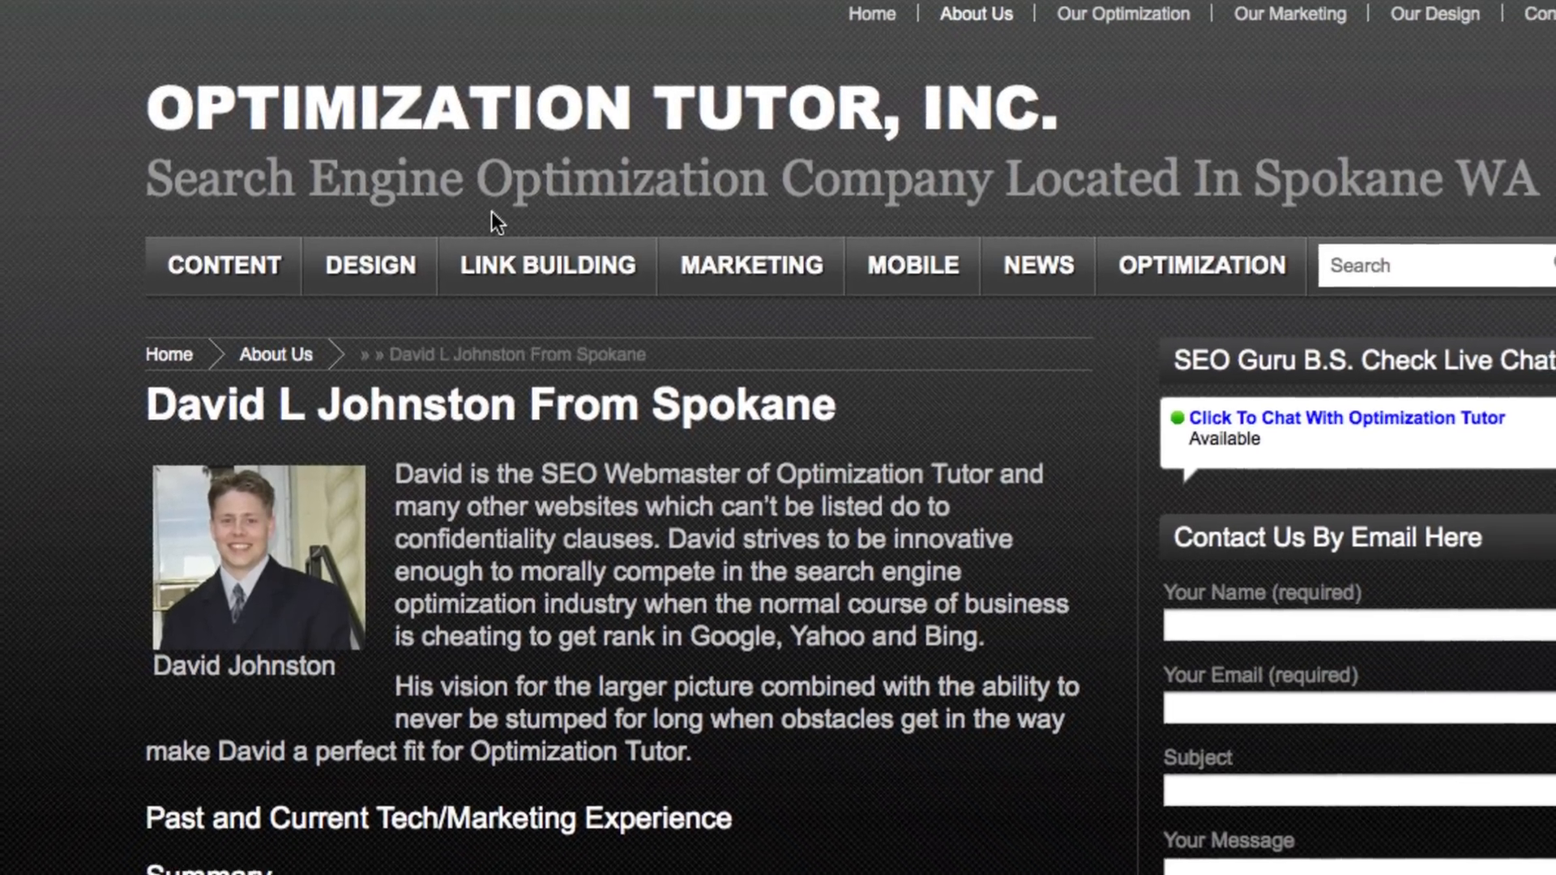
pyautogui.scroll(-3)
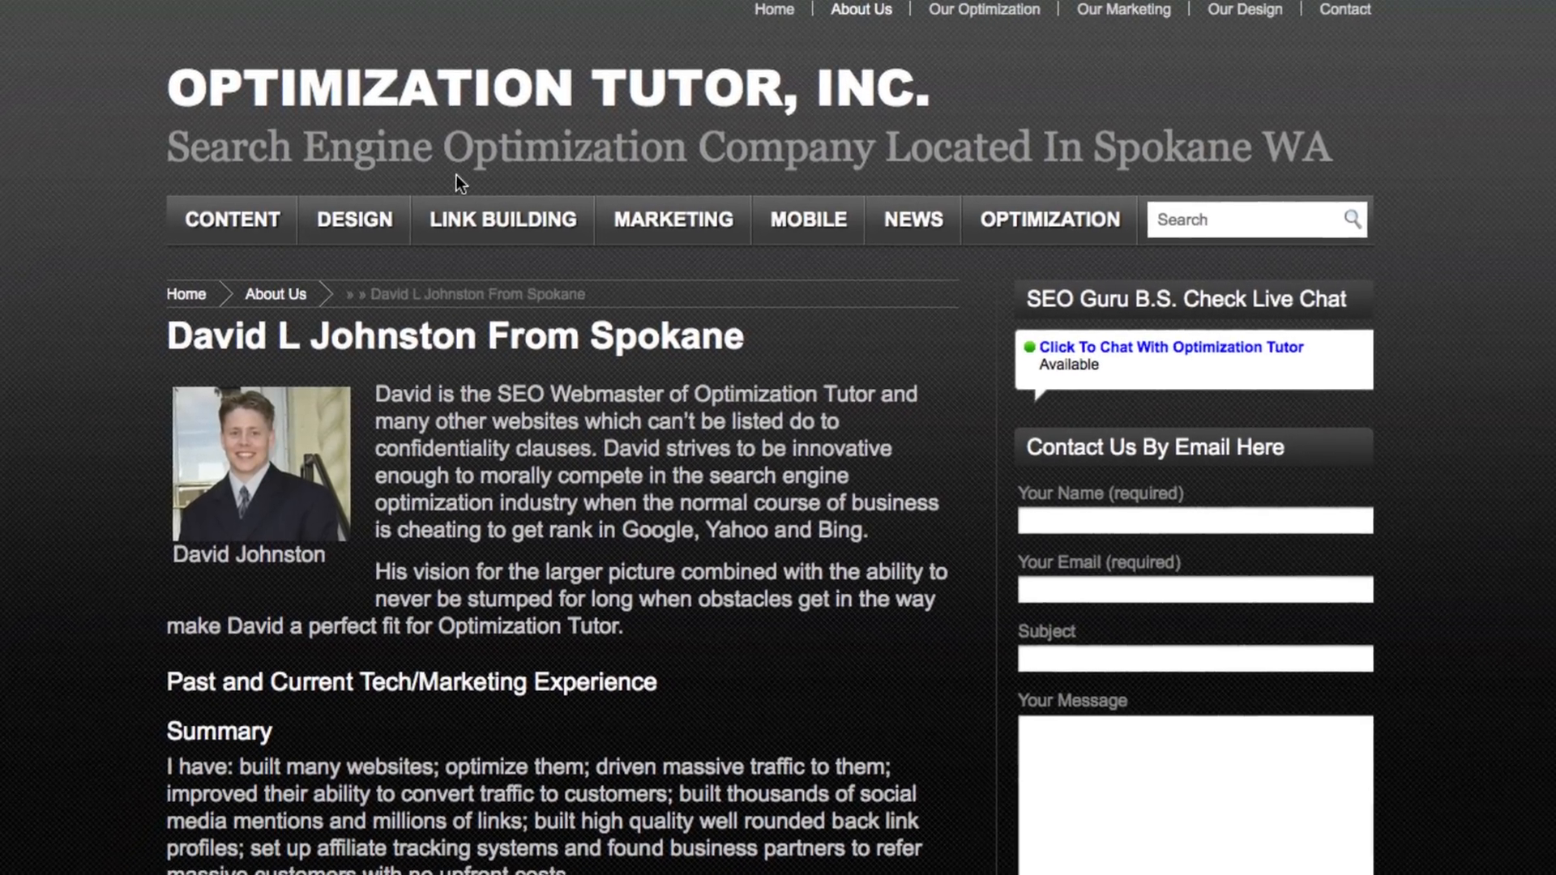
pyautogui.scroll(-3)
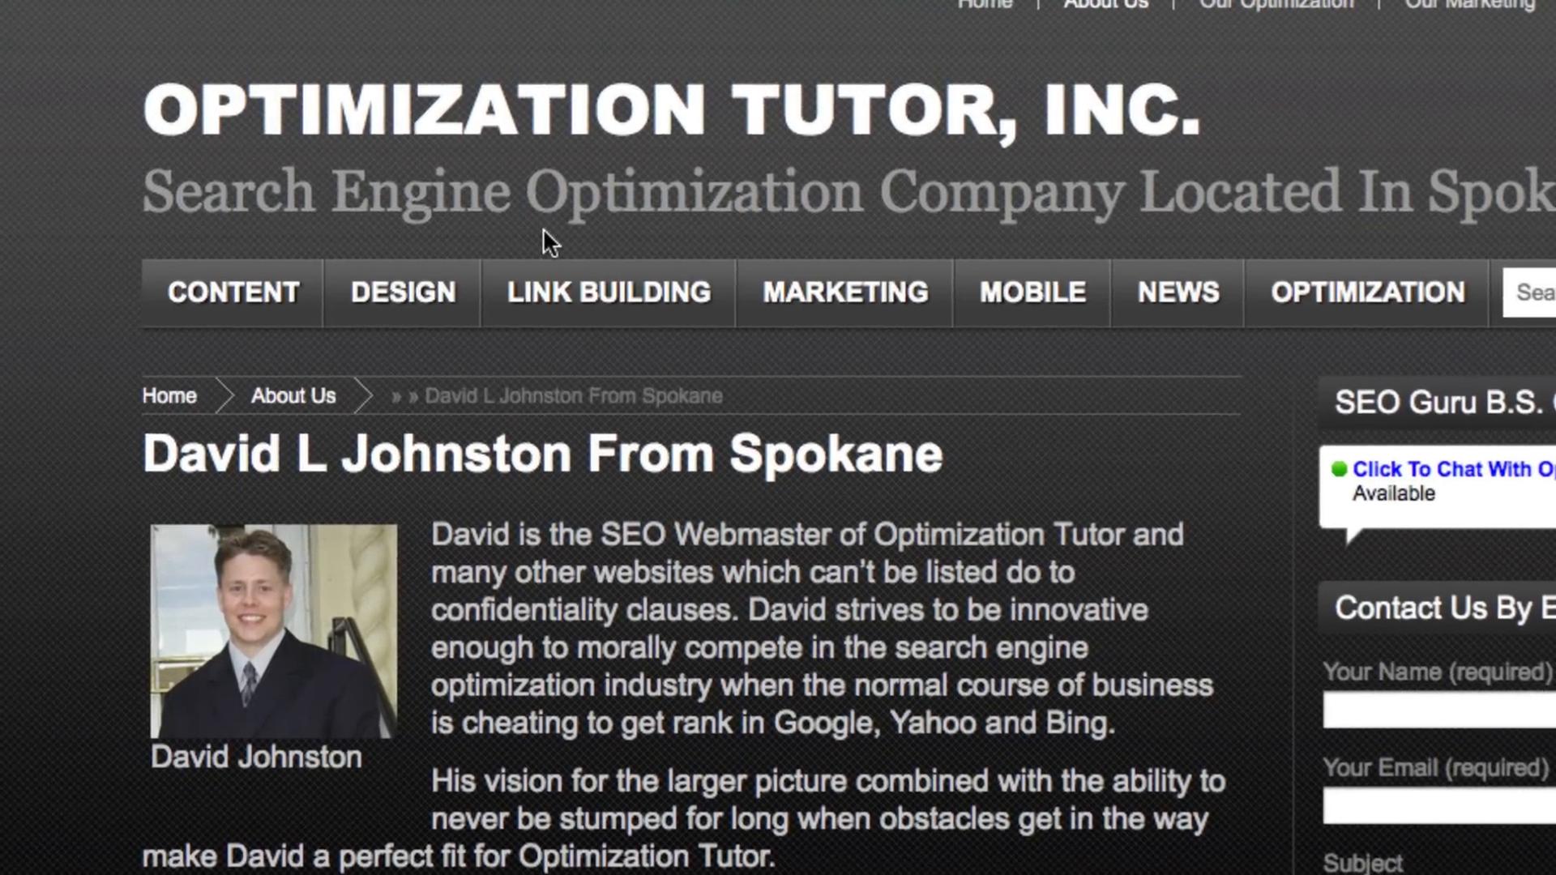
pyautogui.press('ctrl+plus')
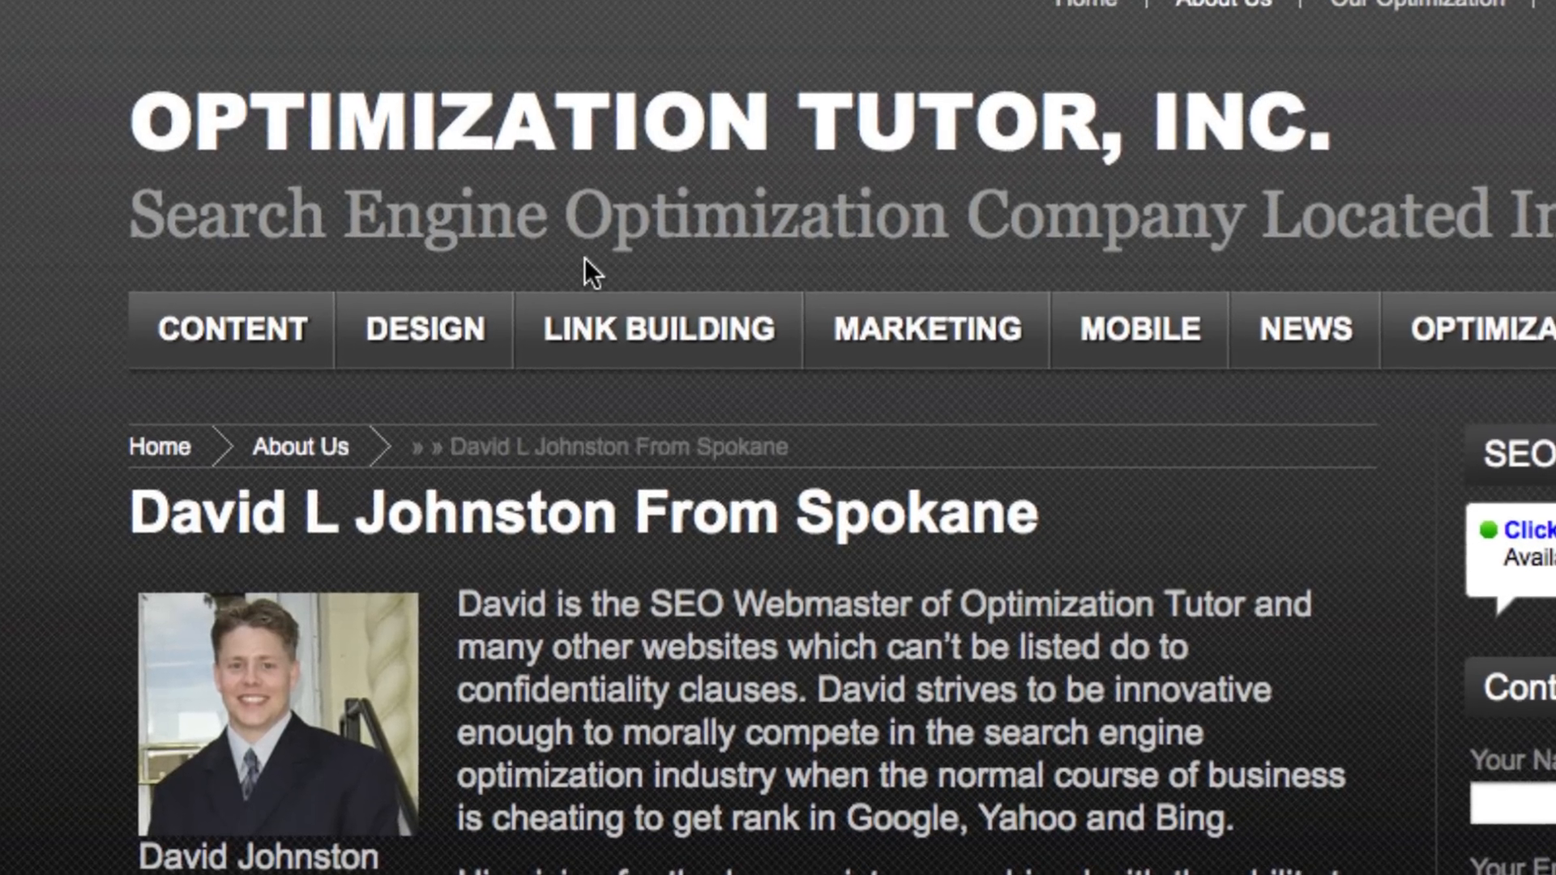